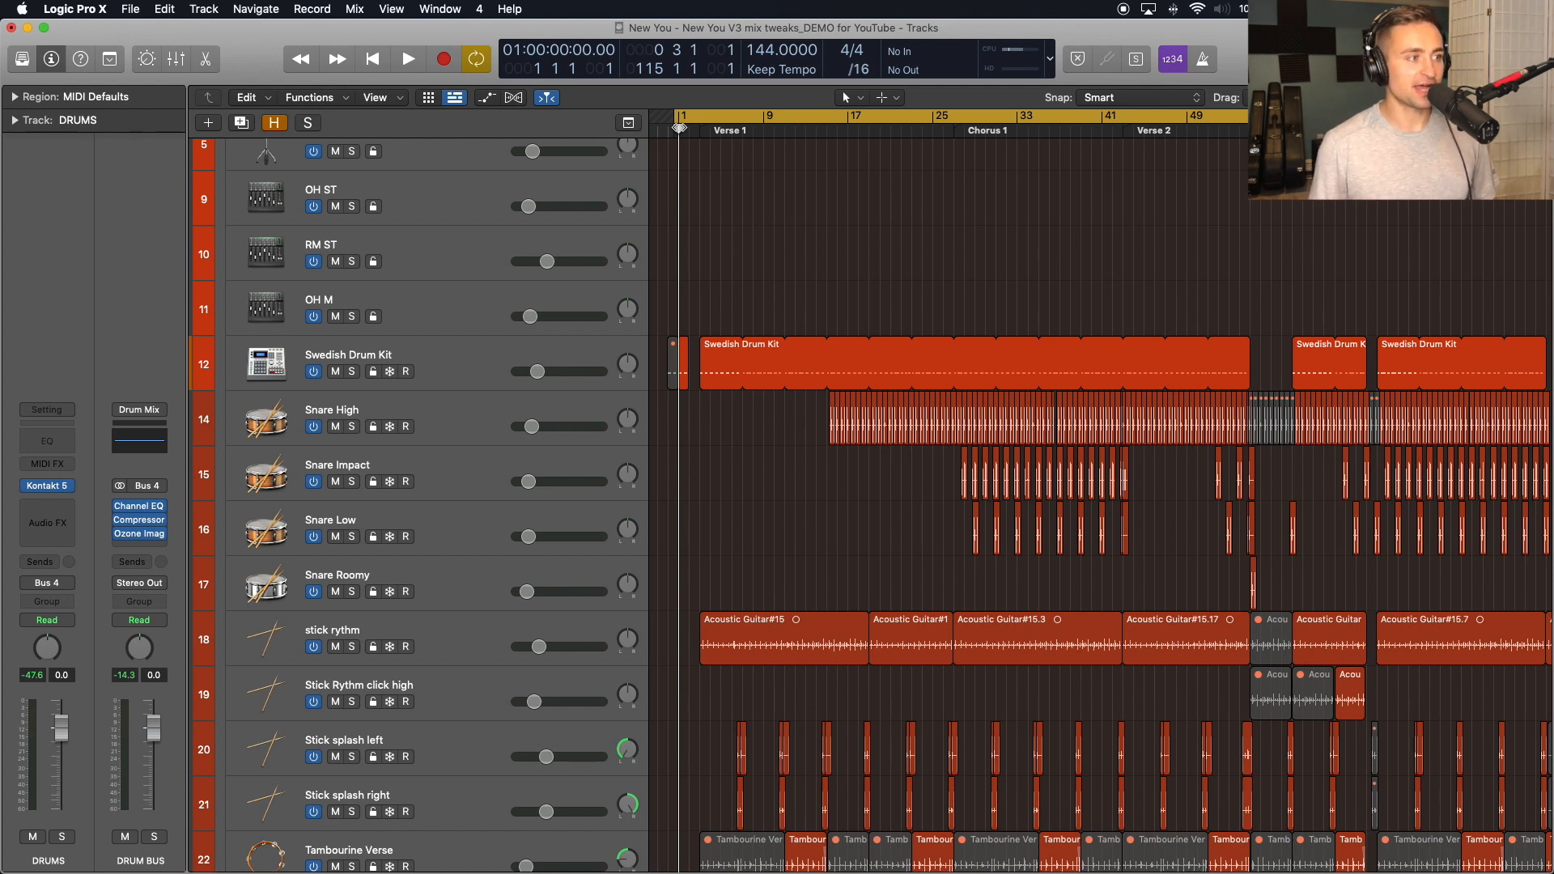
Scroll down the track list and select the FX Stack track.
scroll("down", 3)
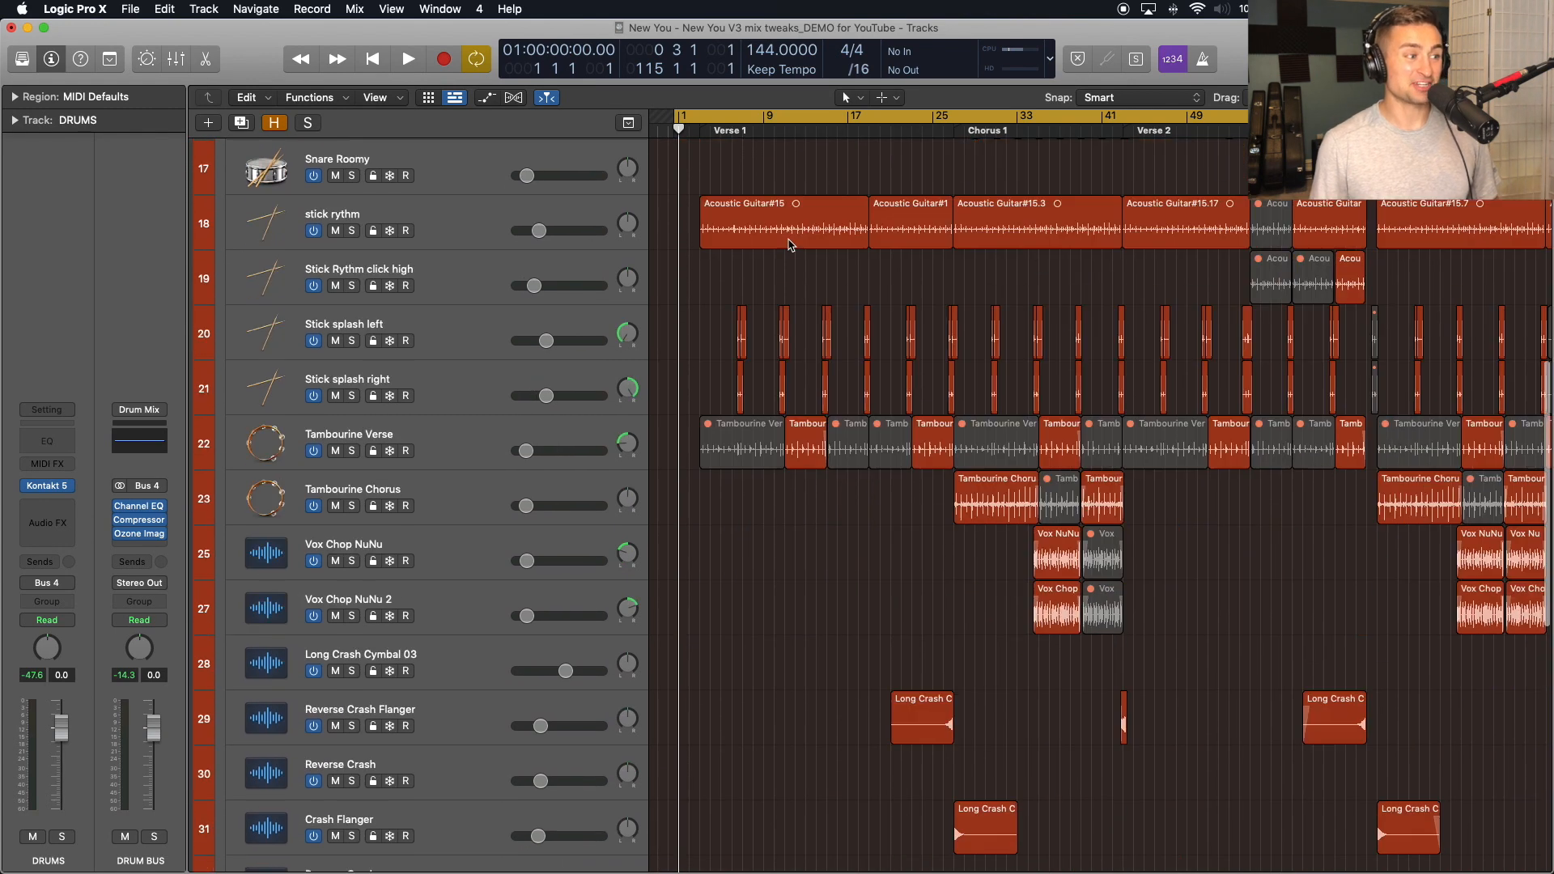
scroll("down", 3)
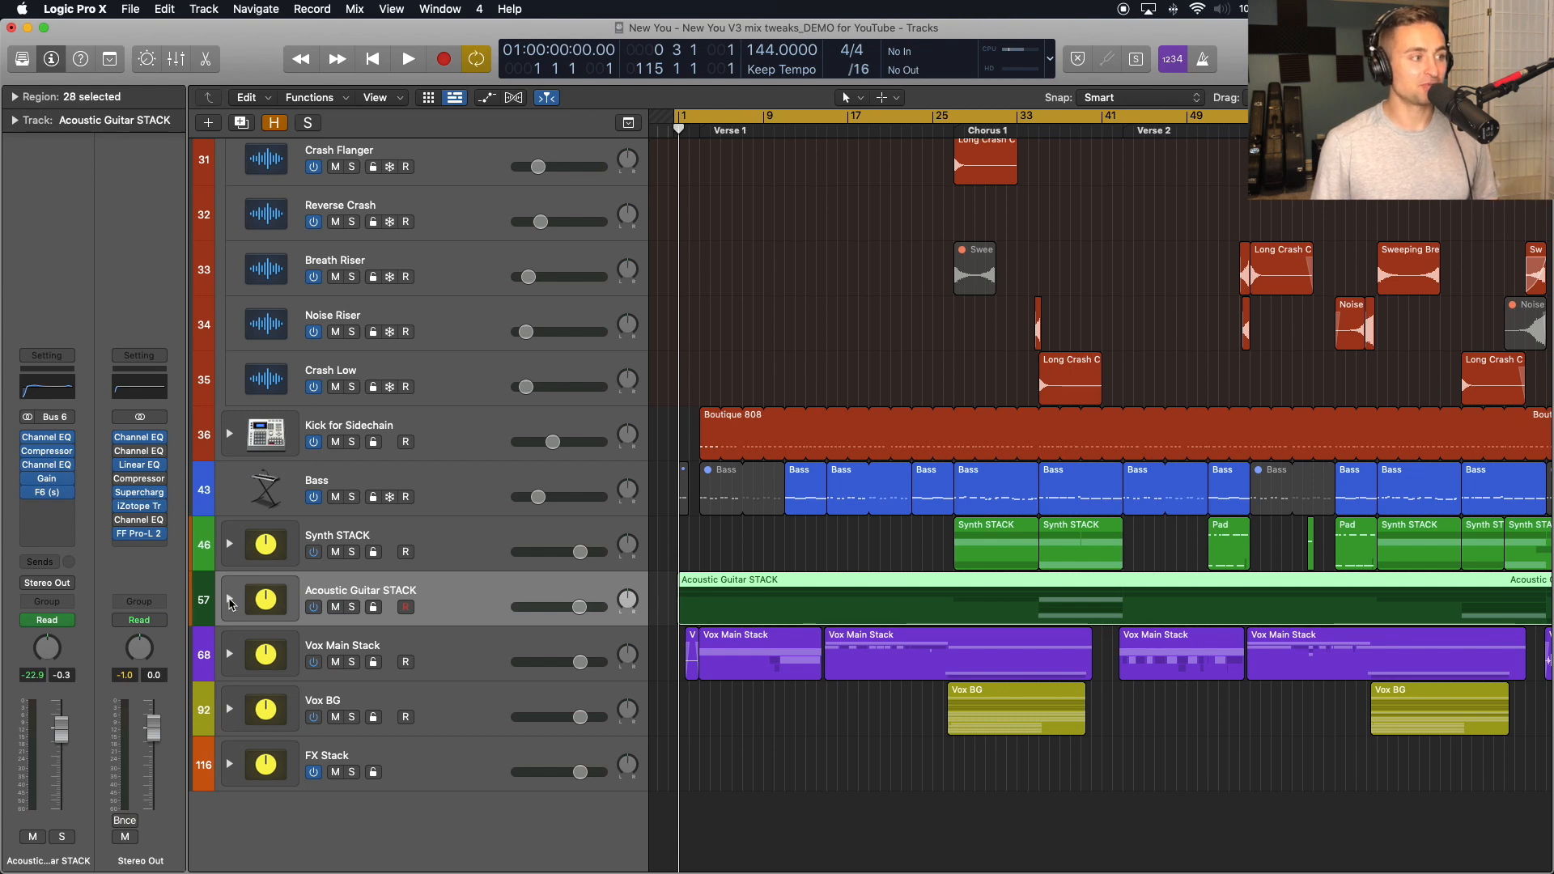
mouse_move(434, 677)
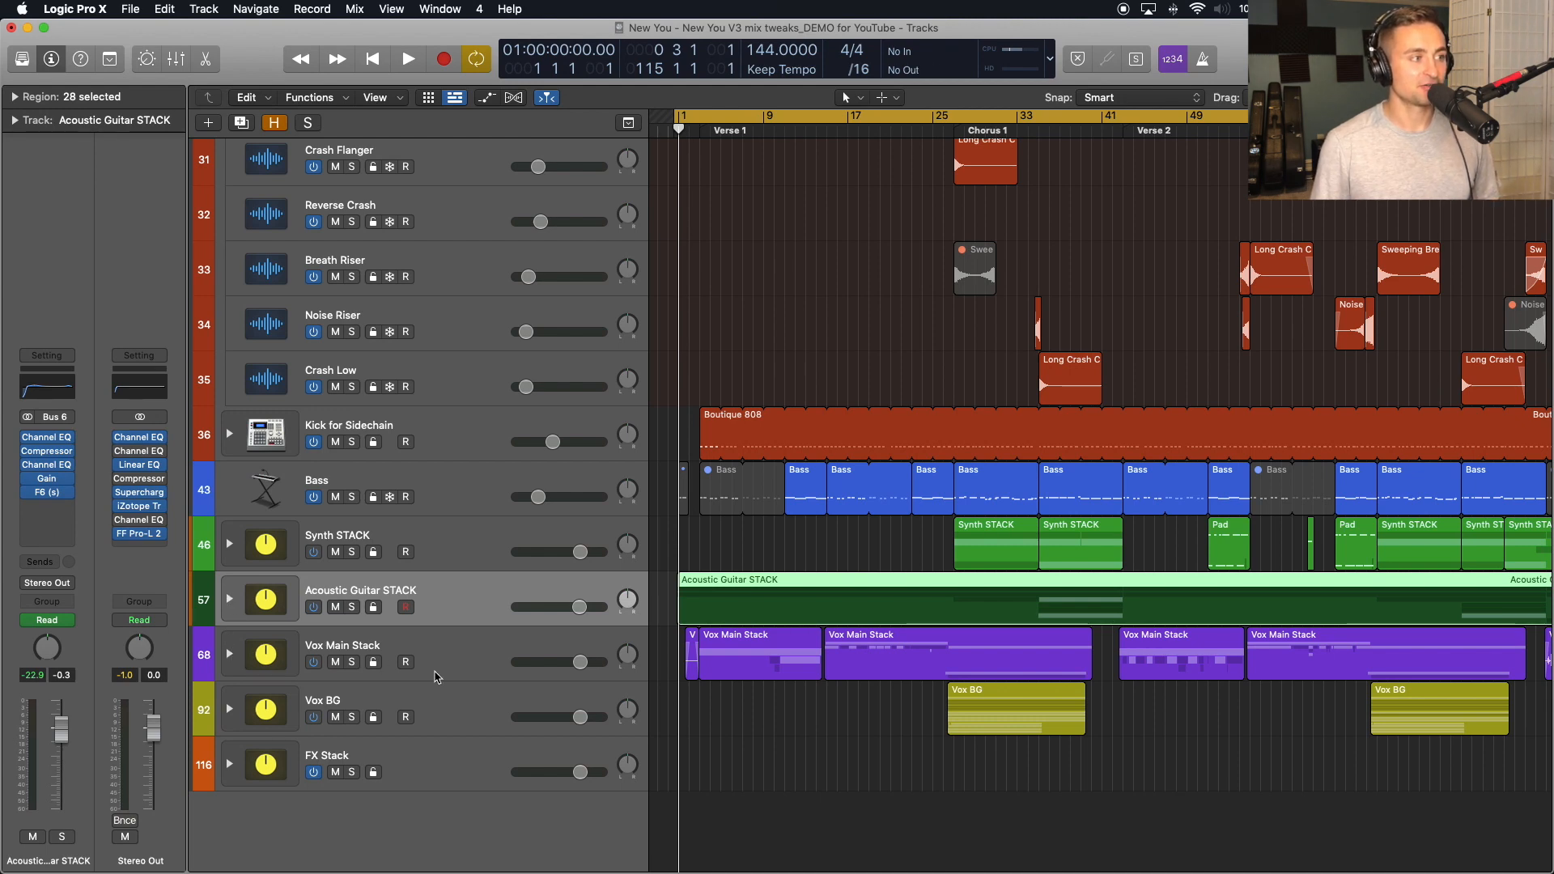
left_click(228, 541)
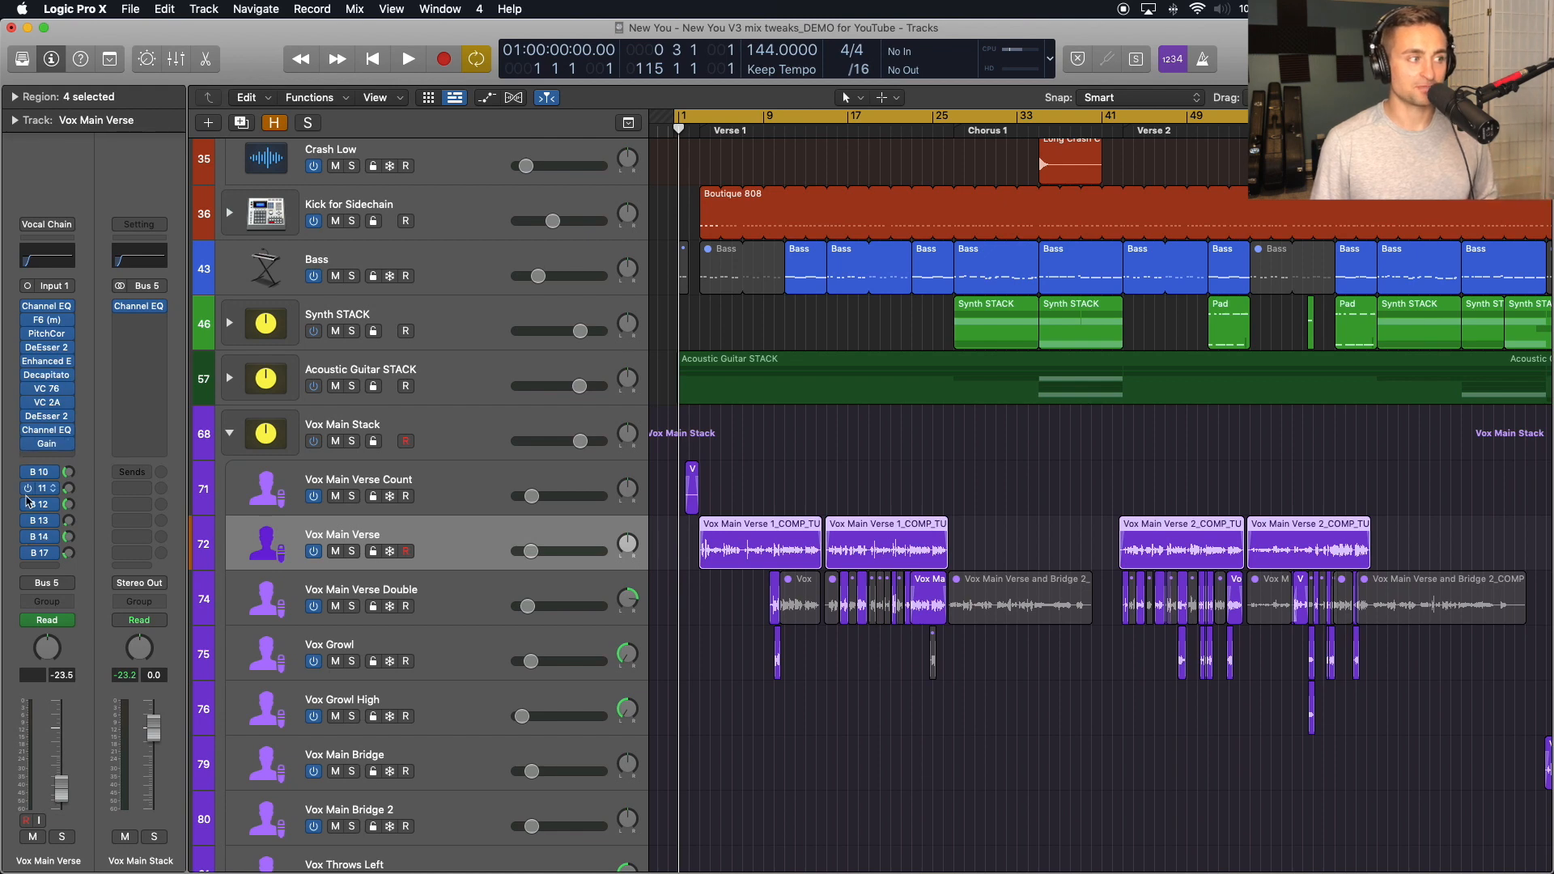
mouse_move(476, 552)
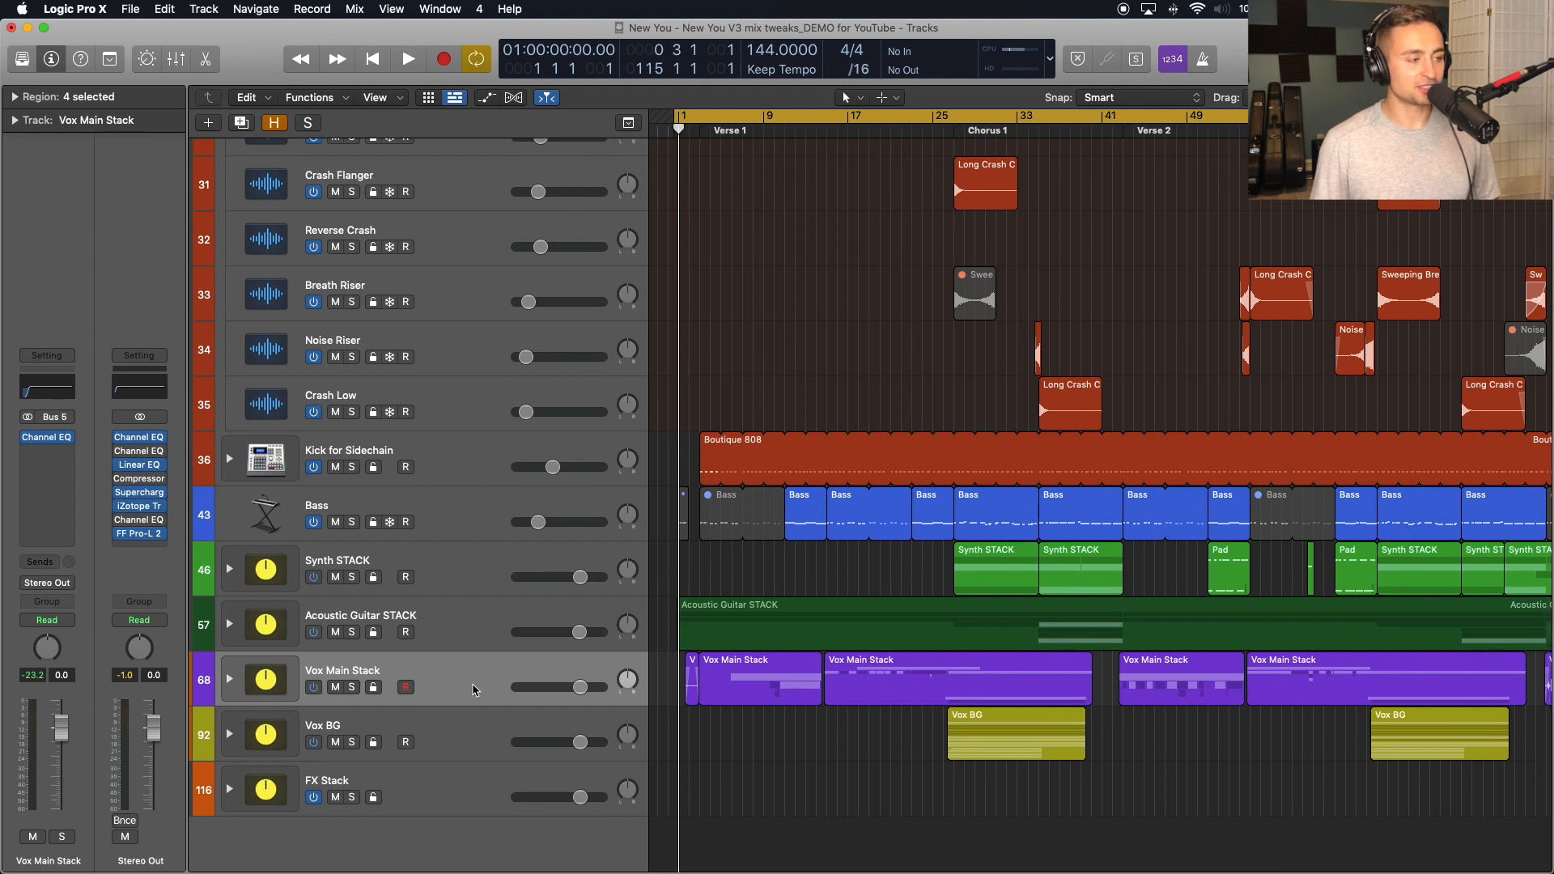
left_click(327, 780)
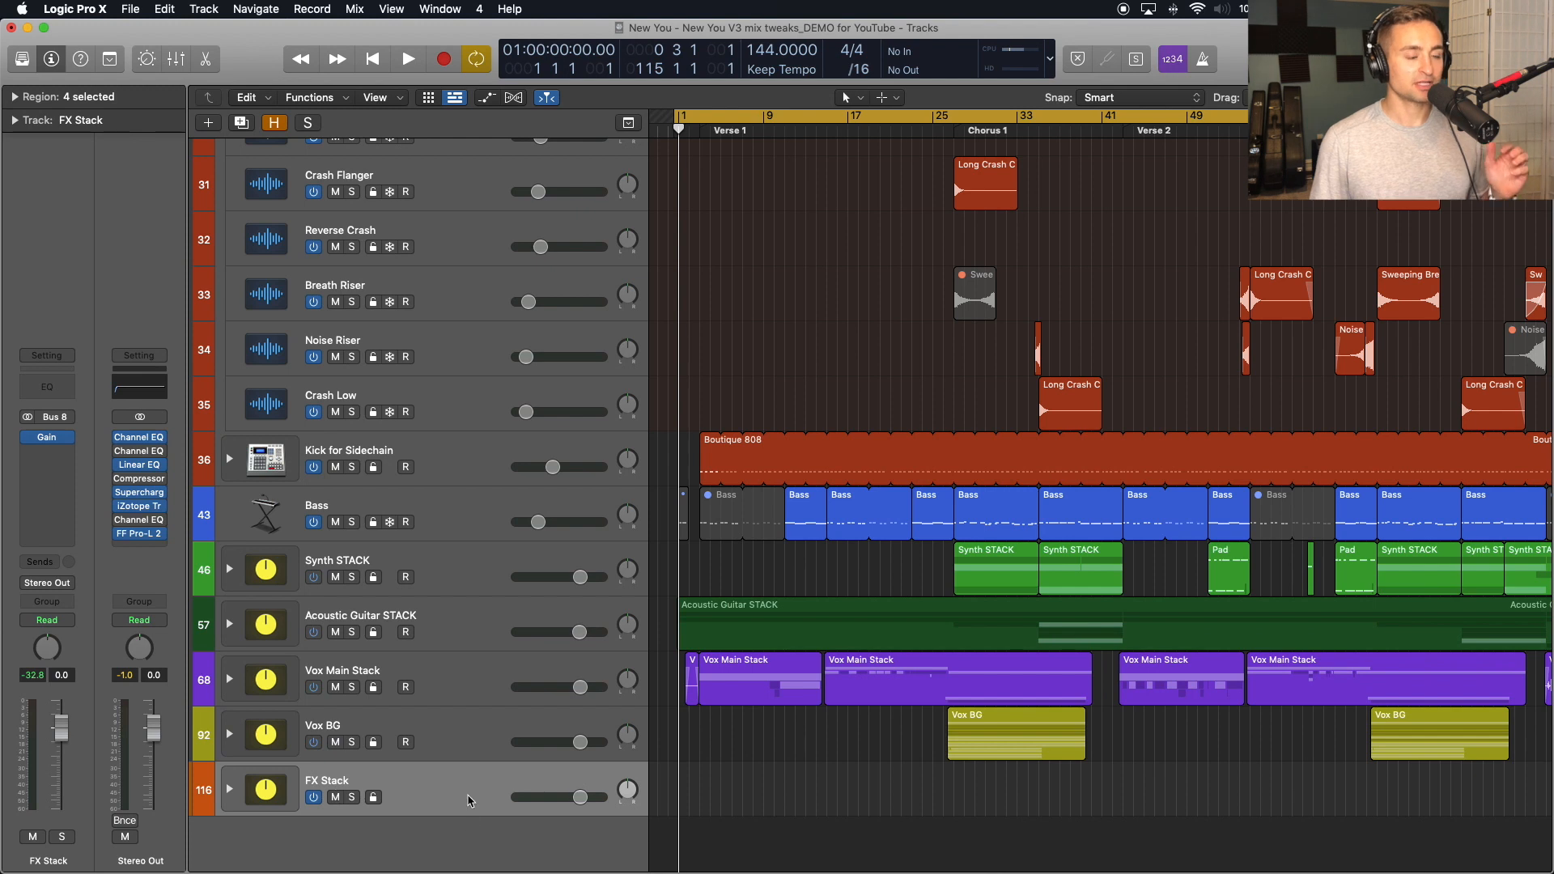
mouse_move(469, 800)
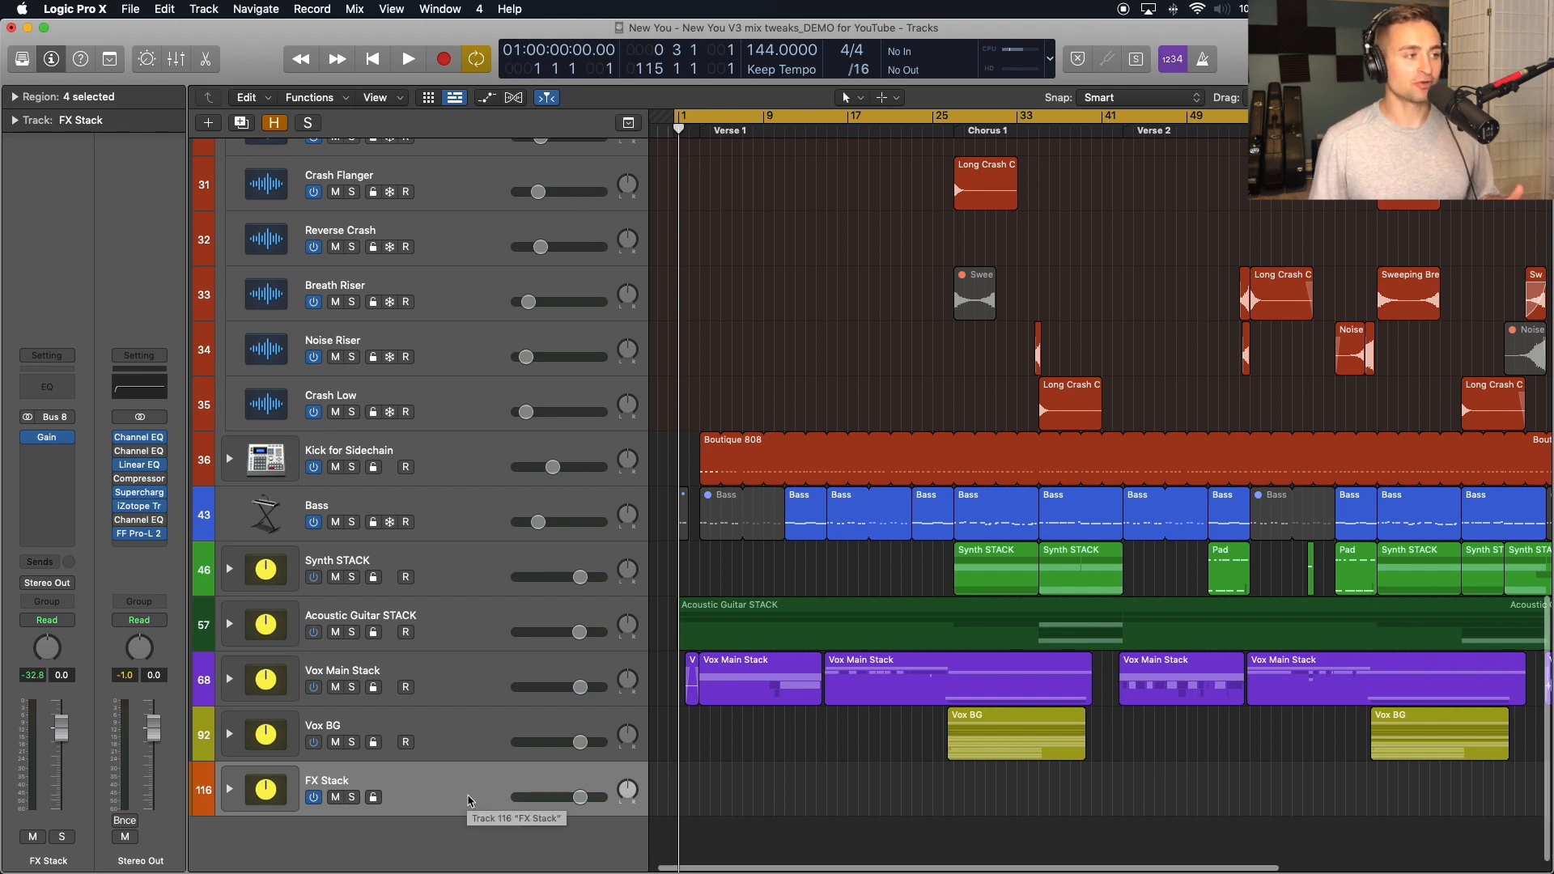
mouse_move(431, 868)
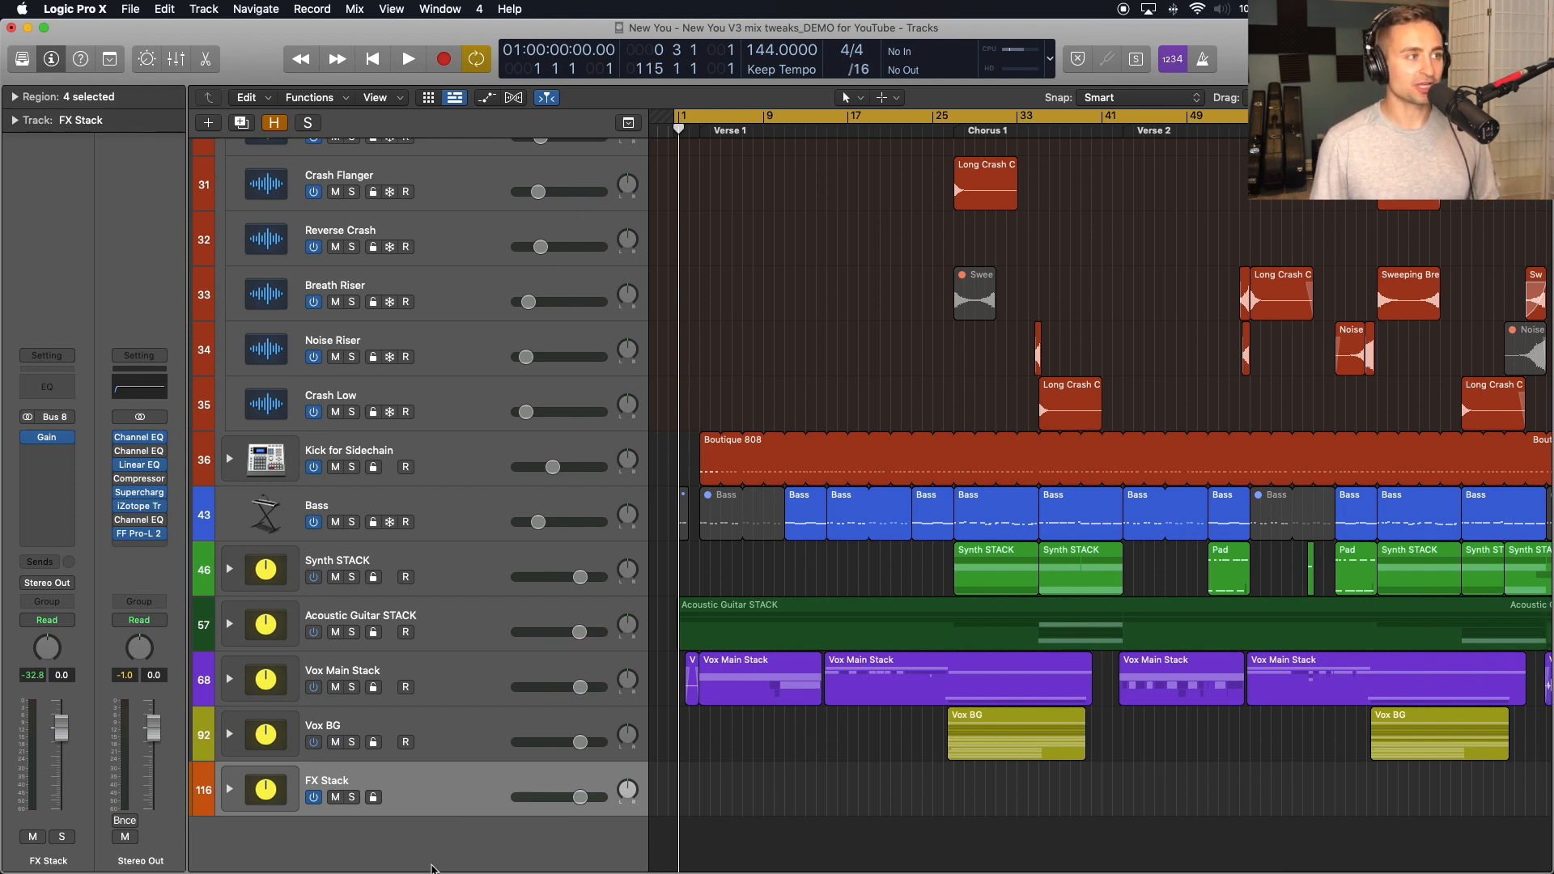
Scroll back up and fold the DRUM BUS stack closed.
scroll("up", 3)
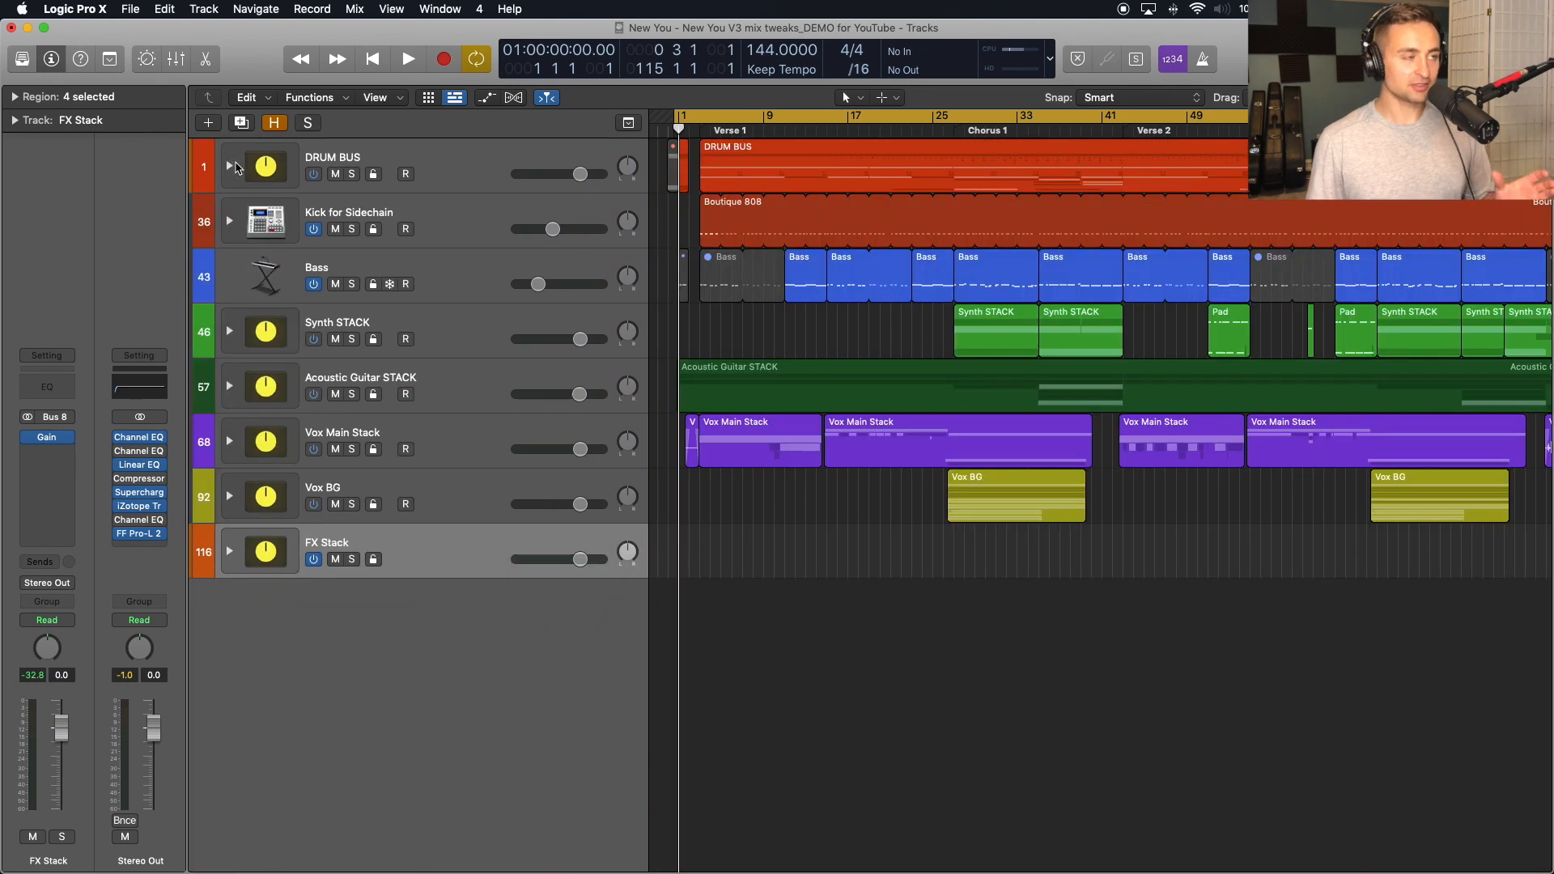
left_click(228, 166)
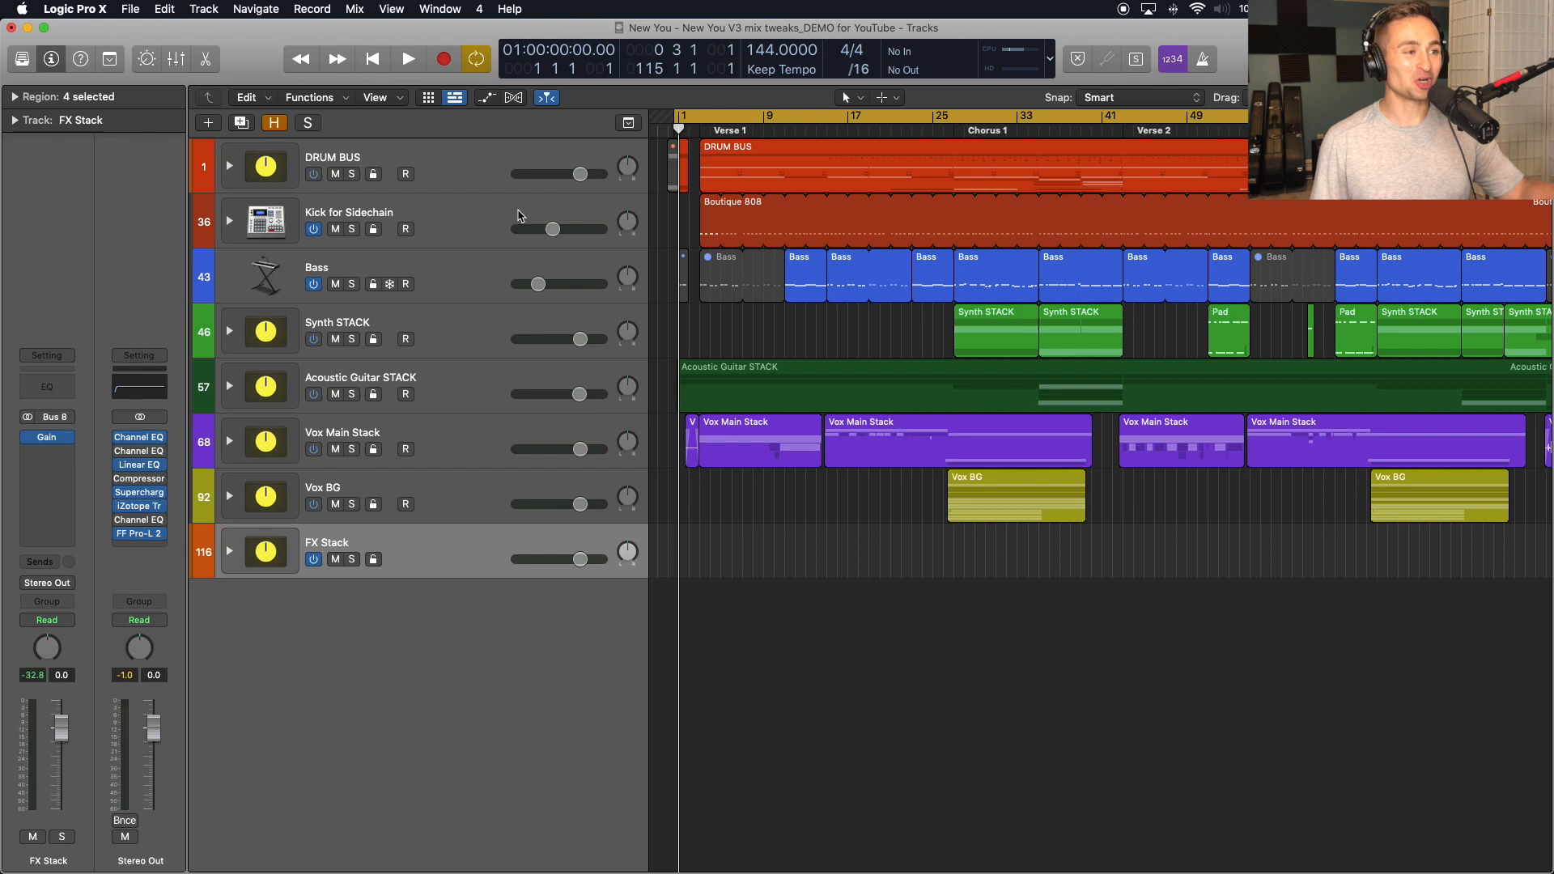
mouse_move(519, 215)
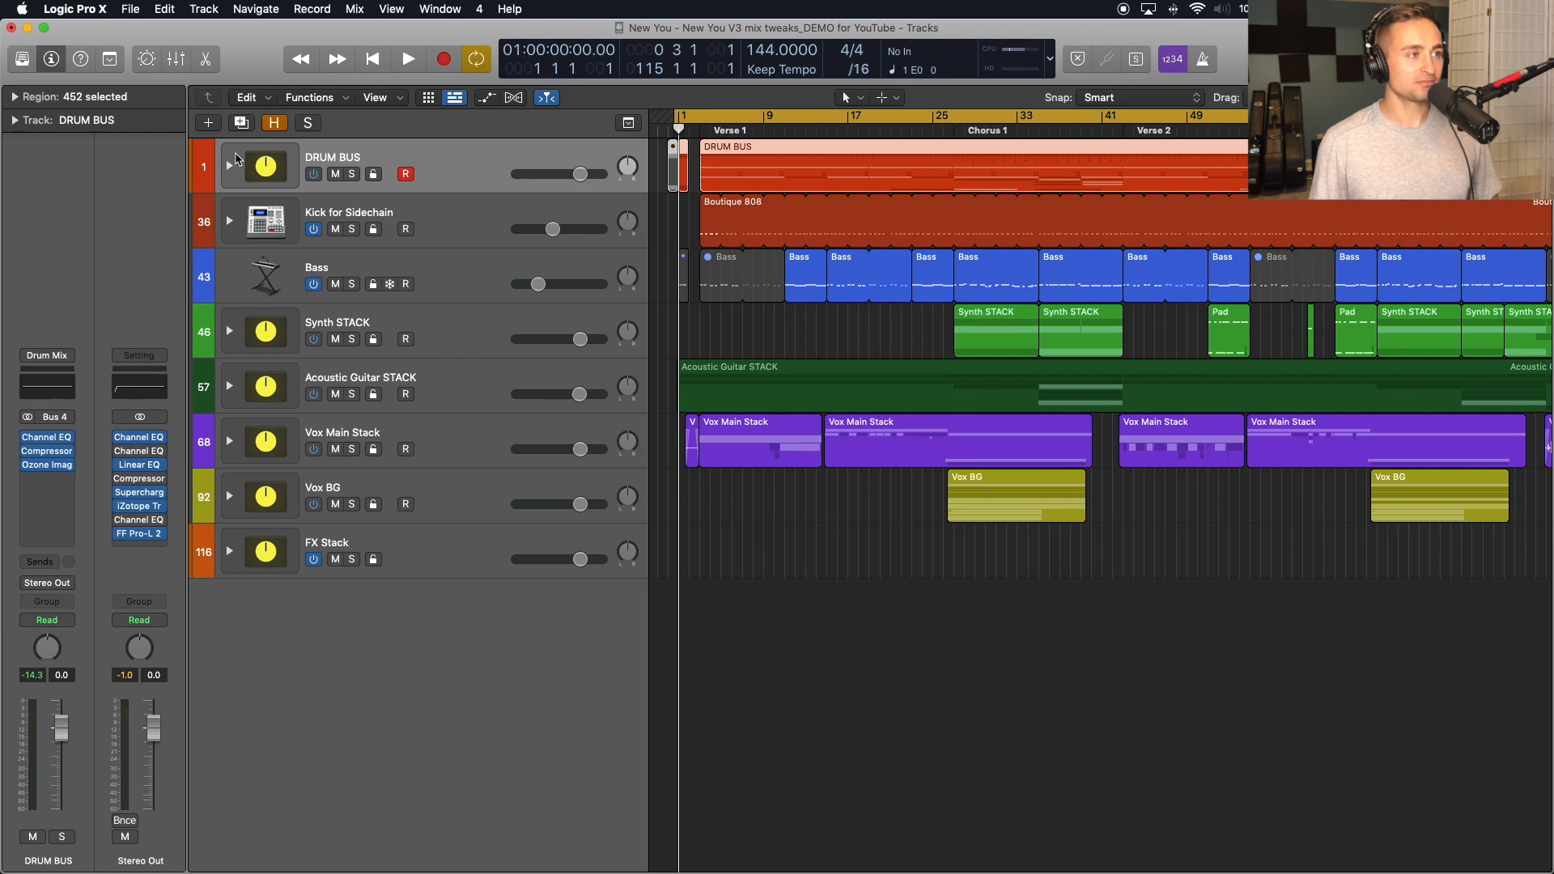
Unfold the DRUM BUS stack, select the KICK track and scroll through its drum tracks.
left_click(228, 166)
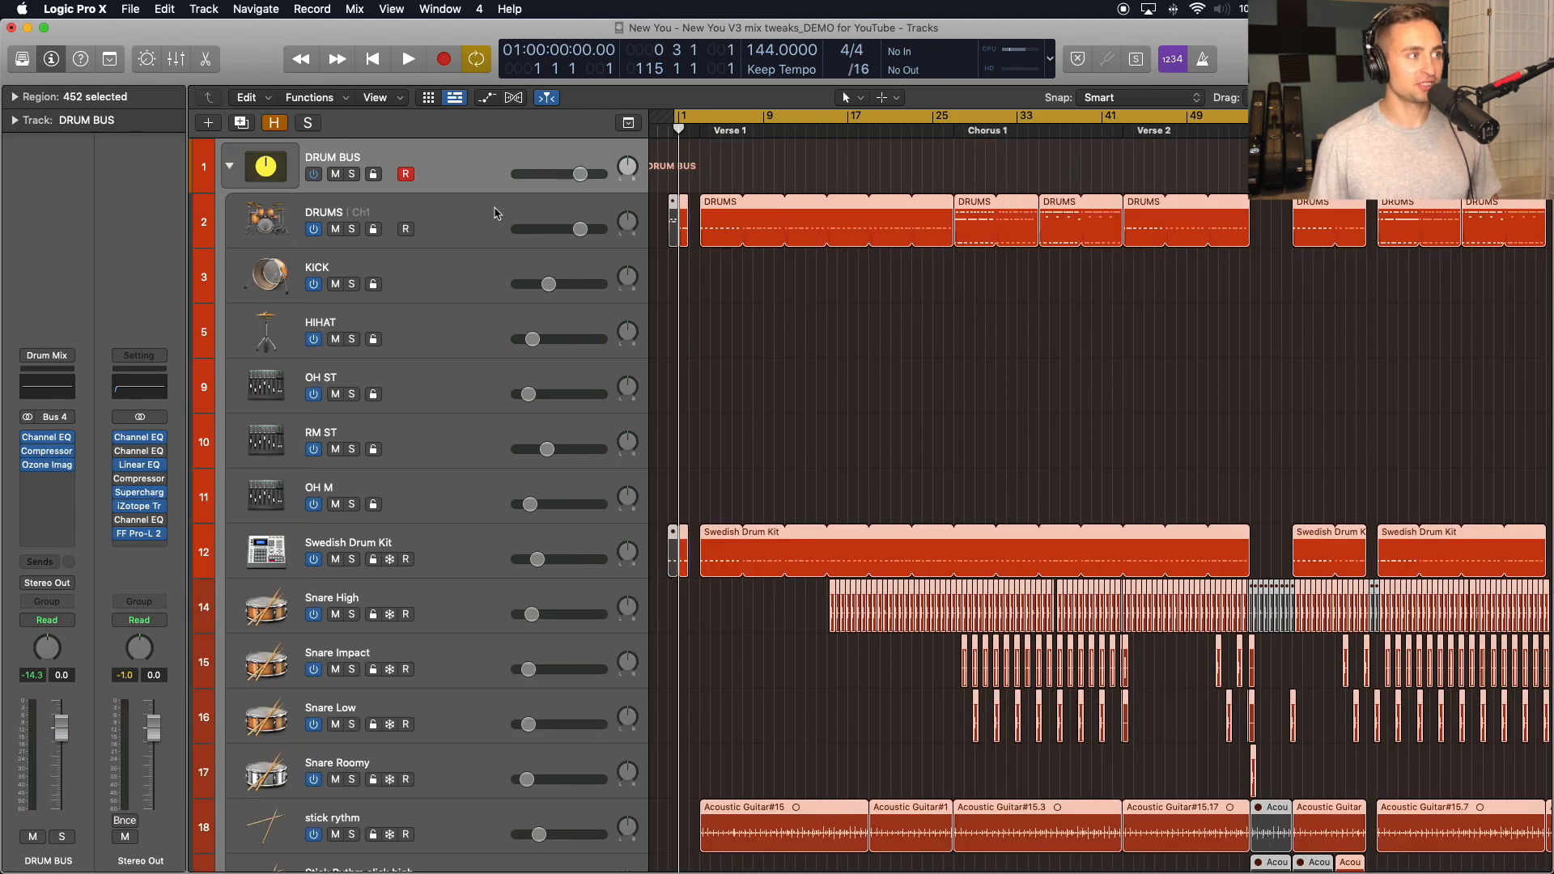
mouse_move(465, 226)
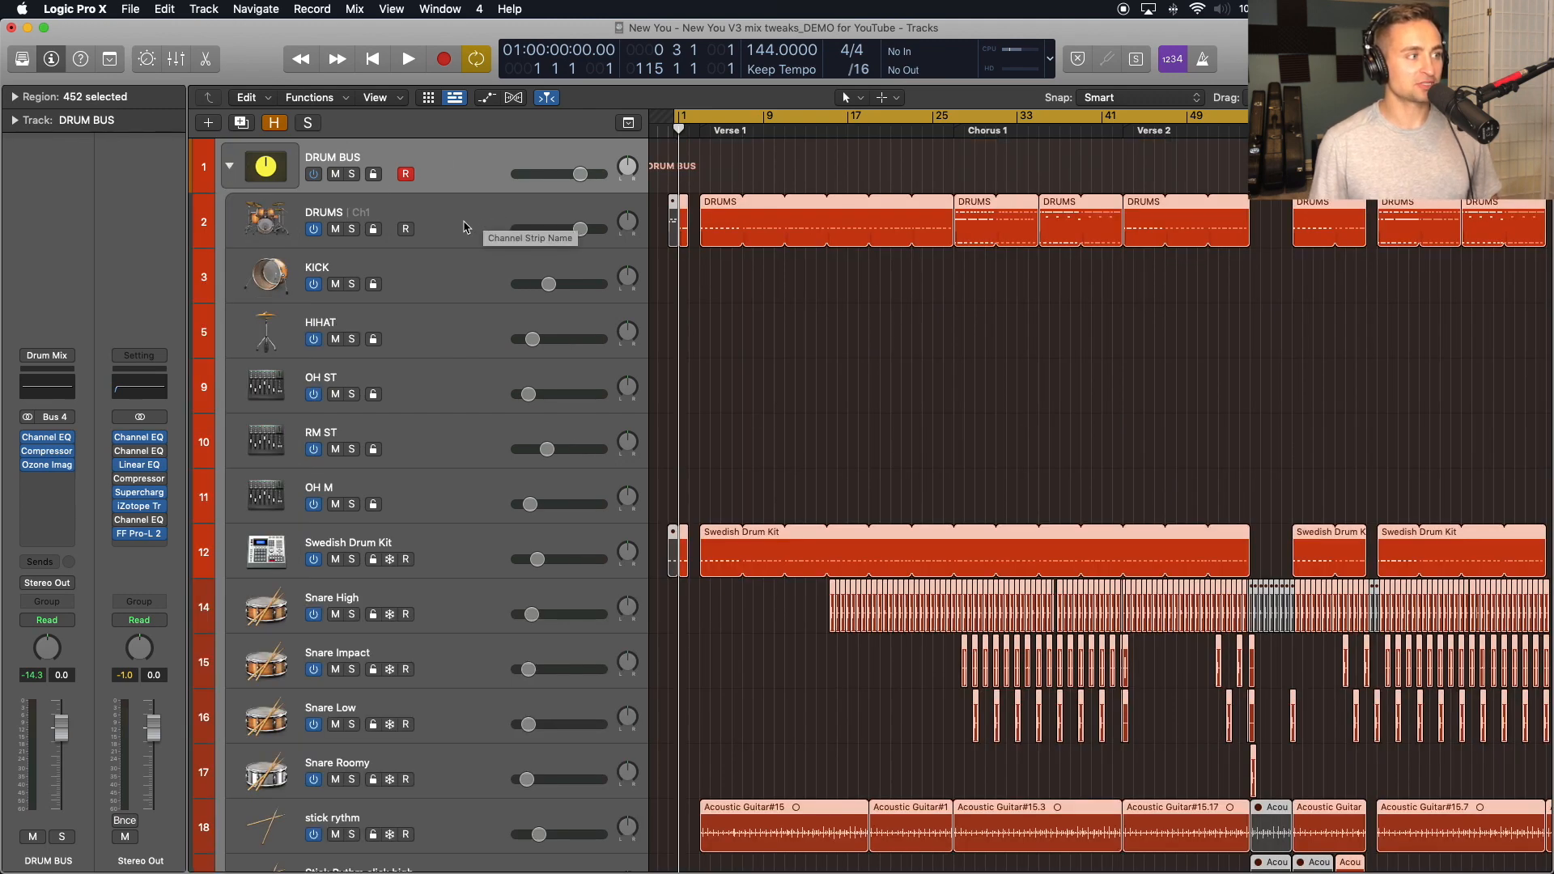
left_click(317, 275)
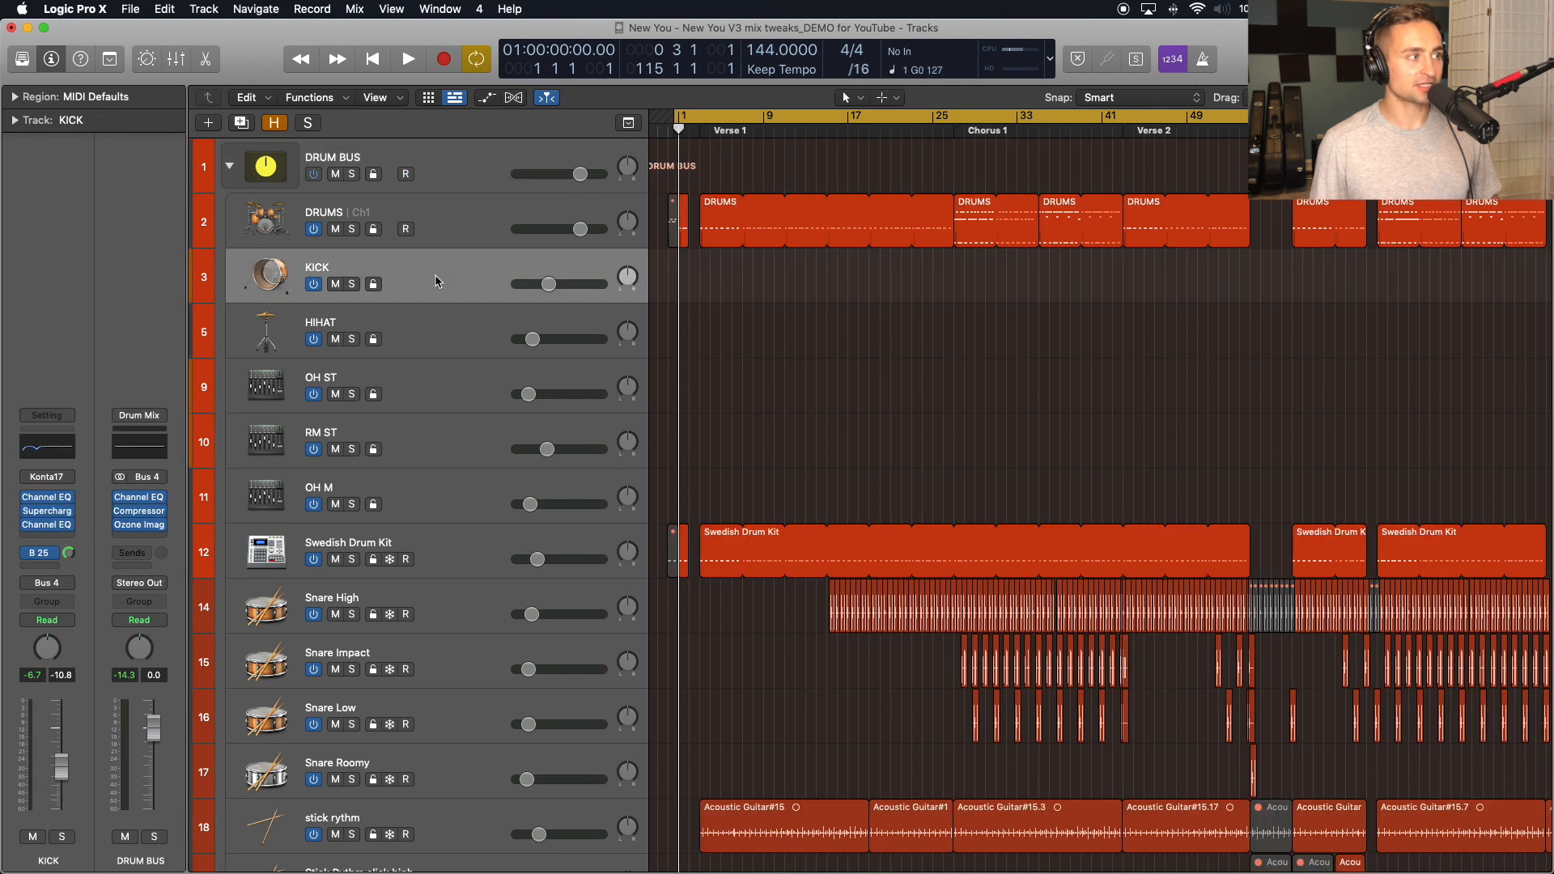
scroll("down", 3)
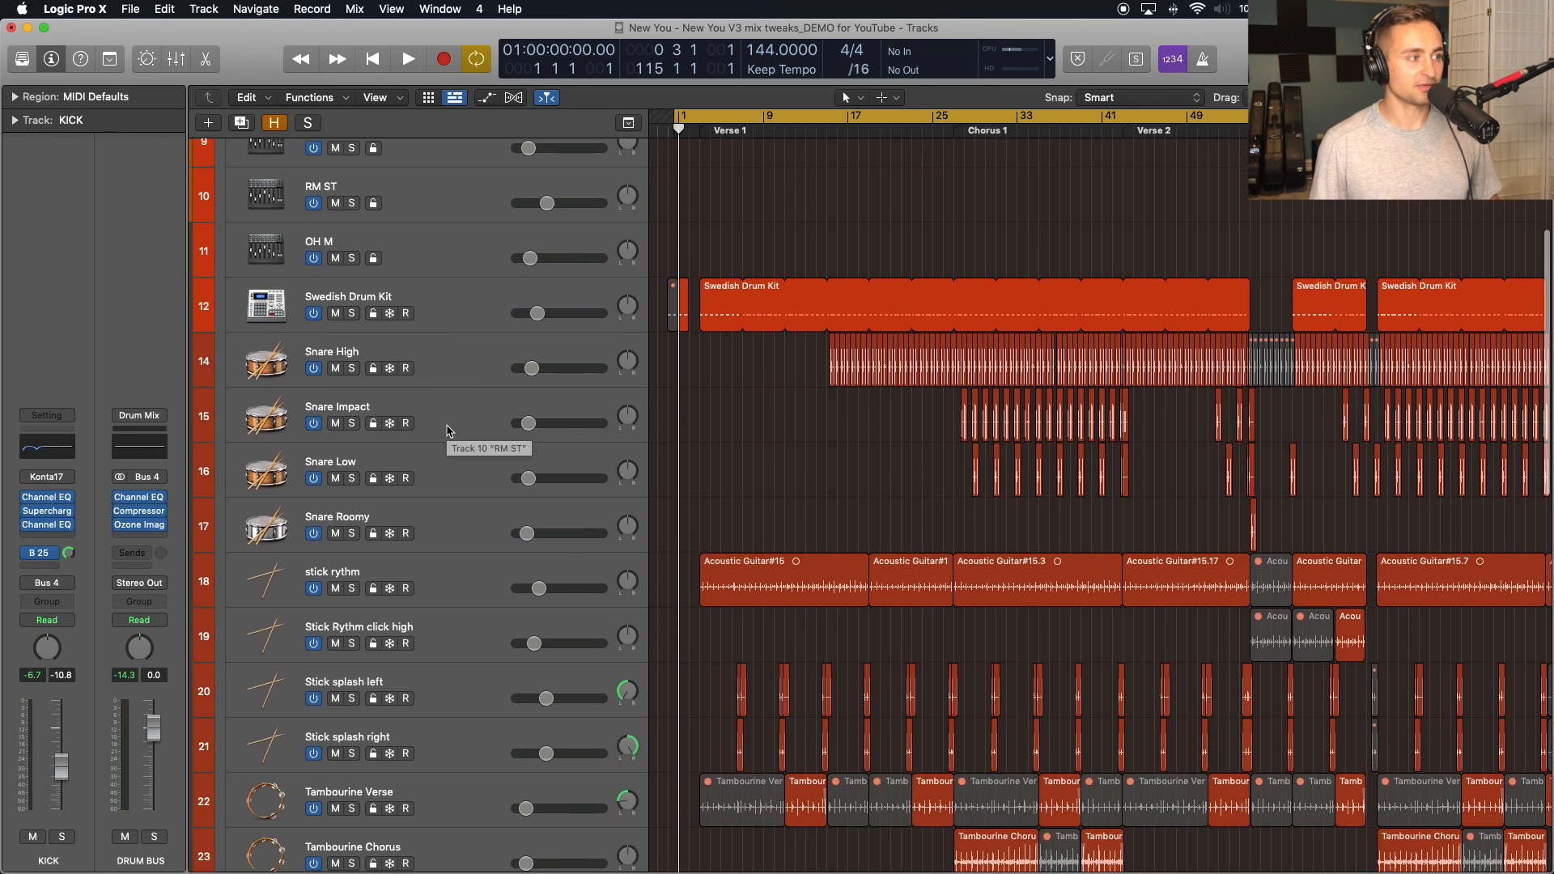
scroll("down", 3)
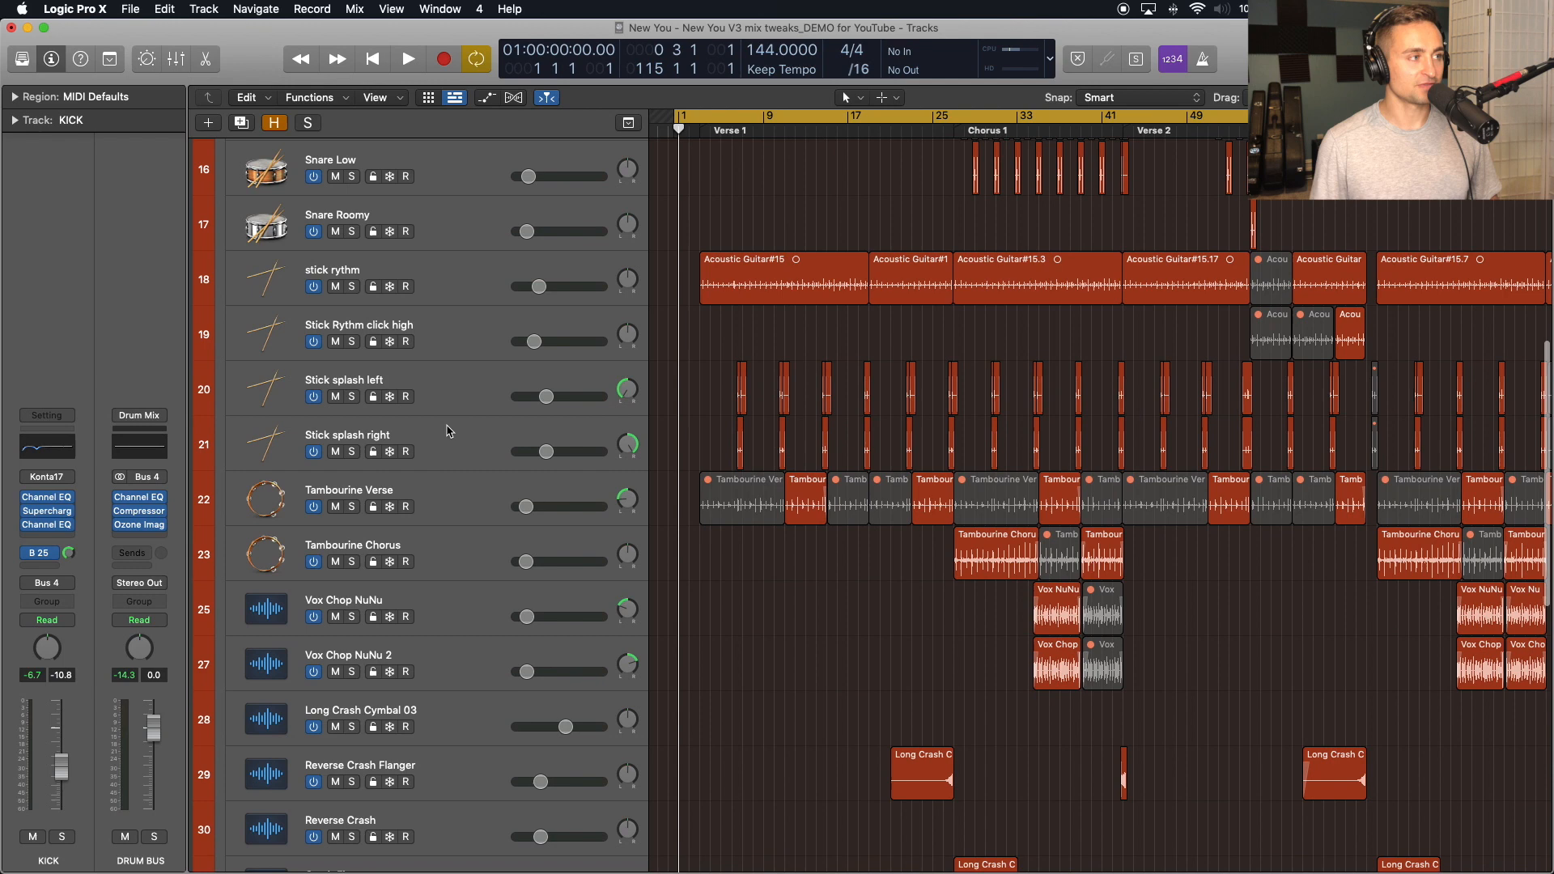
scroll("down", 3)
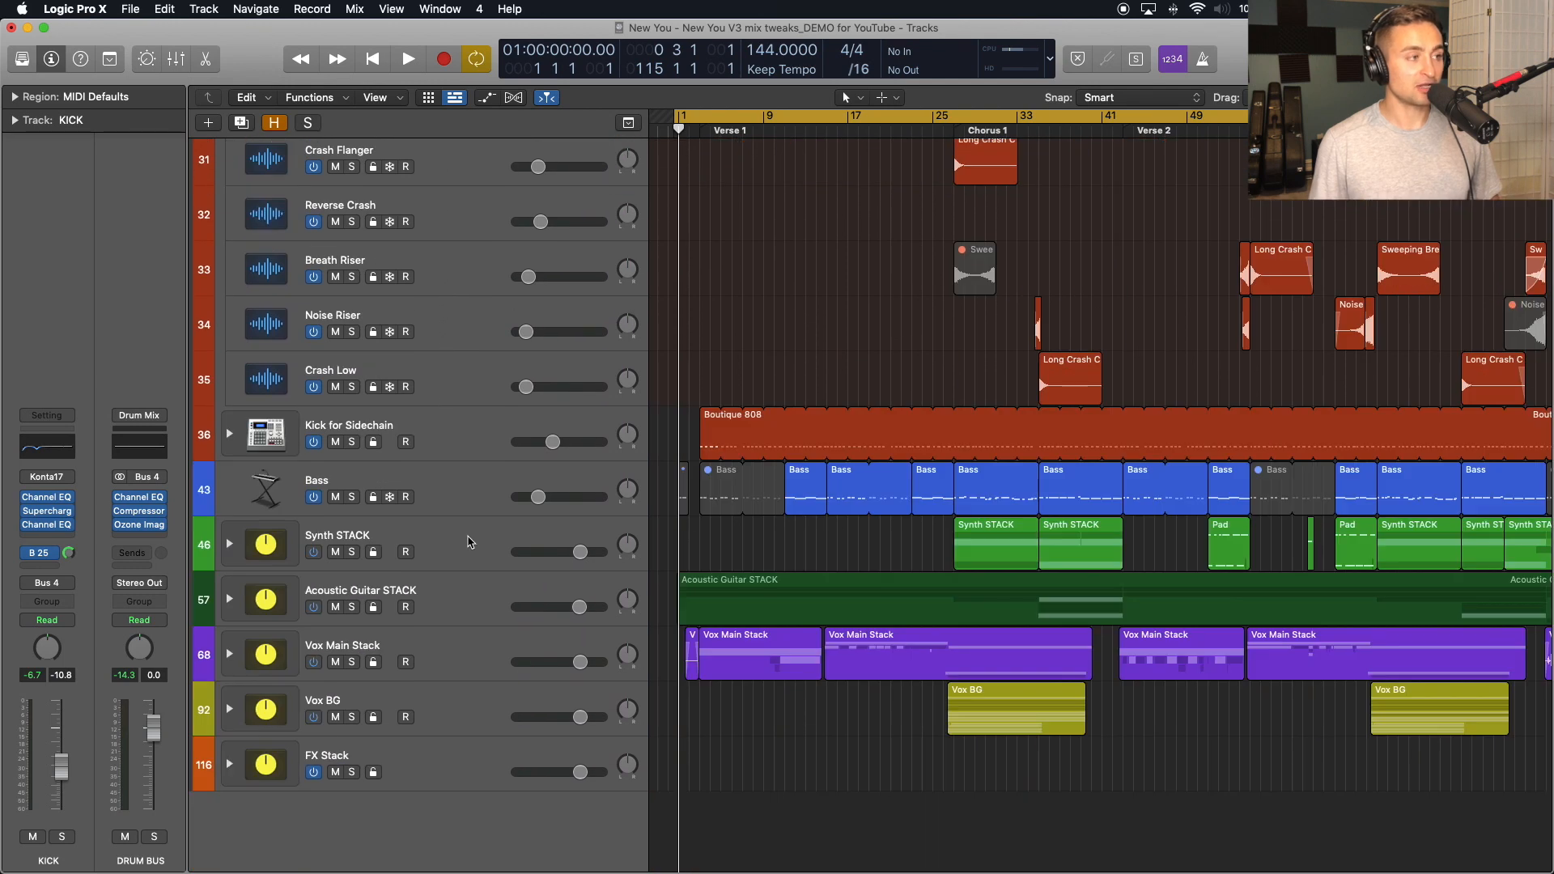
mouse_move(468, 536)
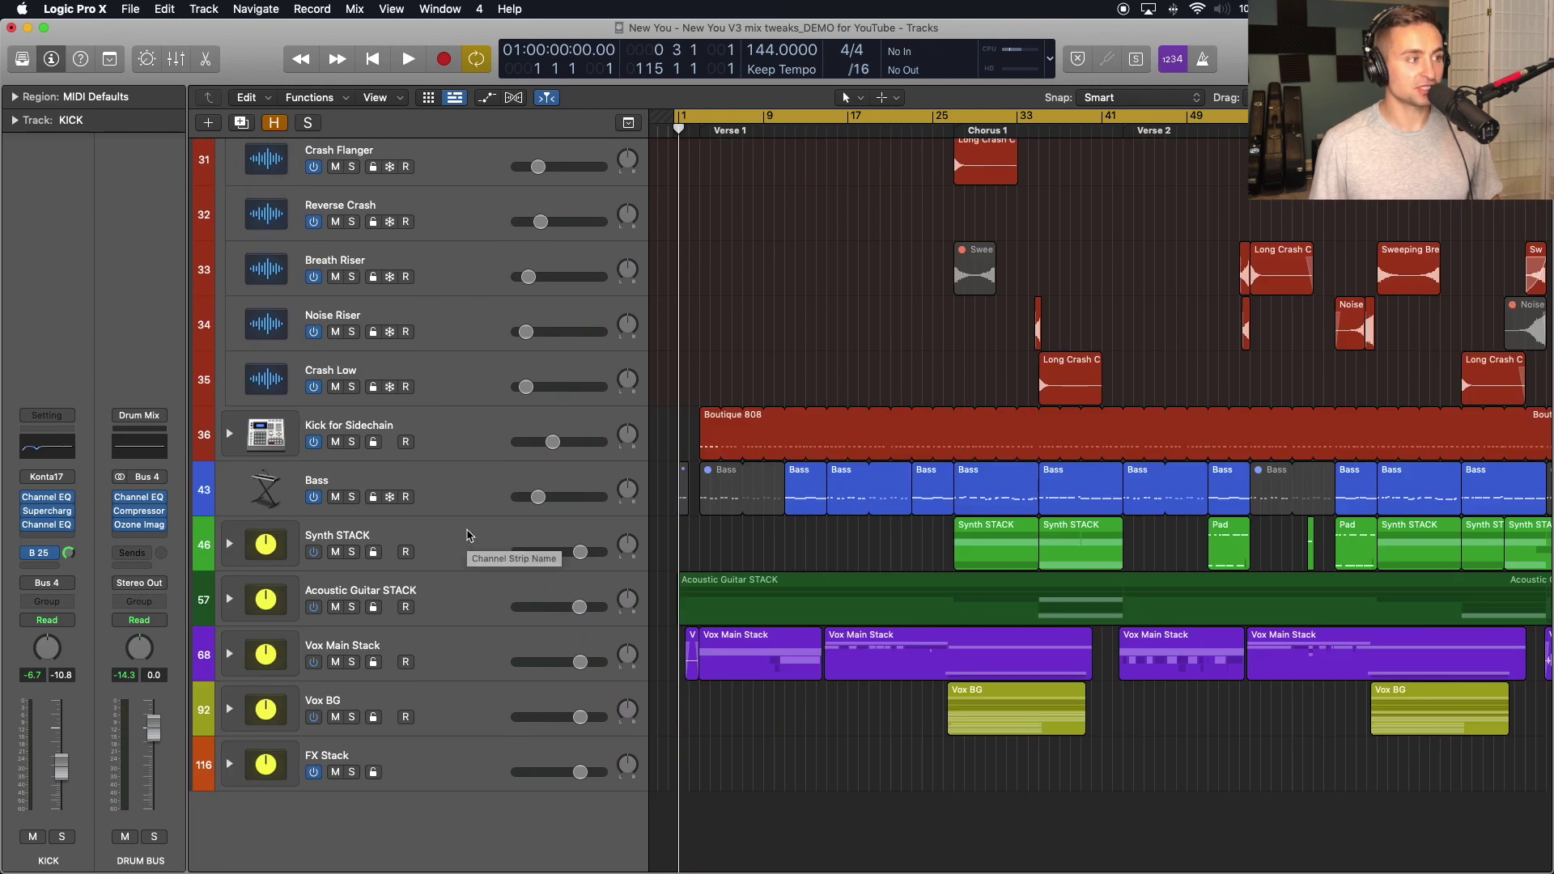
mouse_move(461, 593)
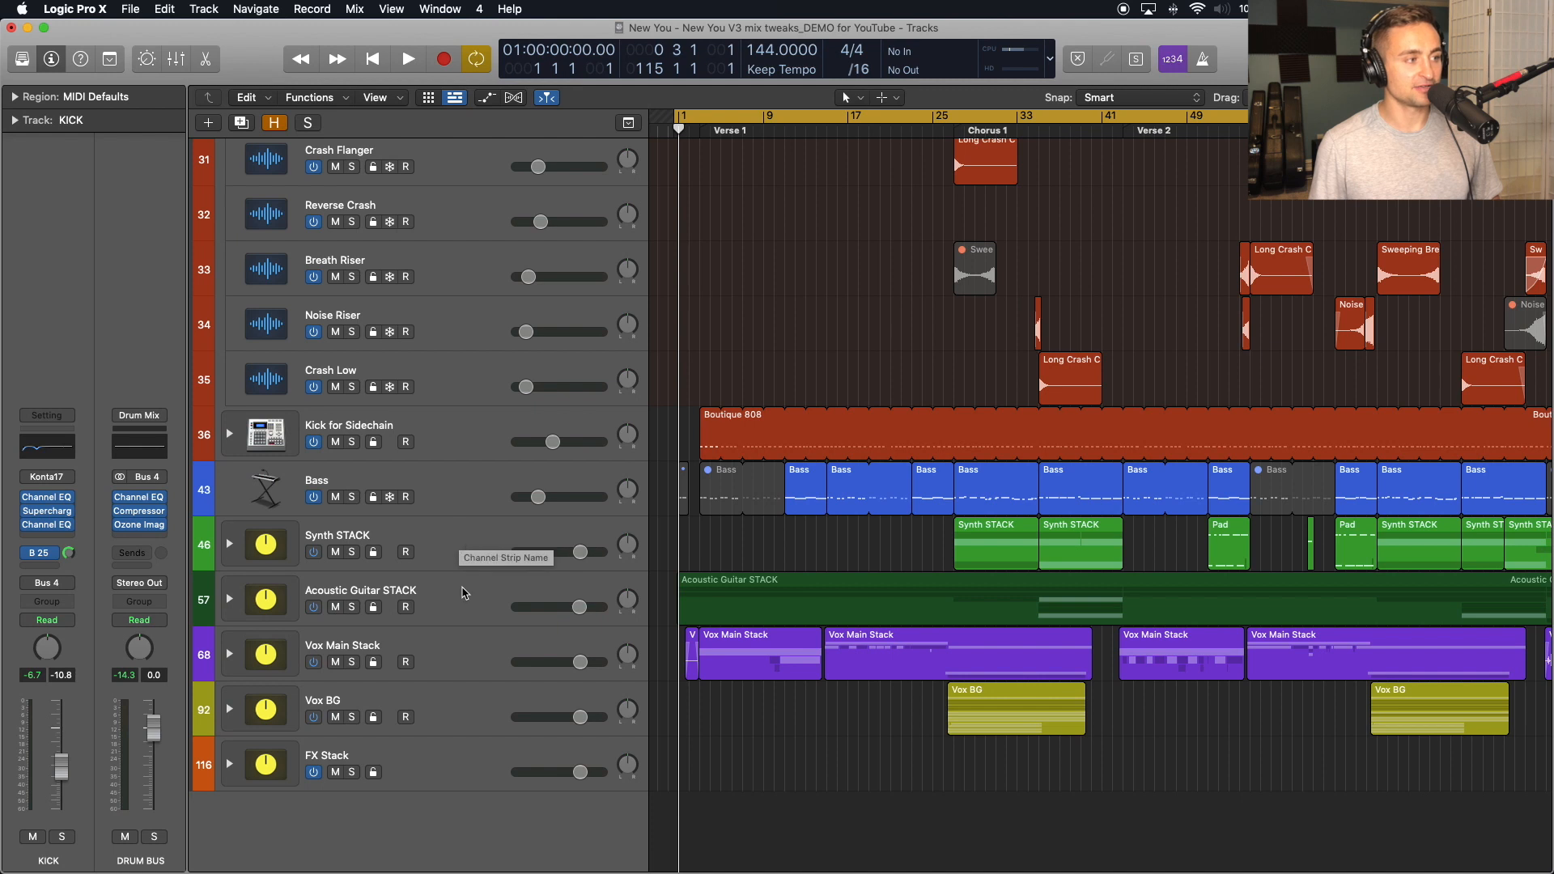
mouse_move(445, 664)
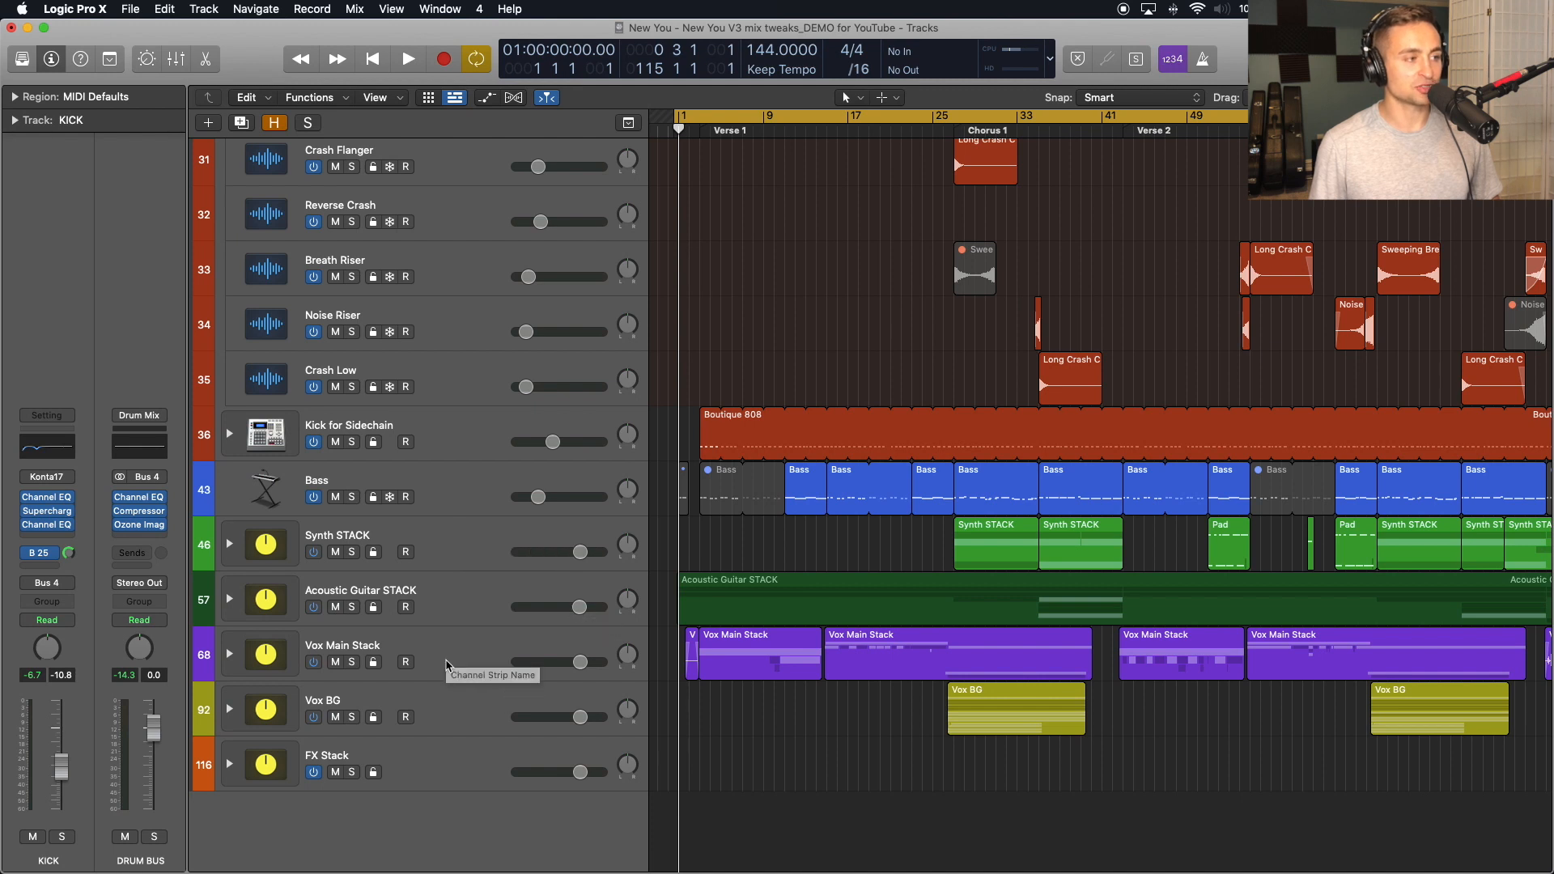
mouse_move(449, 704)
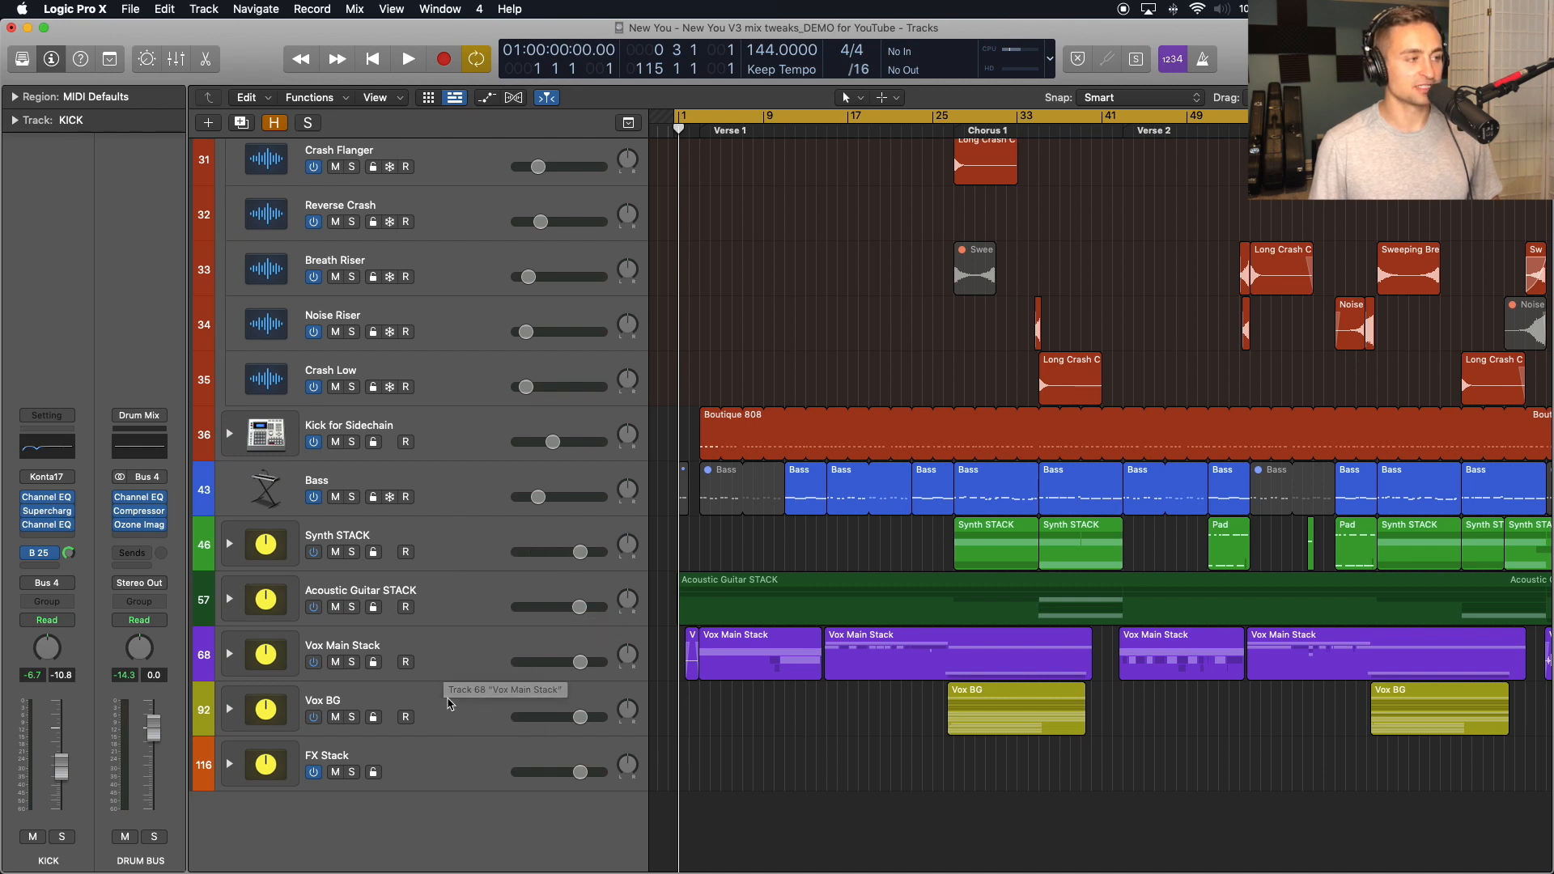
Collapse the Vox Main Stack and scroll through the remaining top-level tracks.
left_click(228, 659)
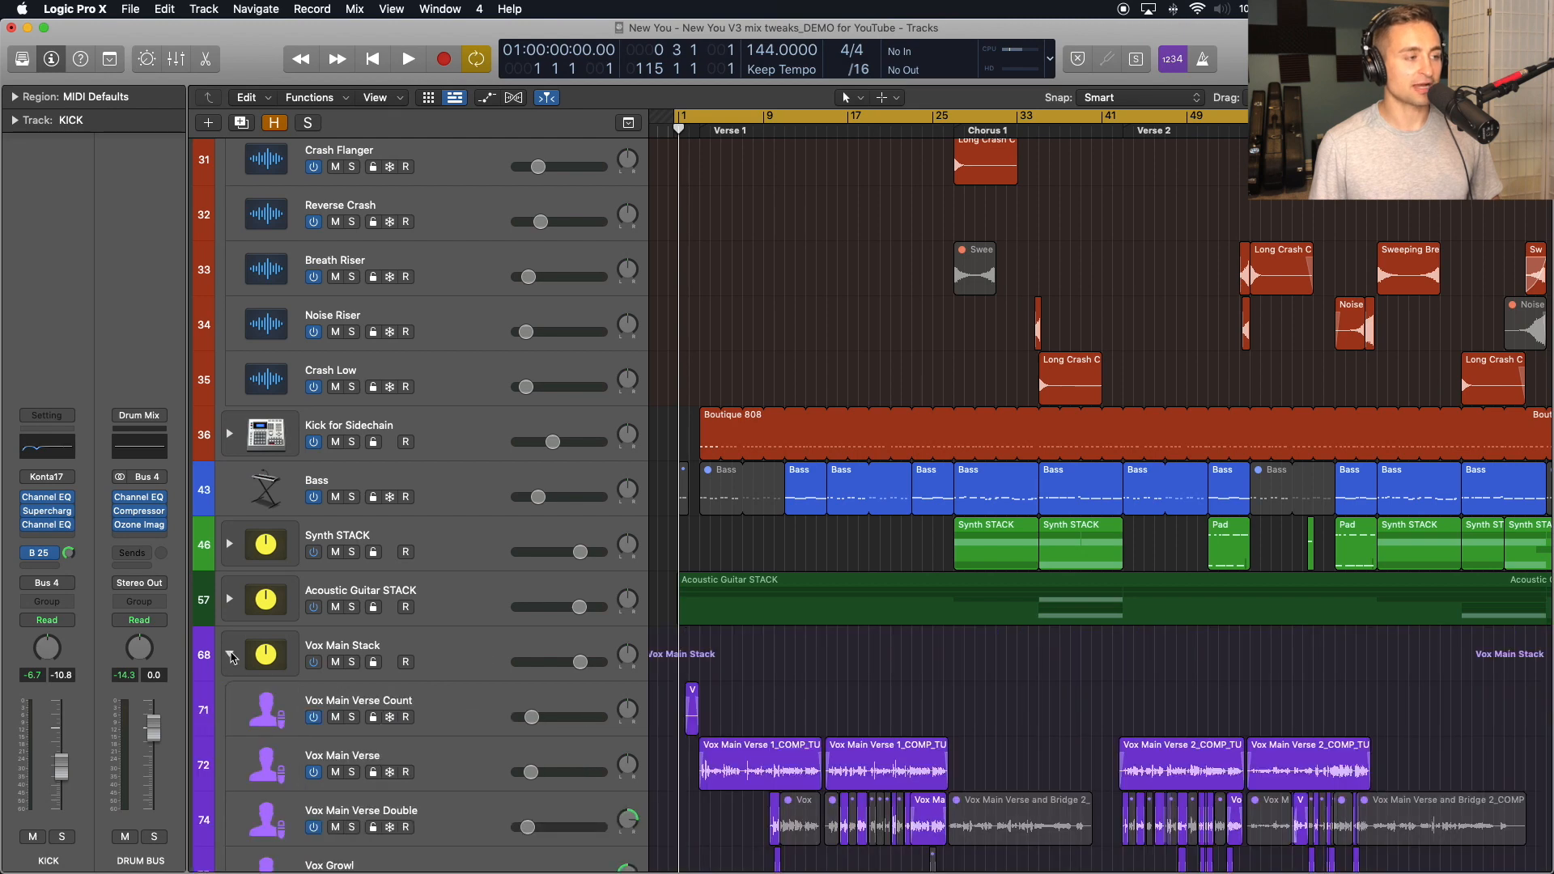
scroll("down", 3)
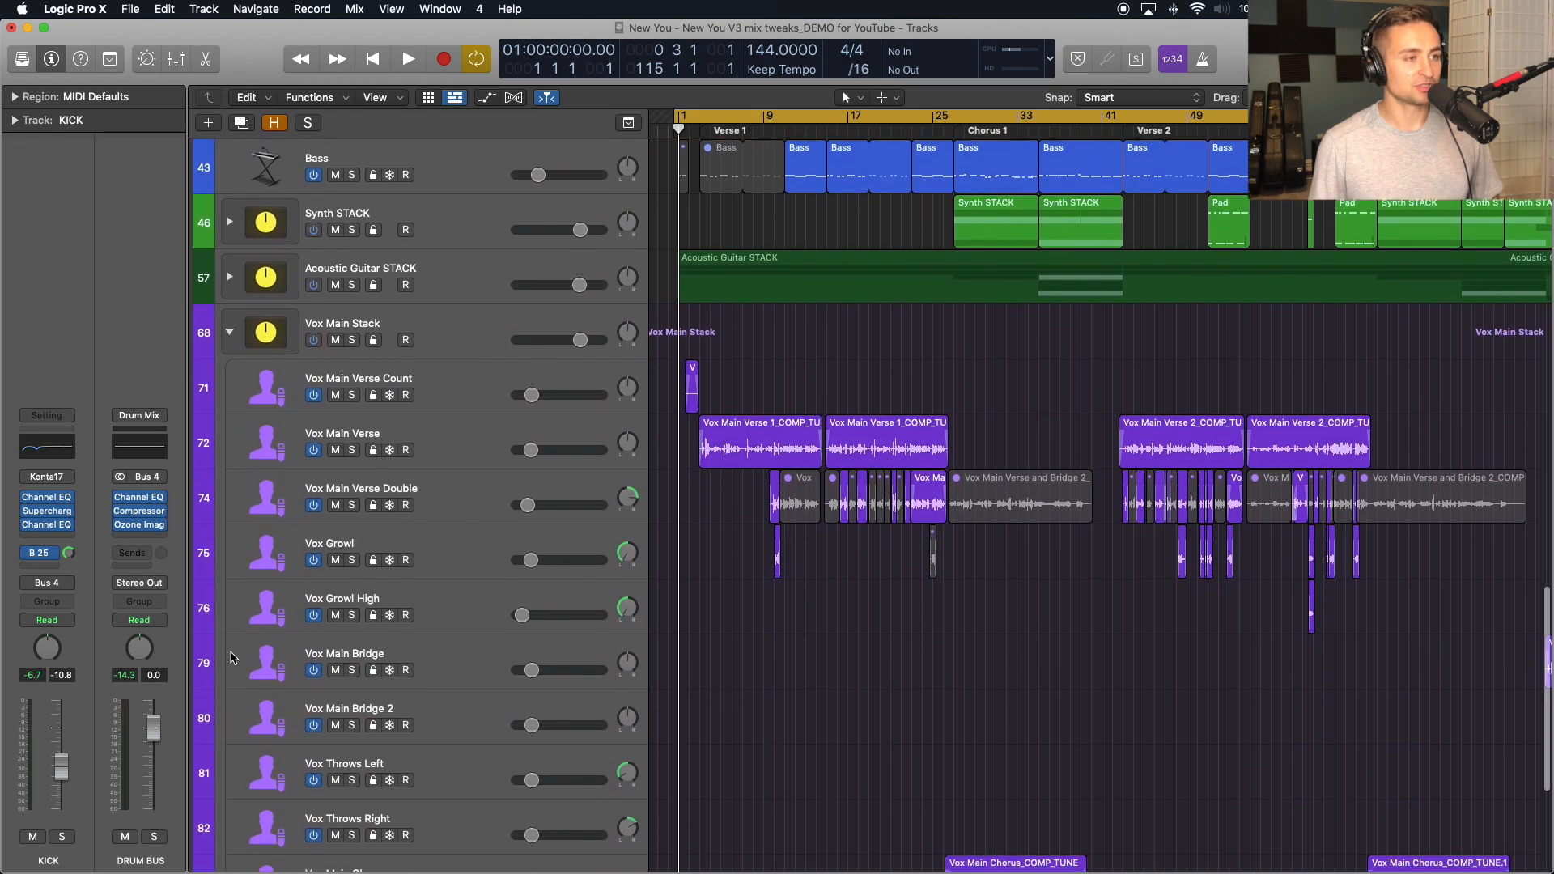
scroll("down", 3)
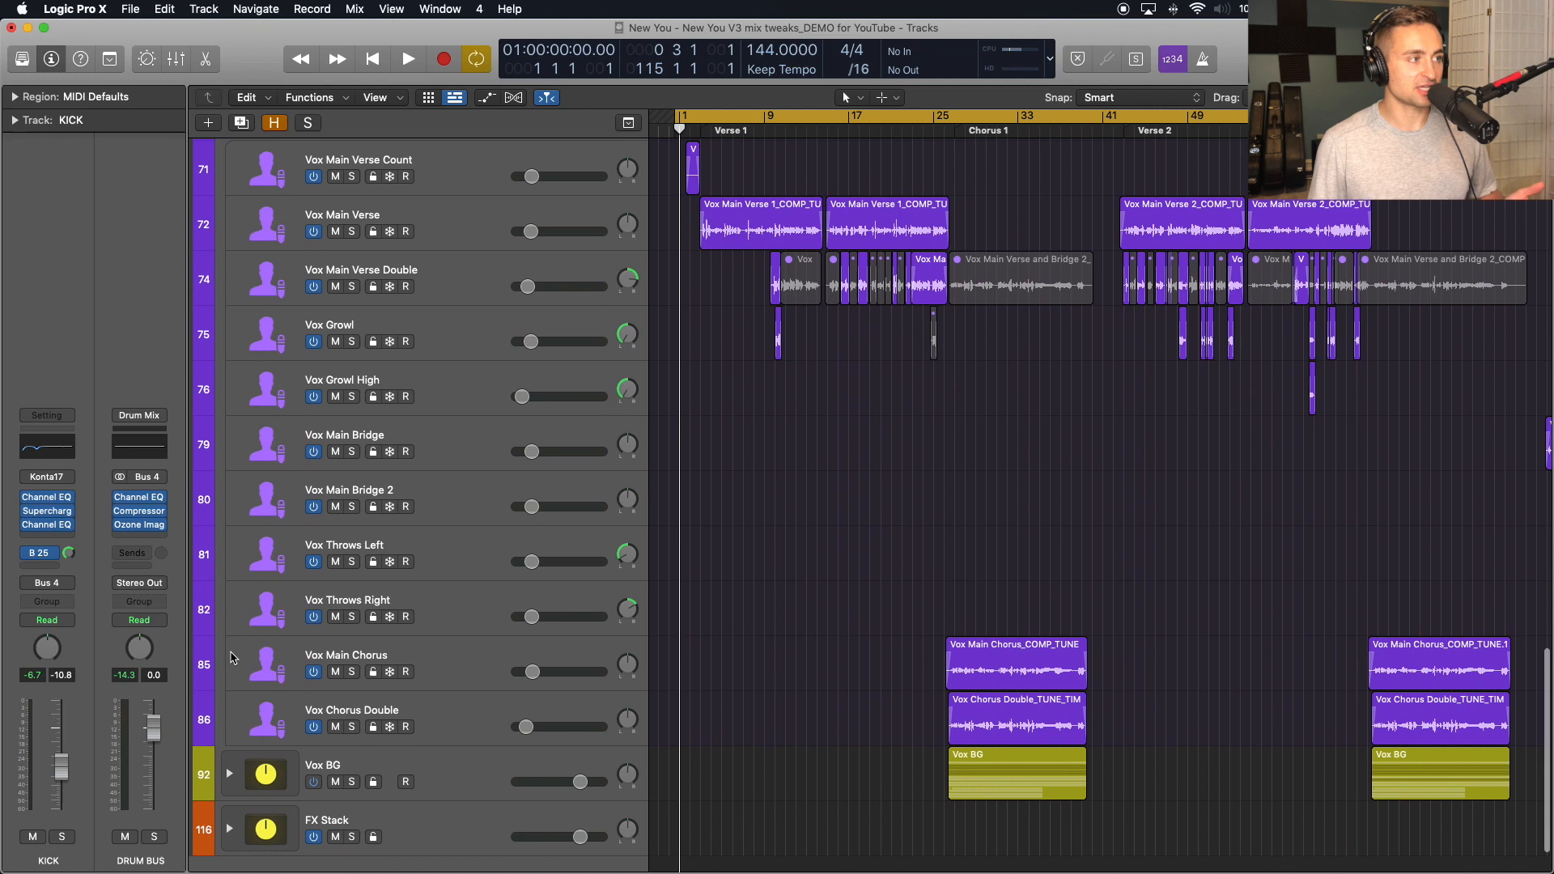
scroll("up", 3)
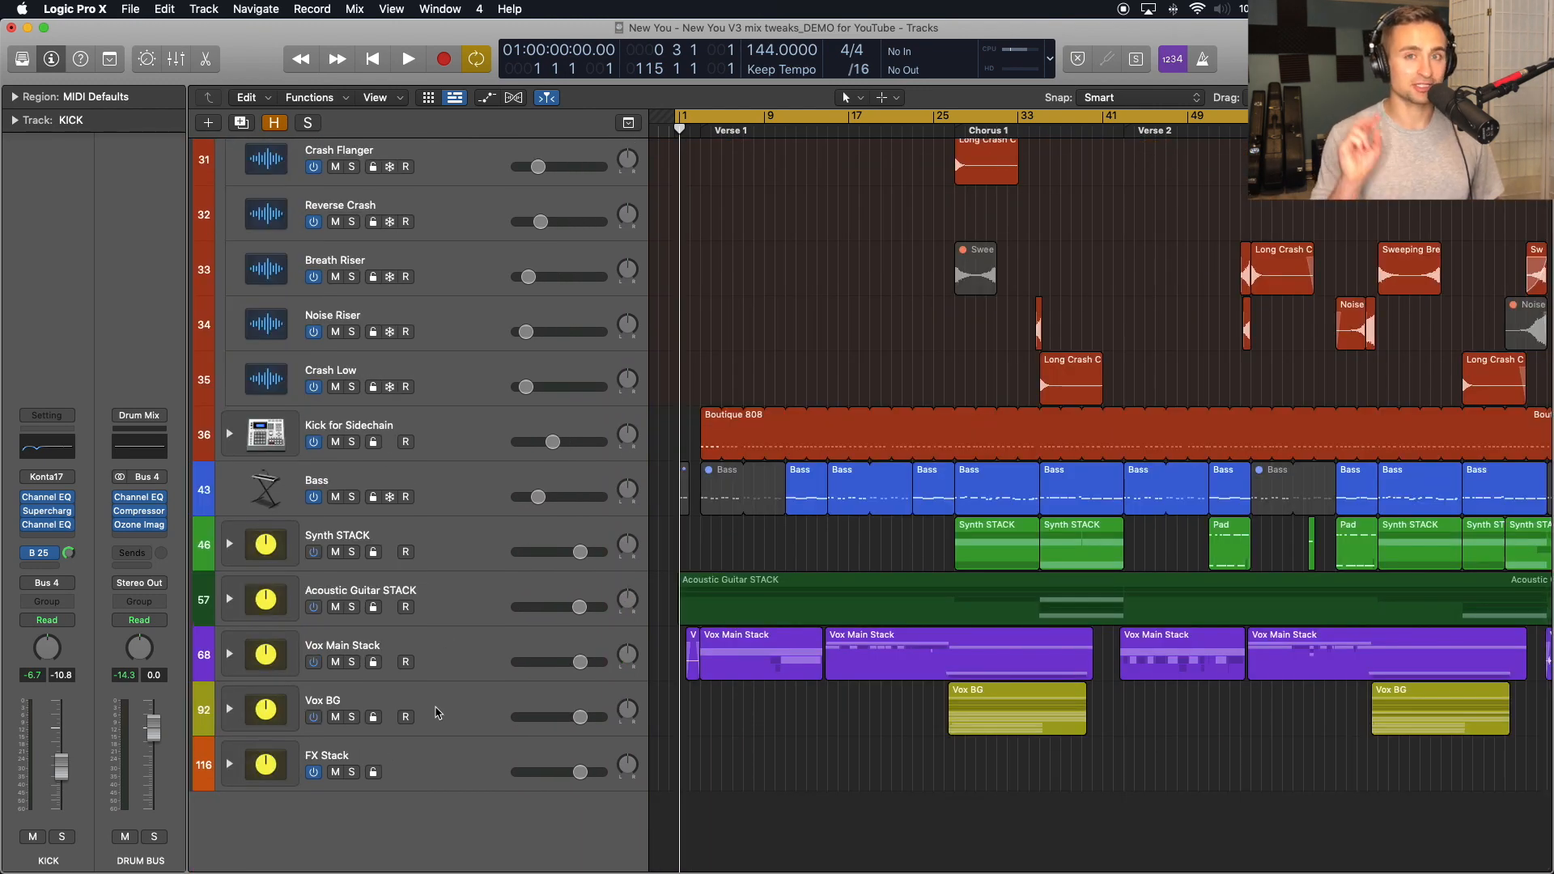
mouse_move(452, 661)
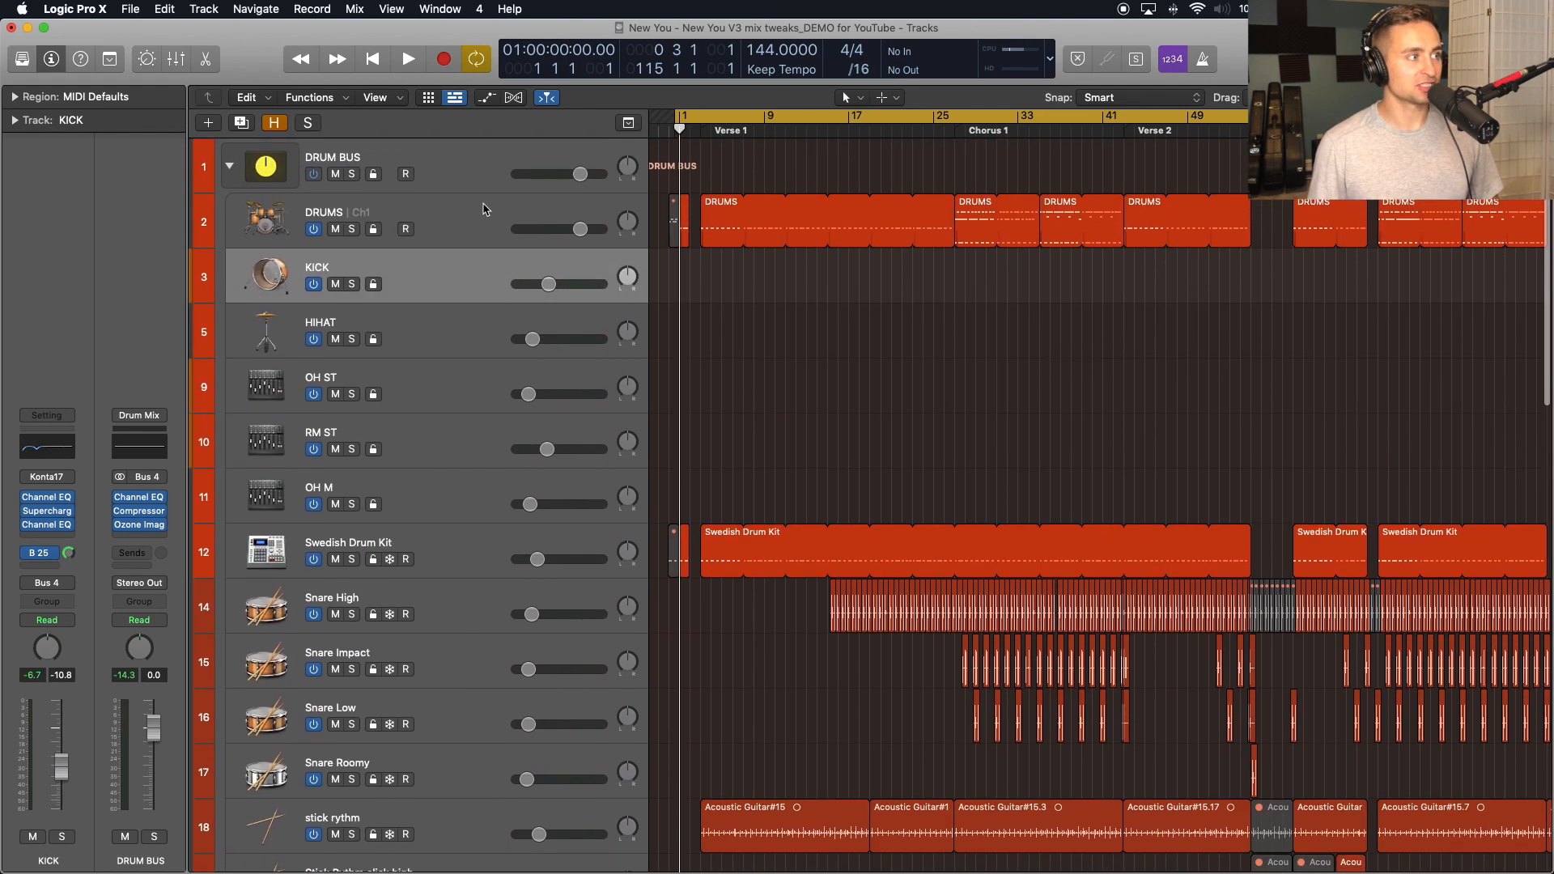
mouse_move(439, 270)
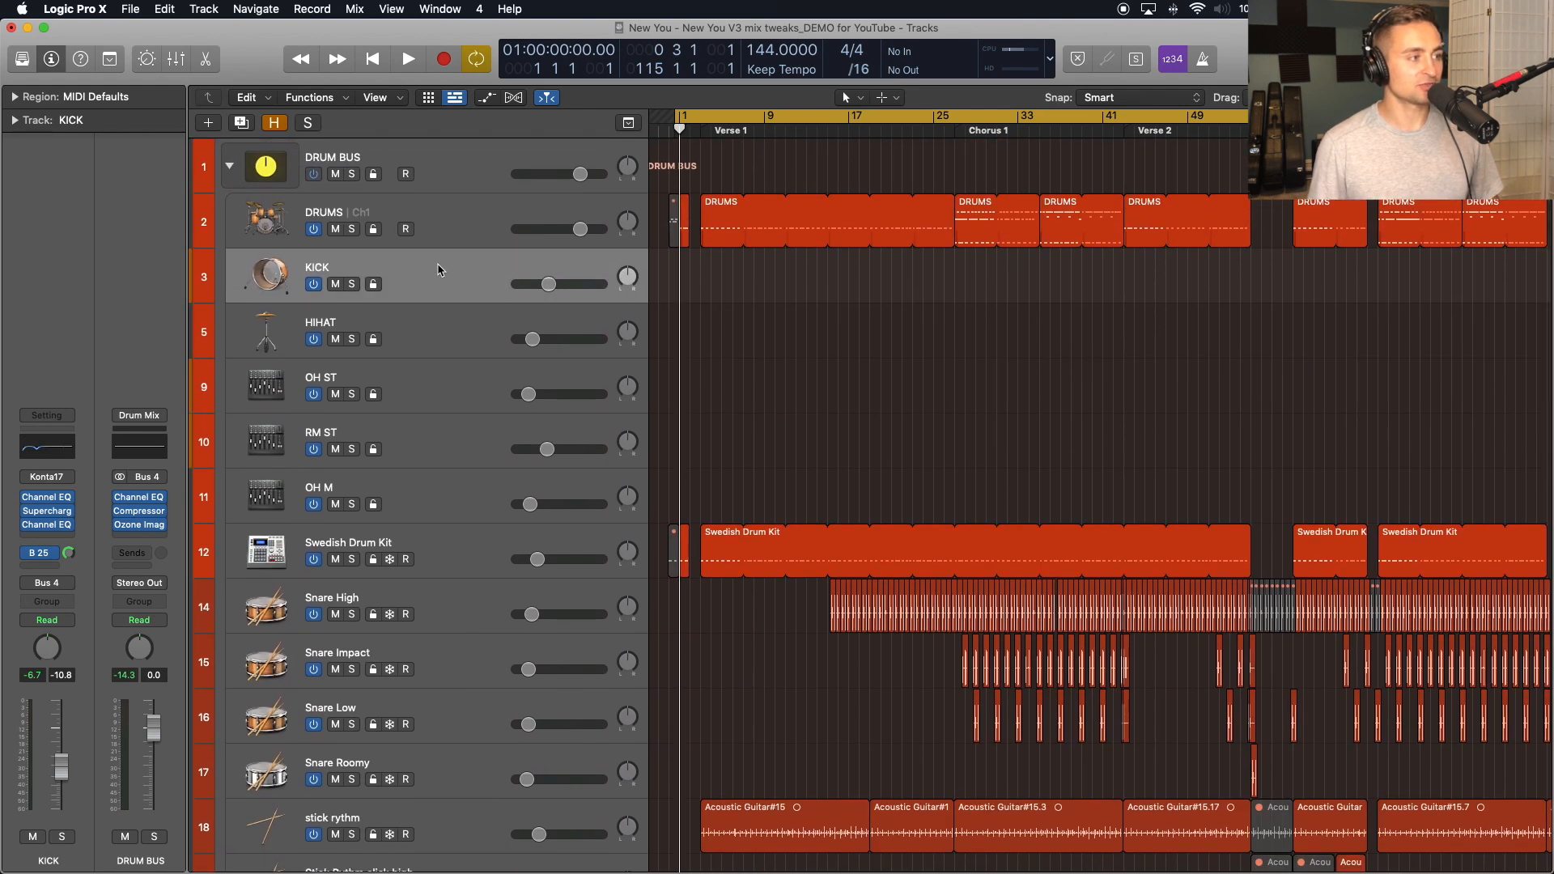
Scroll down the track list toward FX Stack at the bottom.
scroll("down", 3)
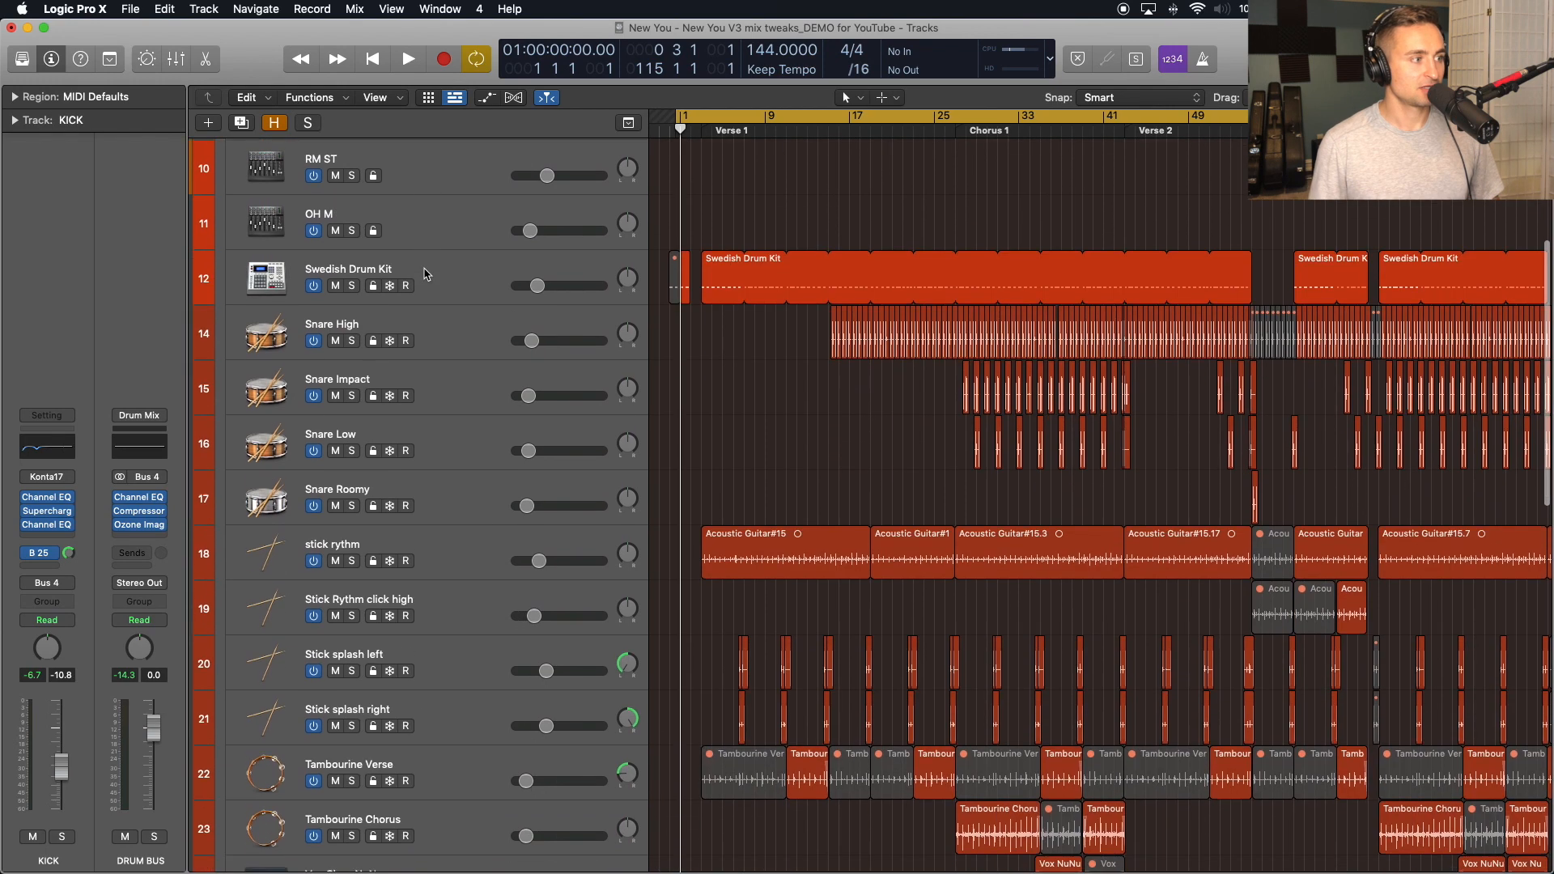
scroll("down", 3)
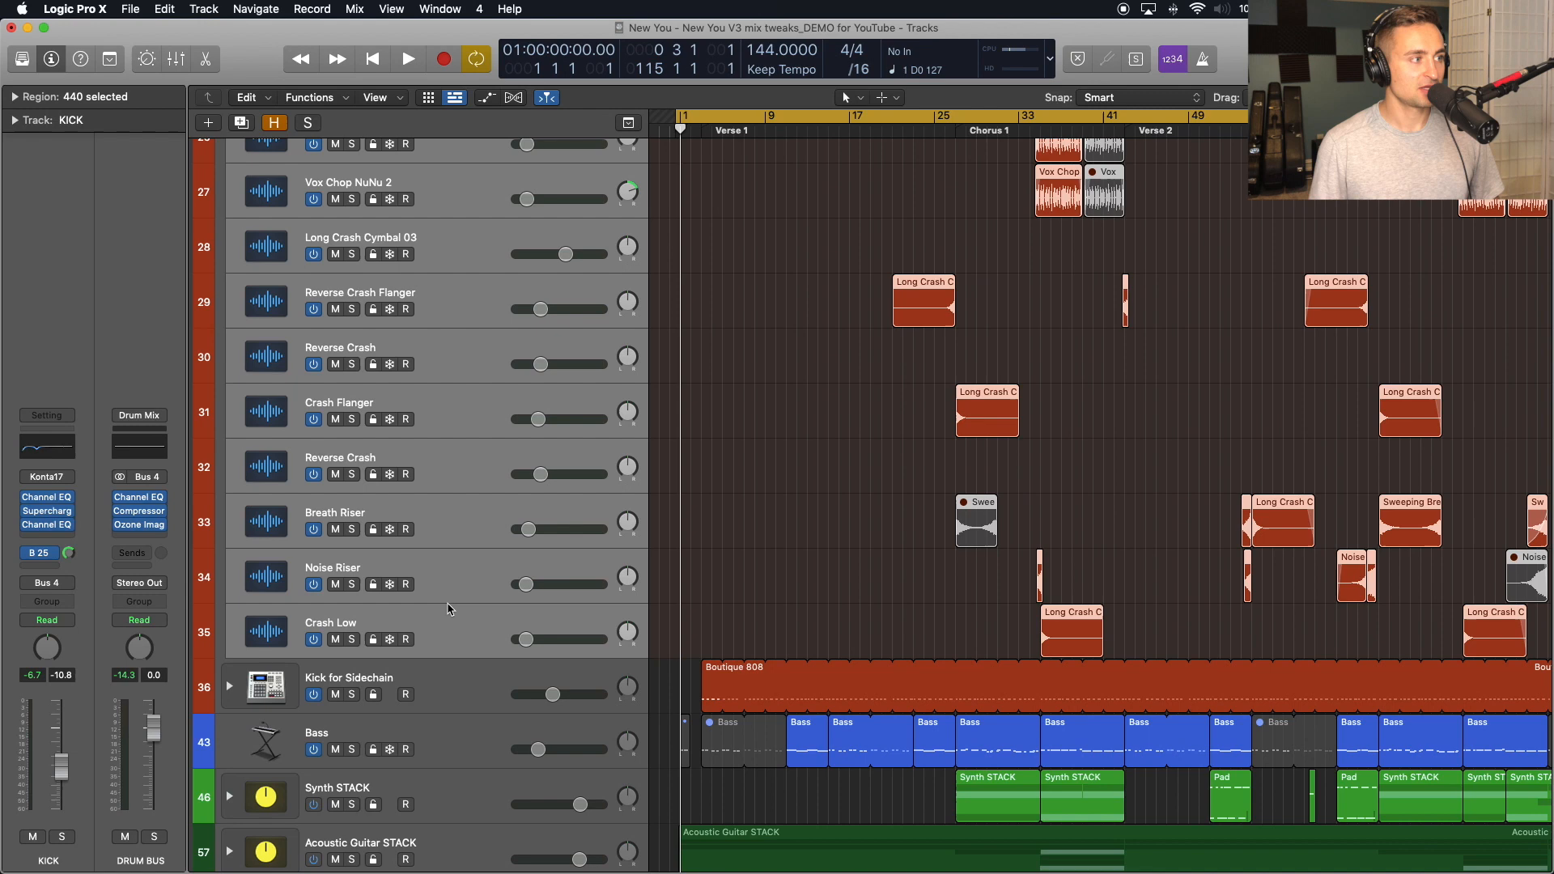
scroll("down", 3)
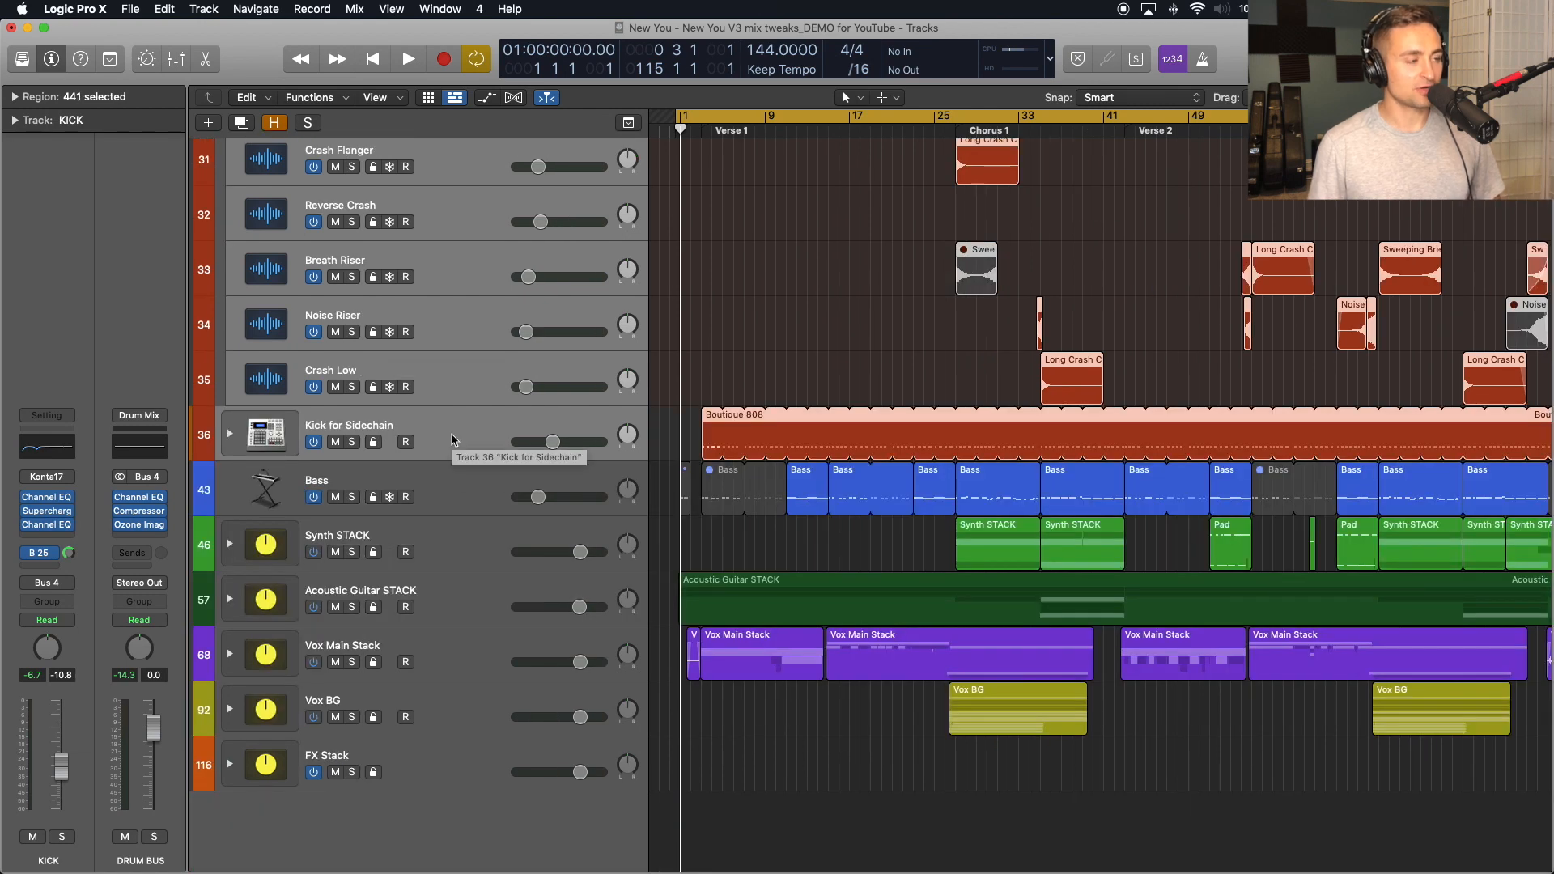
mouse_move(451, 489)
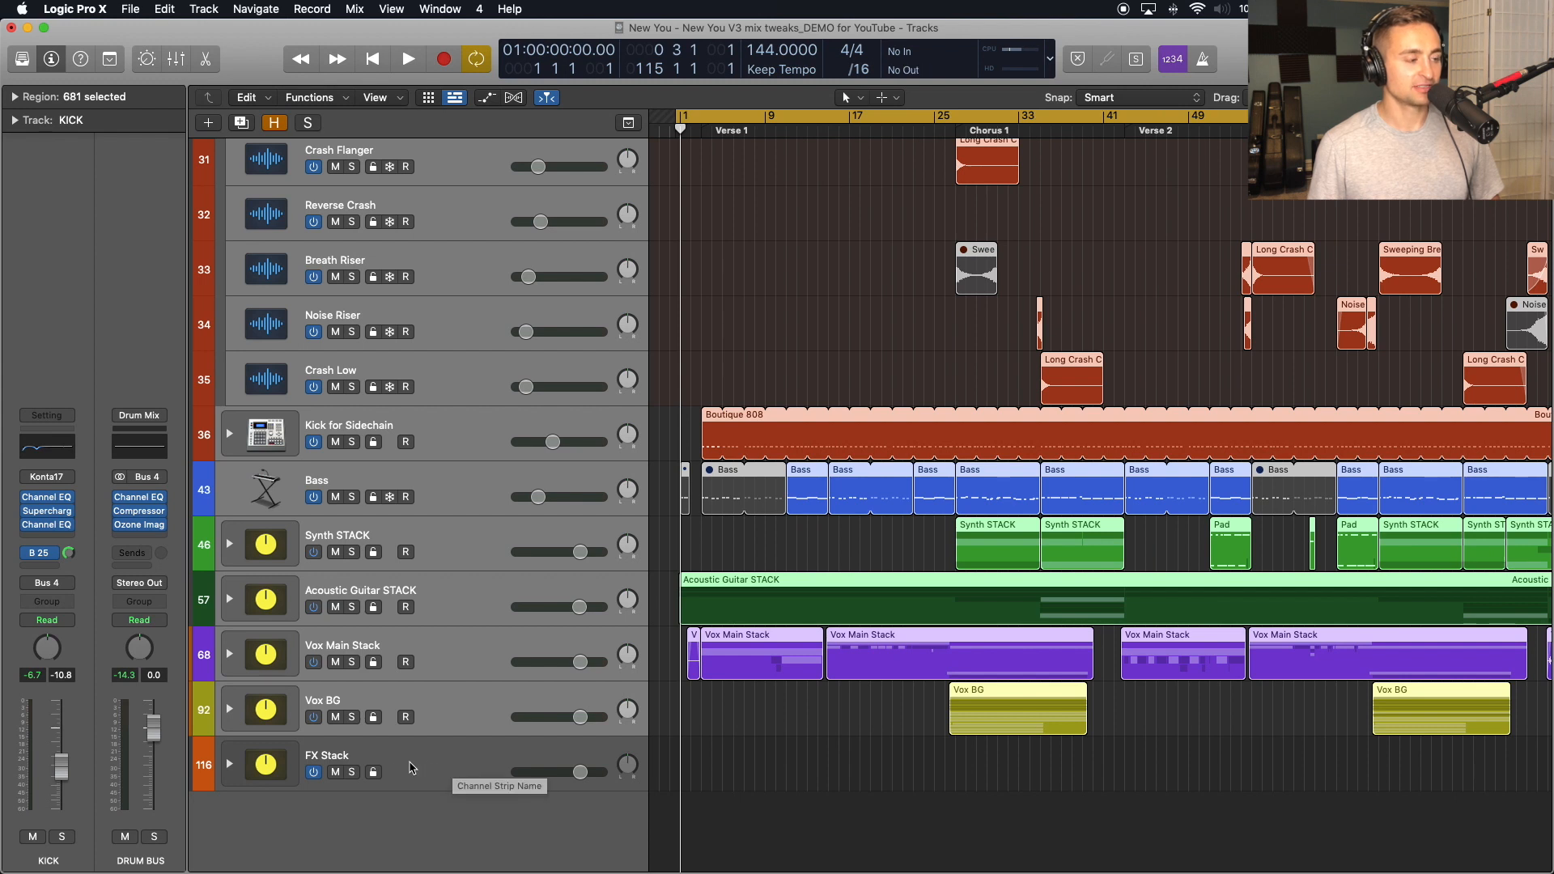
mouse_move(348, 765)
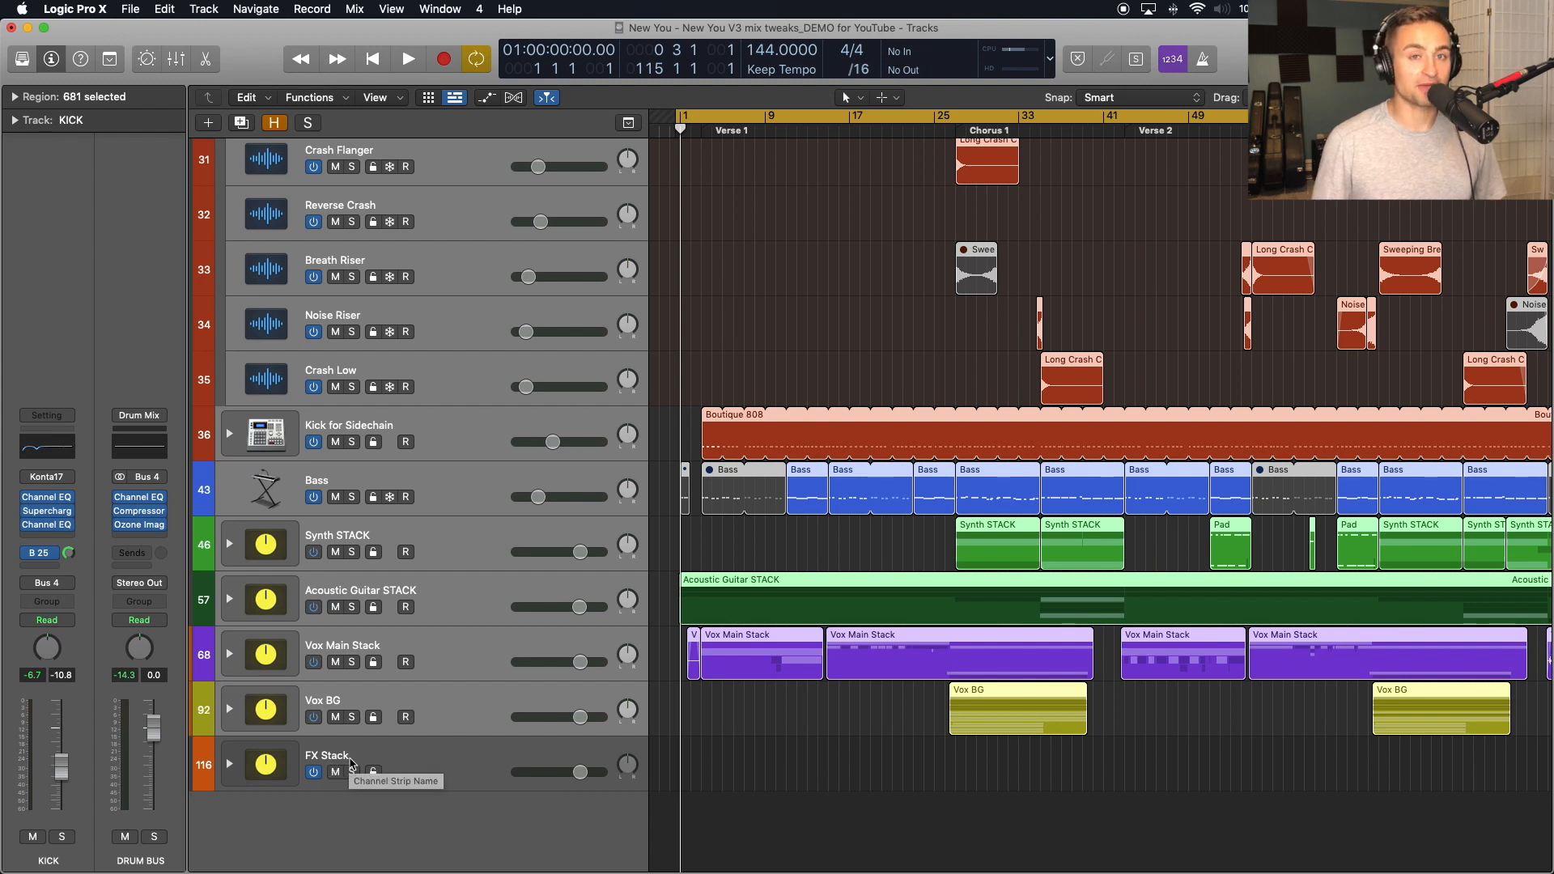
mouse_move(463, 707)
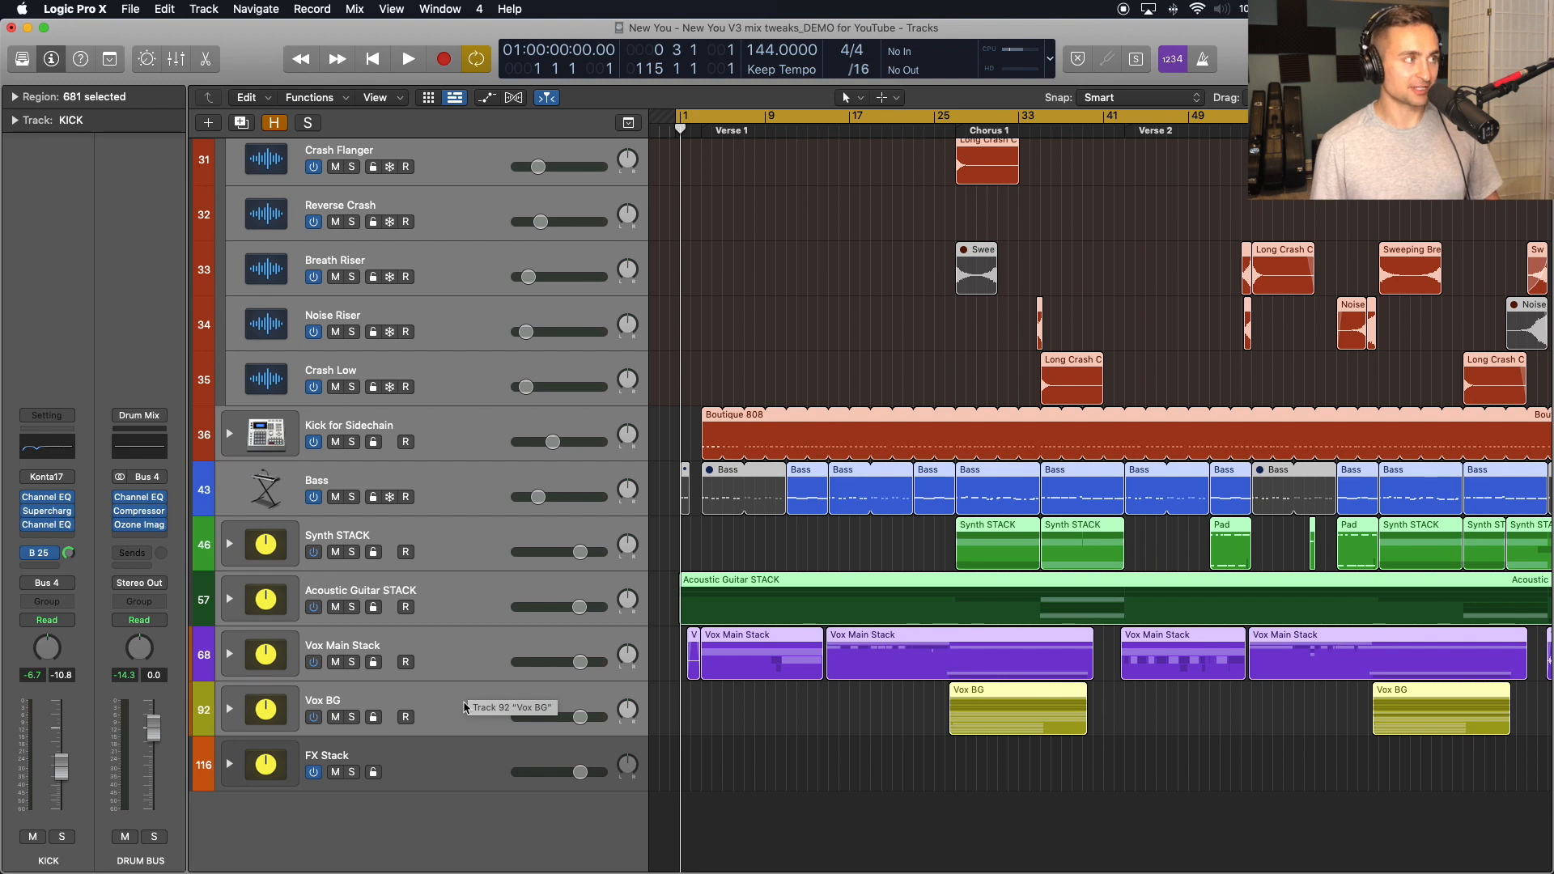
mouse_move(463, 712)
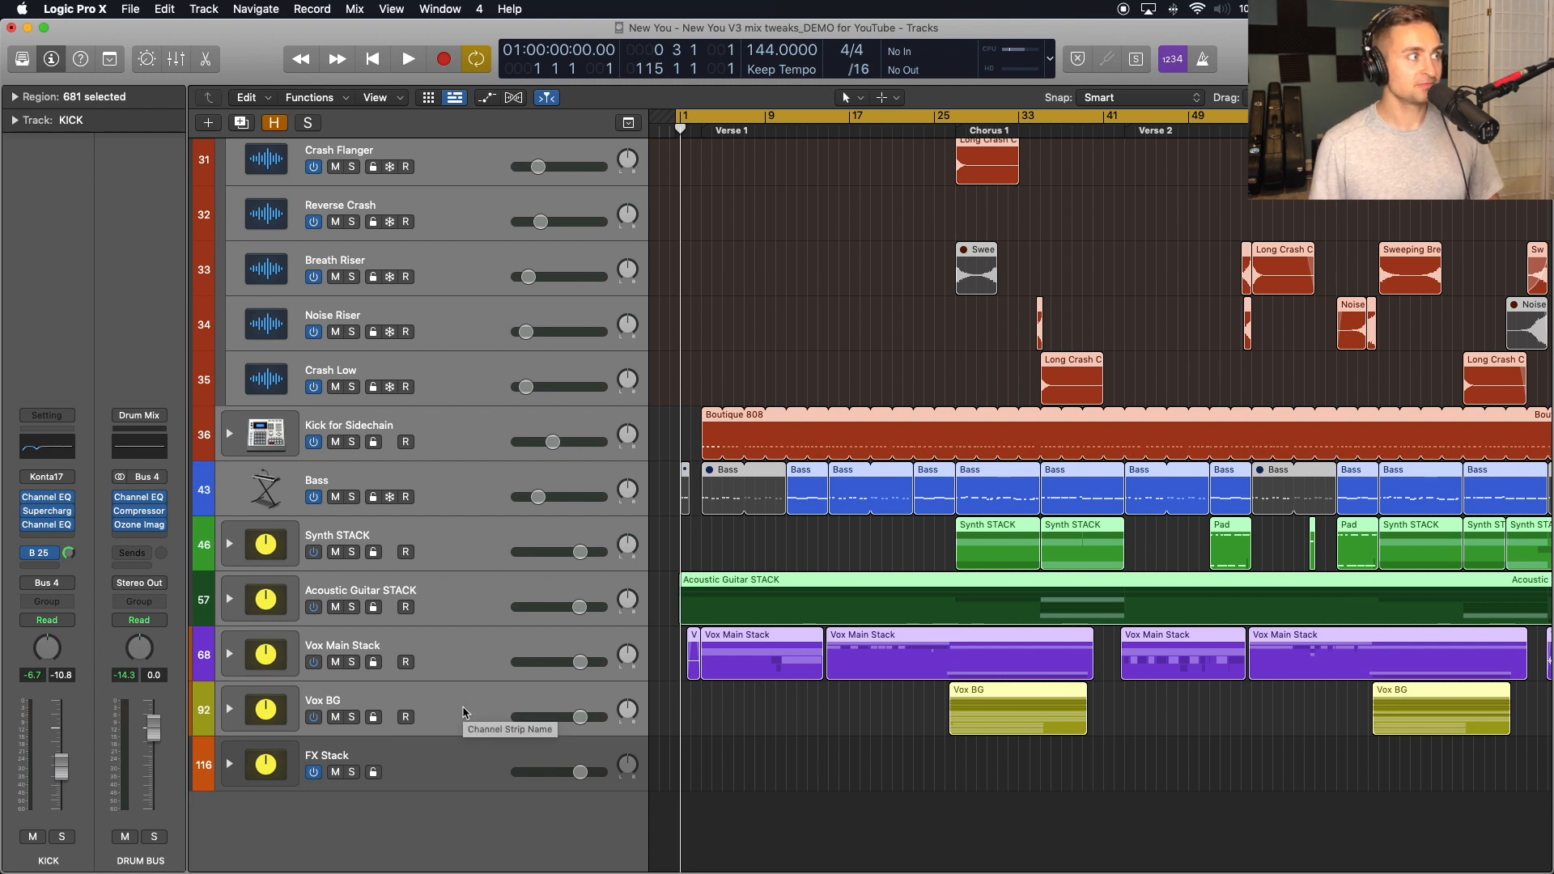
mouse_move(187, 50)
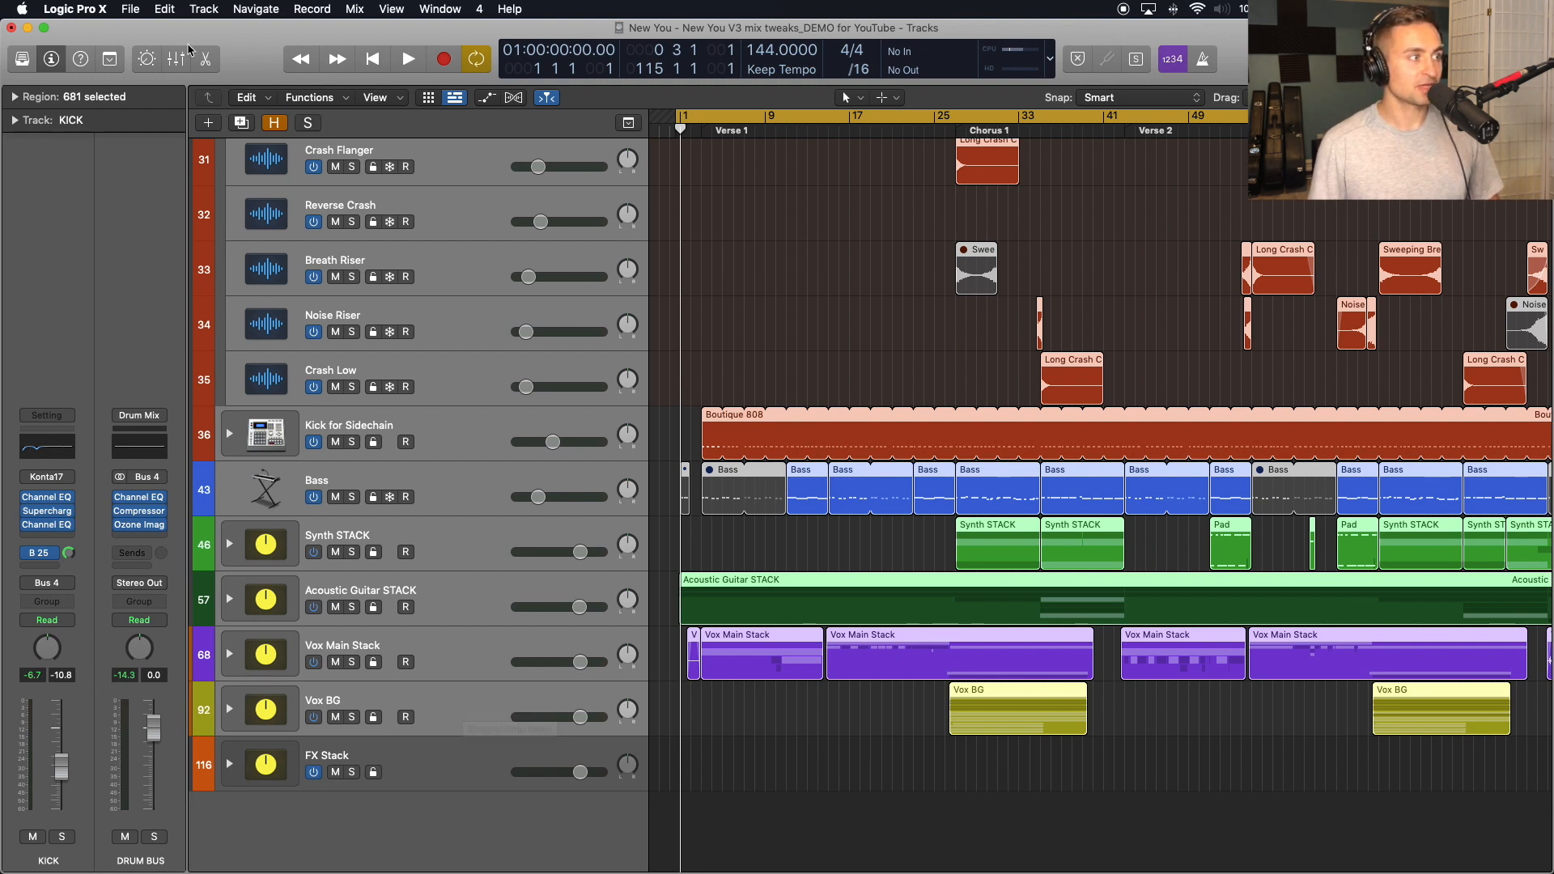
left_click(129, 9)
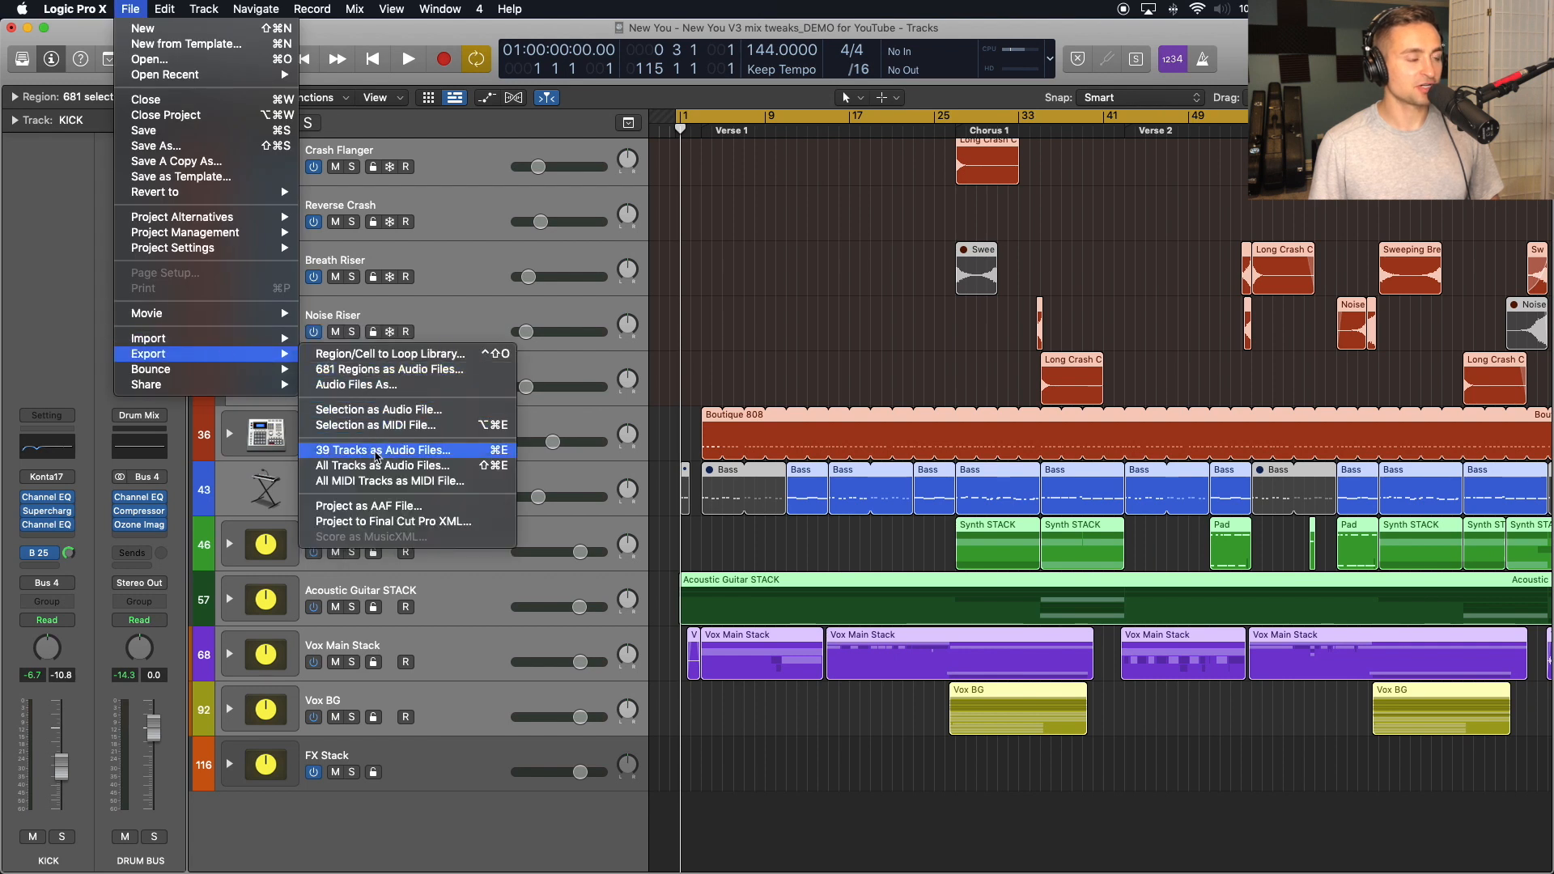
mouse_move(374, 456)
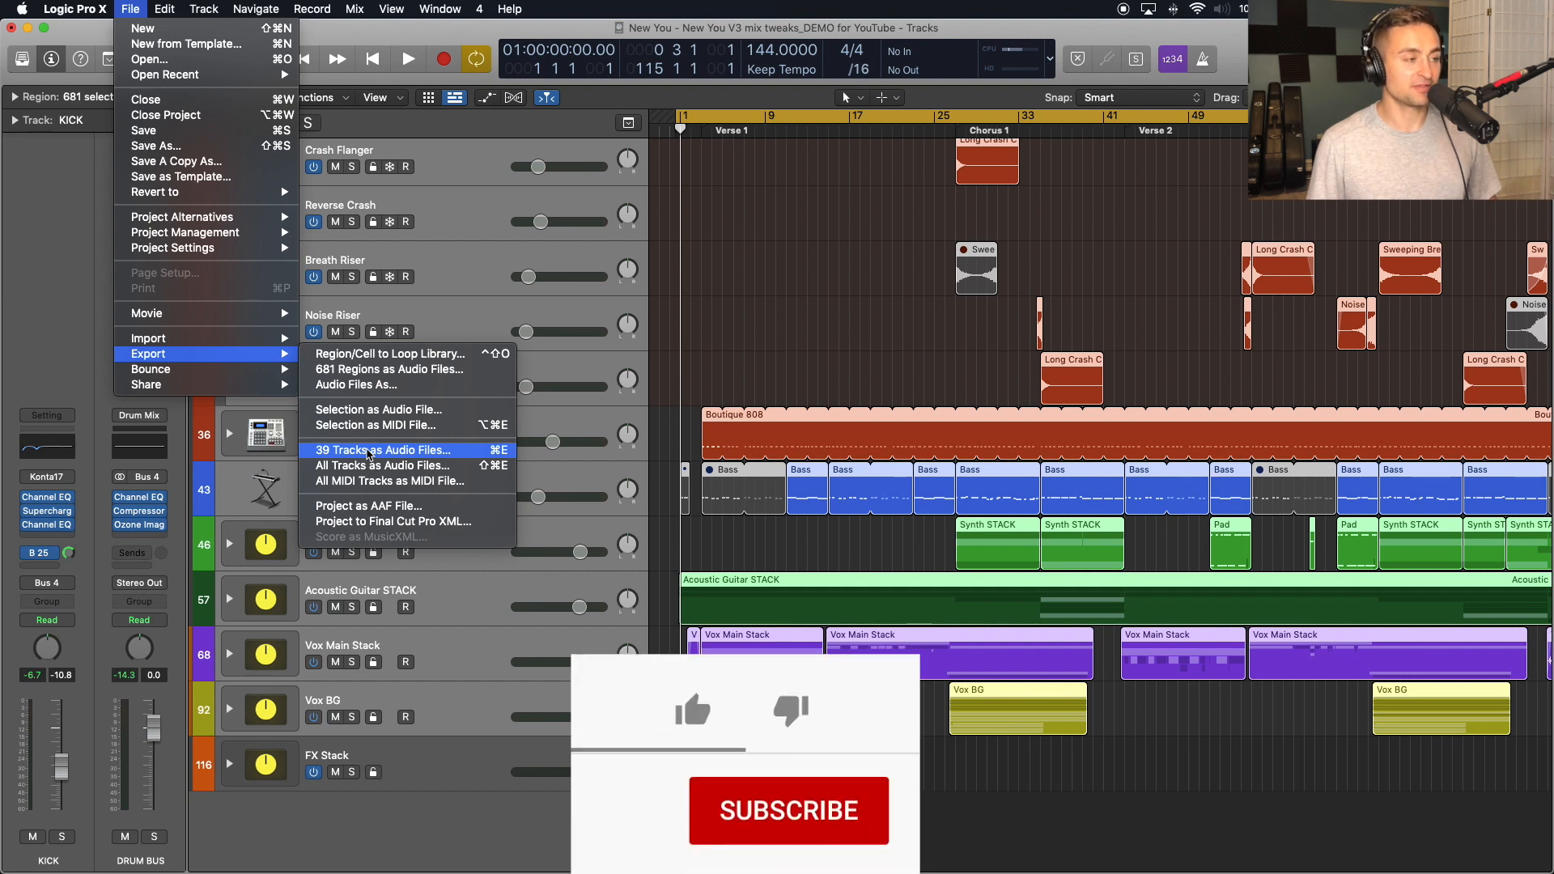
left_click(691, 711)
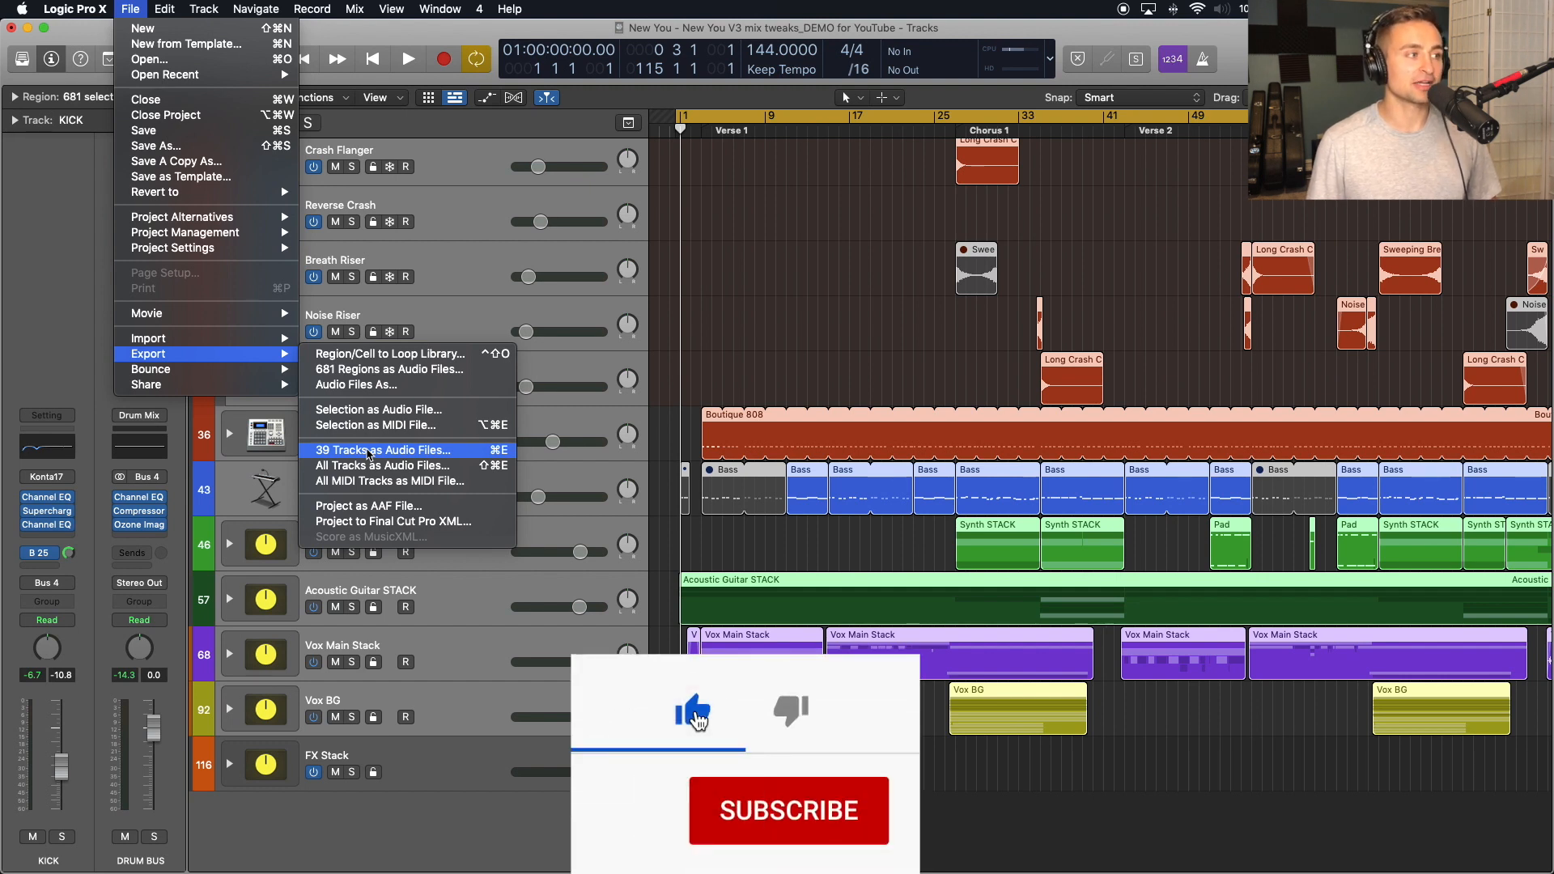
mouse_move(381, 466)
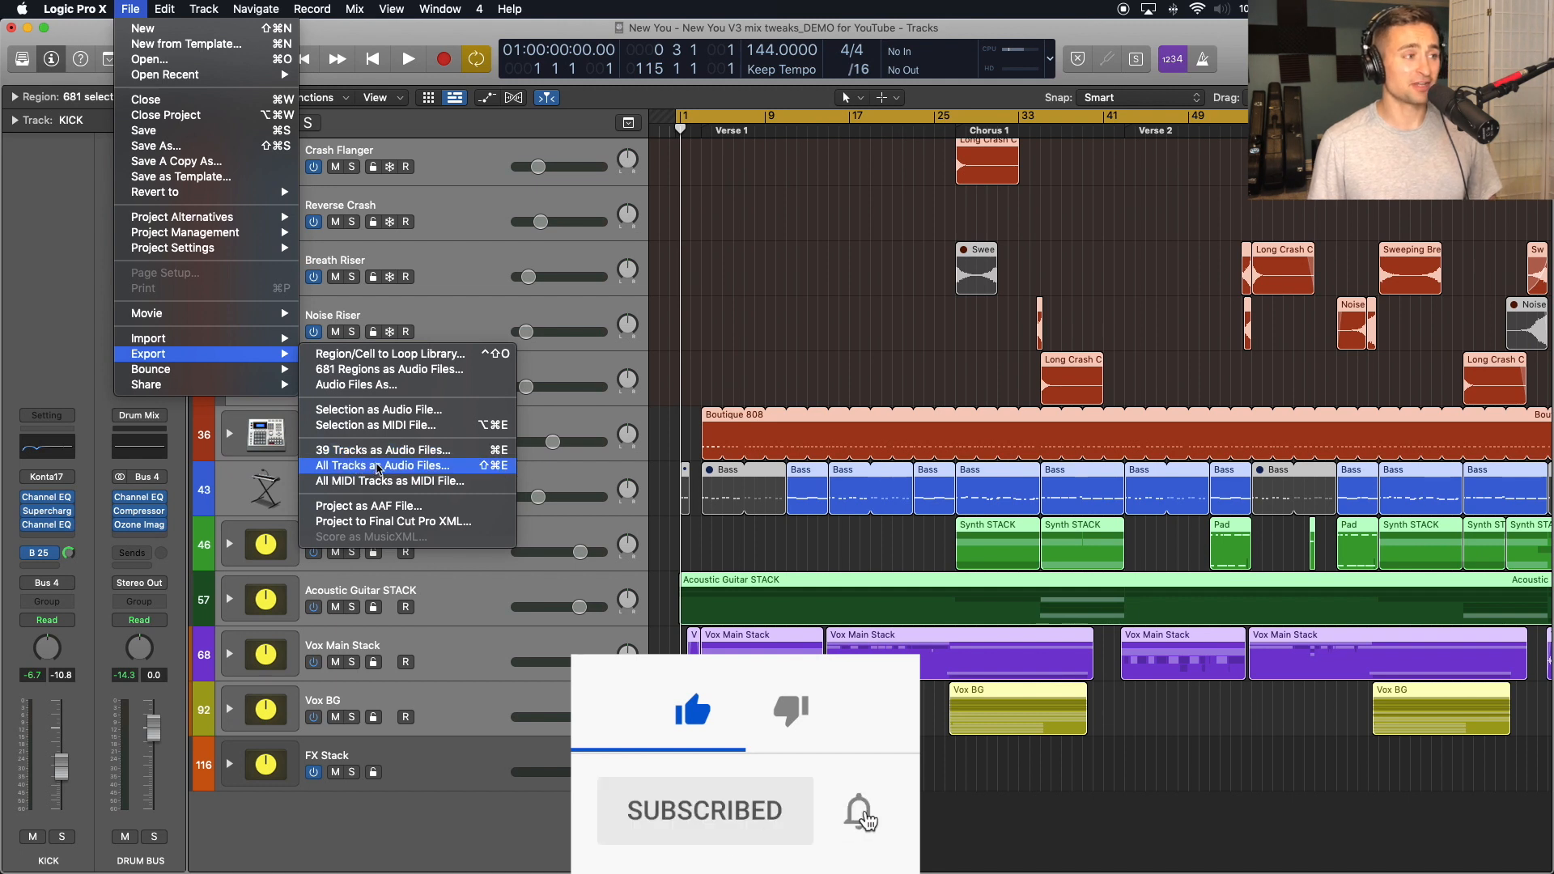
left_click(858, 811)
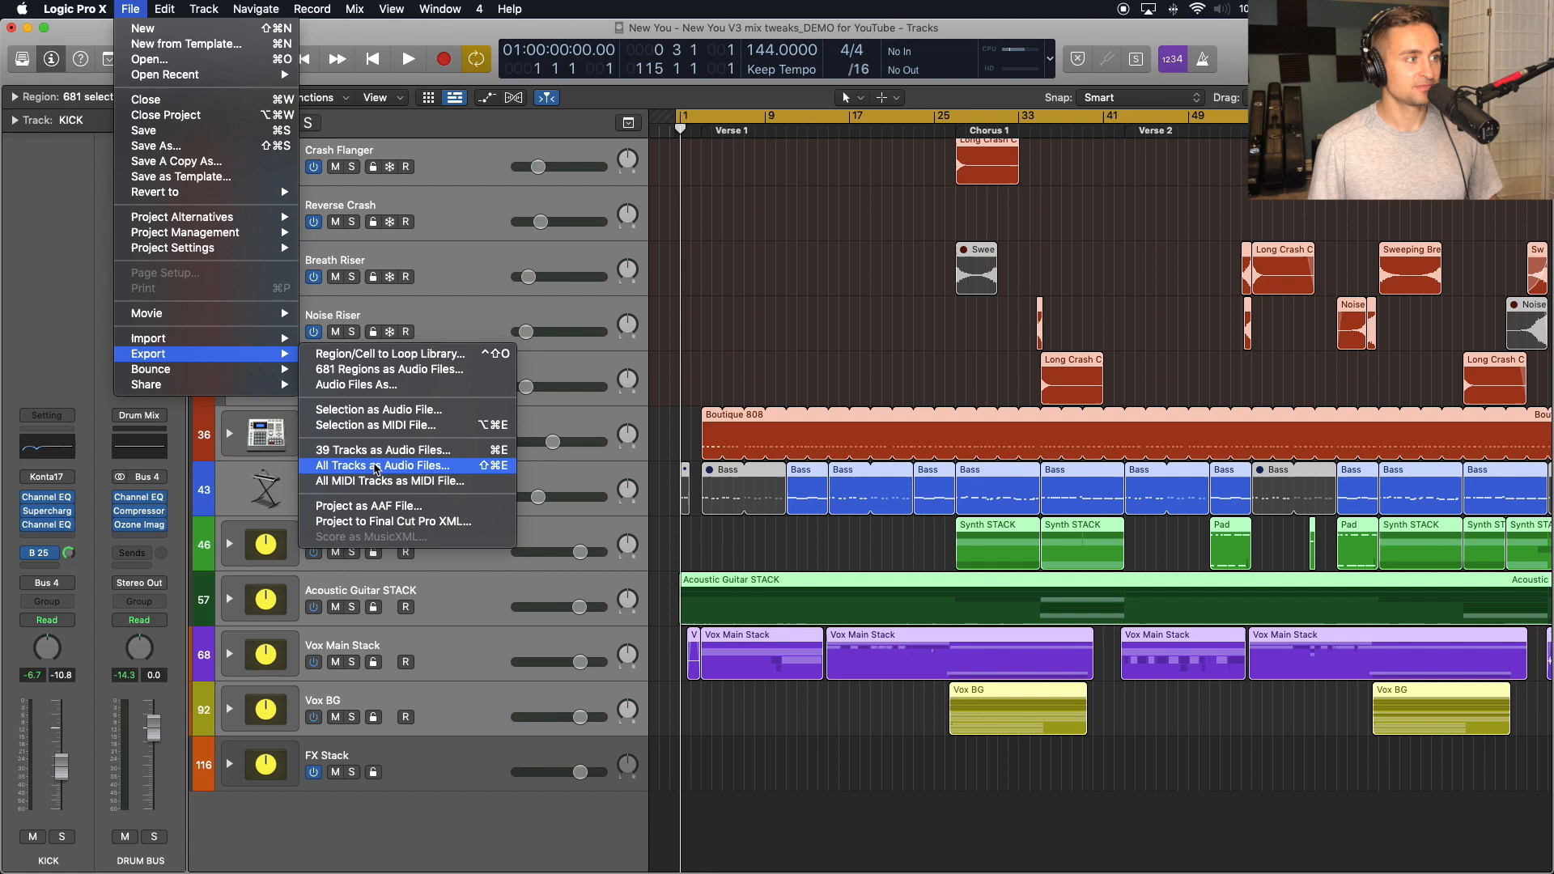
mouse_move(382, 449)
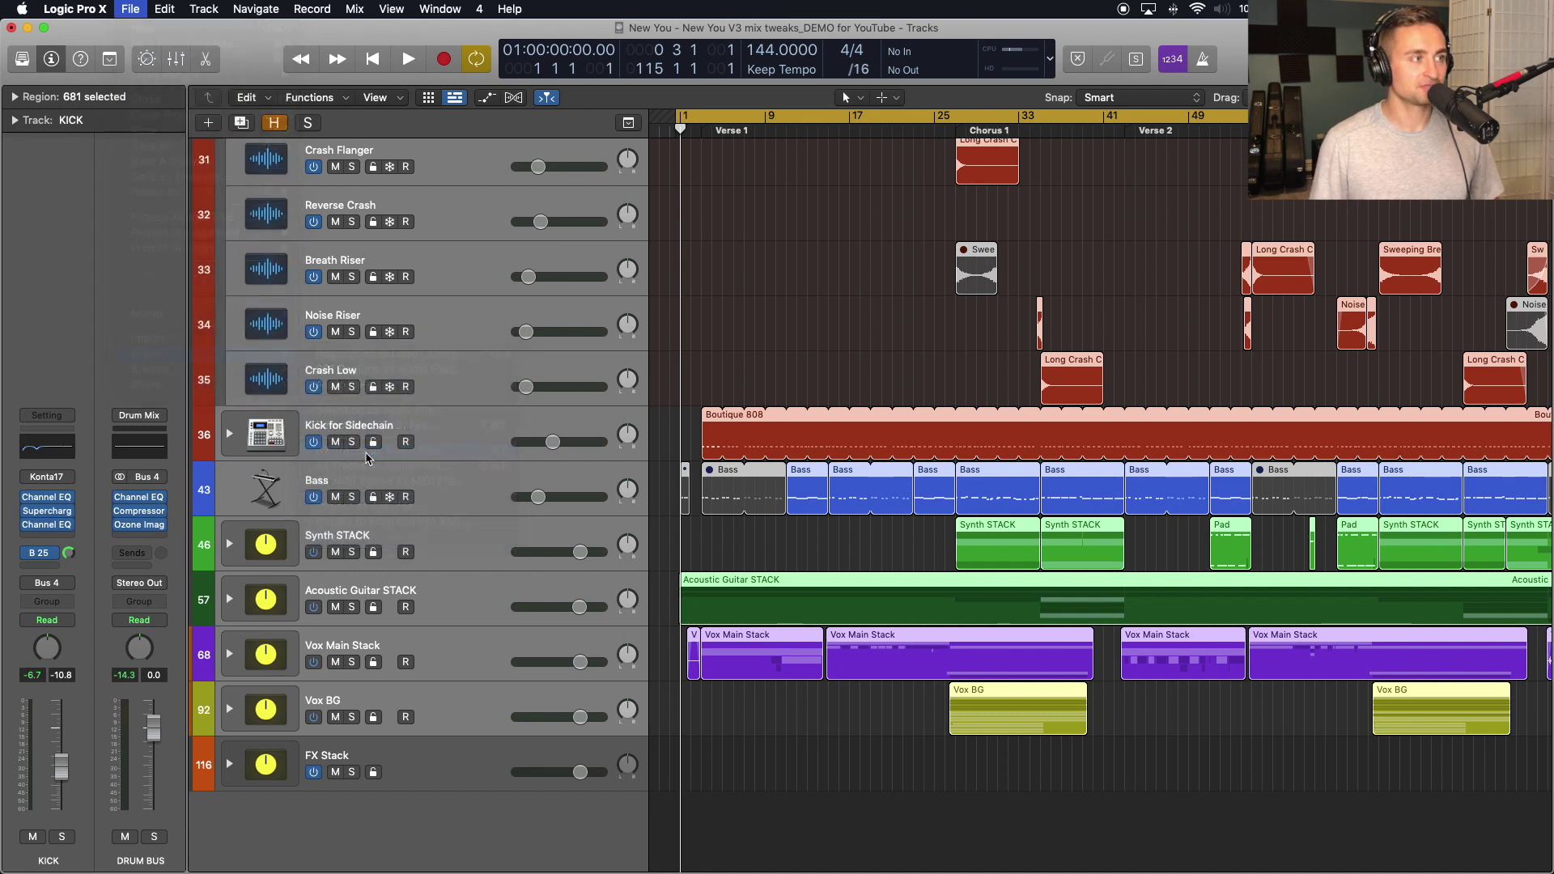
left_click(130, 10)
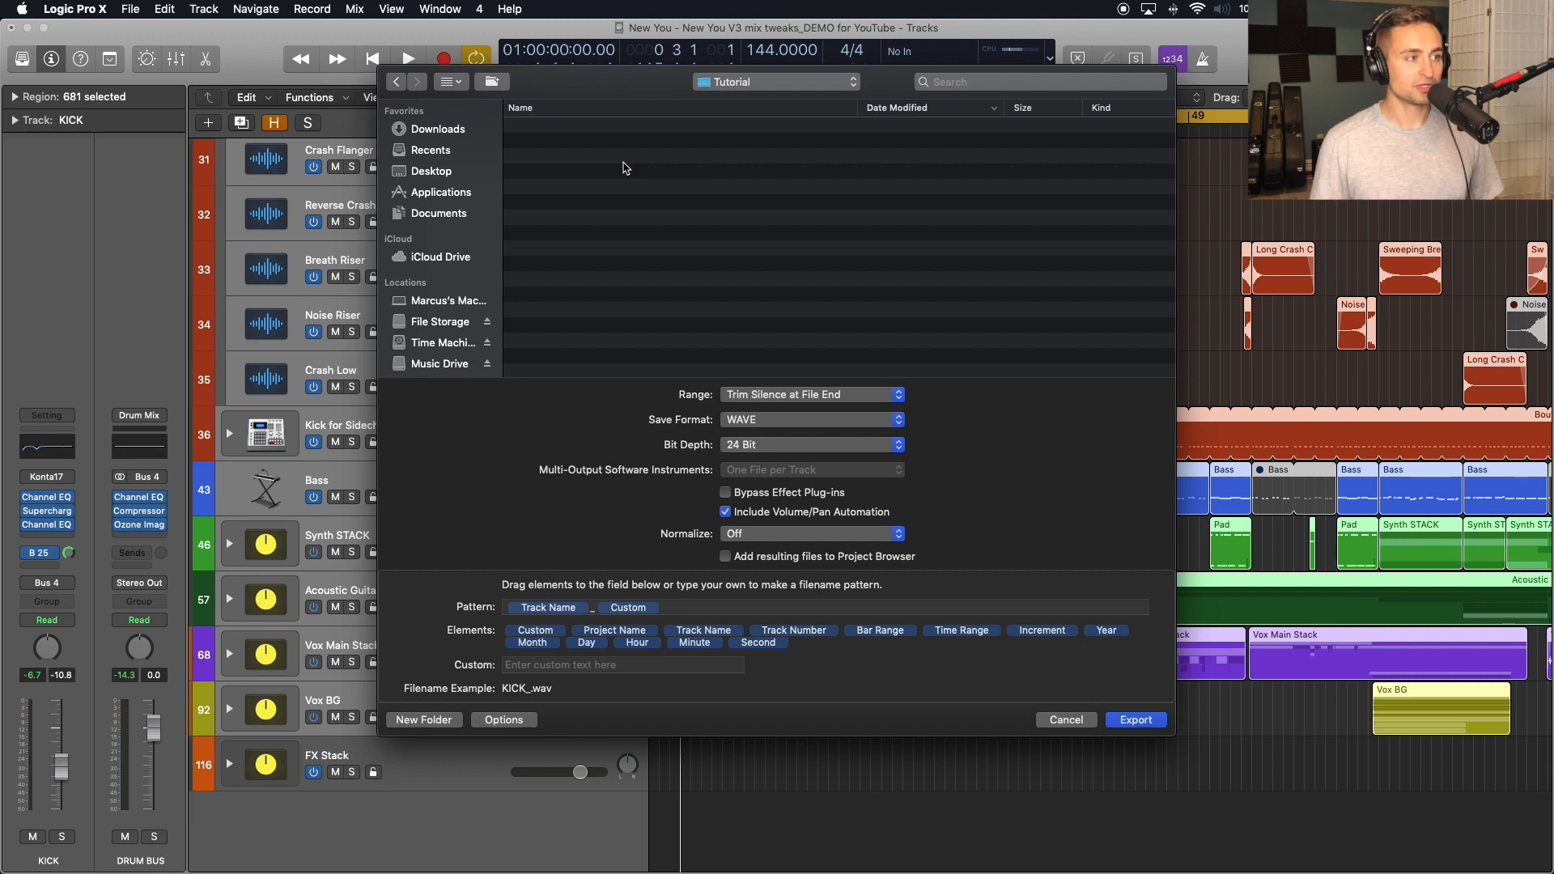
mouse_move(700, 407)
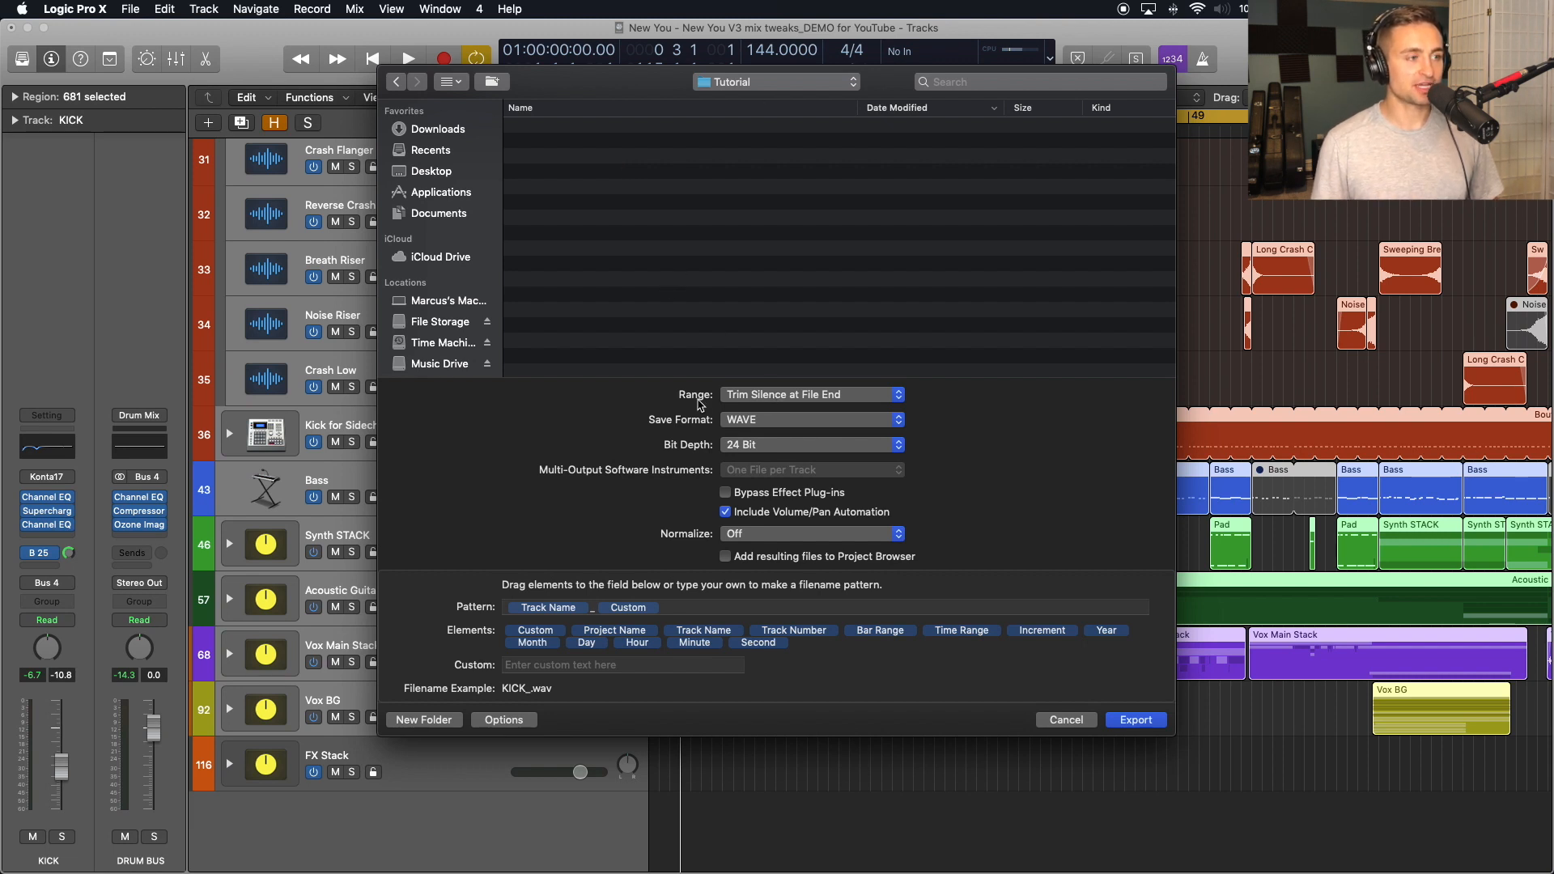
mouse_move(768, 402)
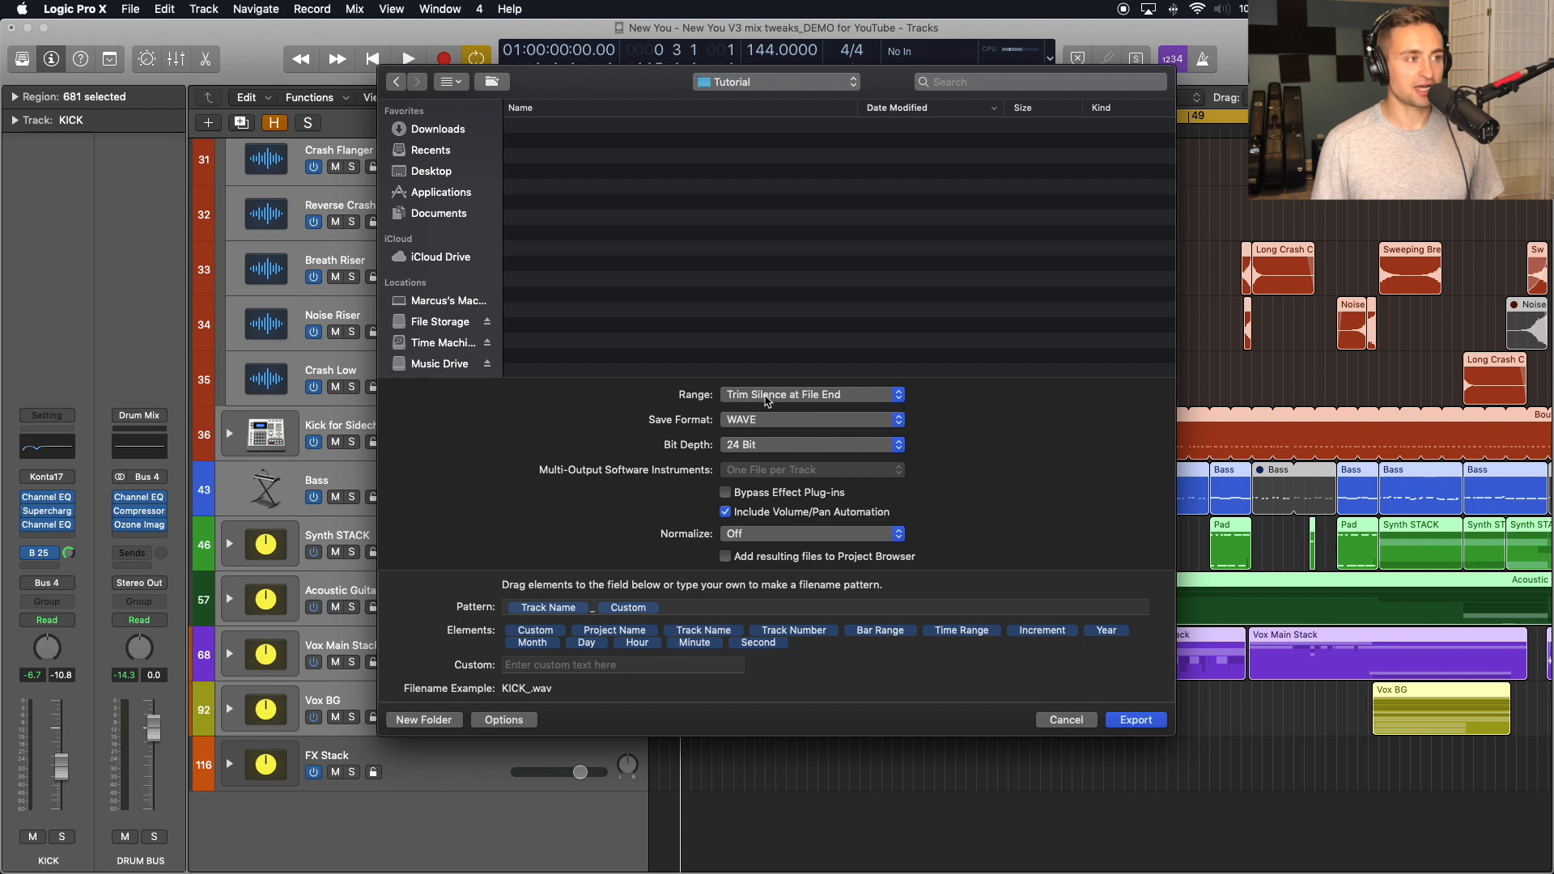
mouse_move(724, 415)
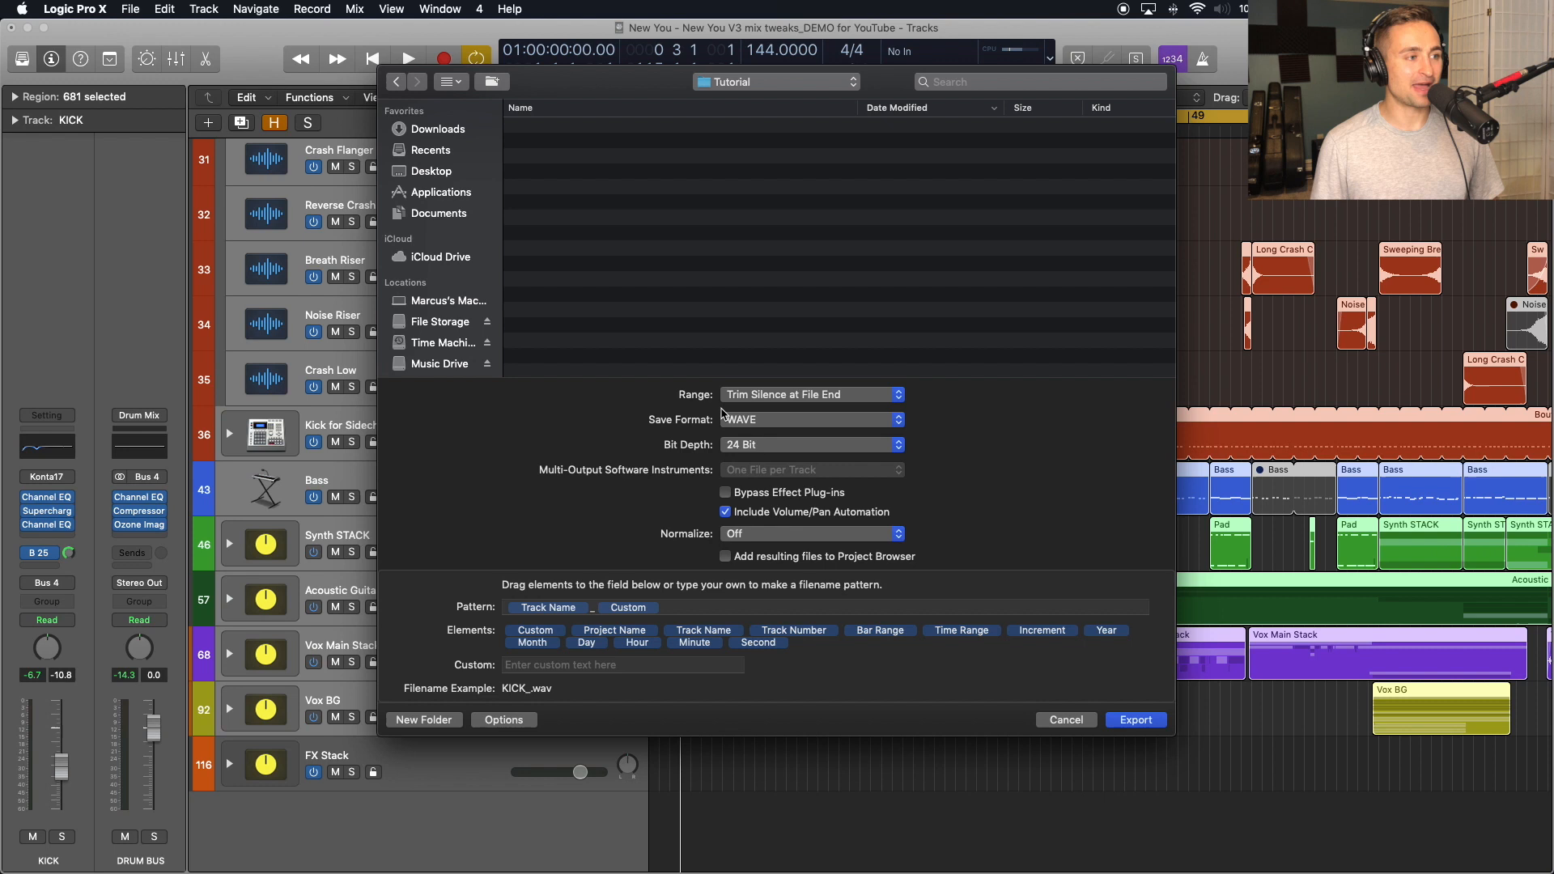
left_click(808, 419)
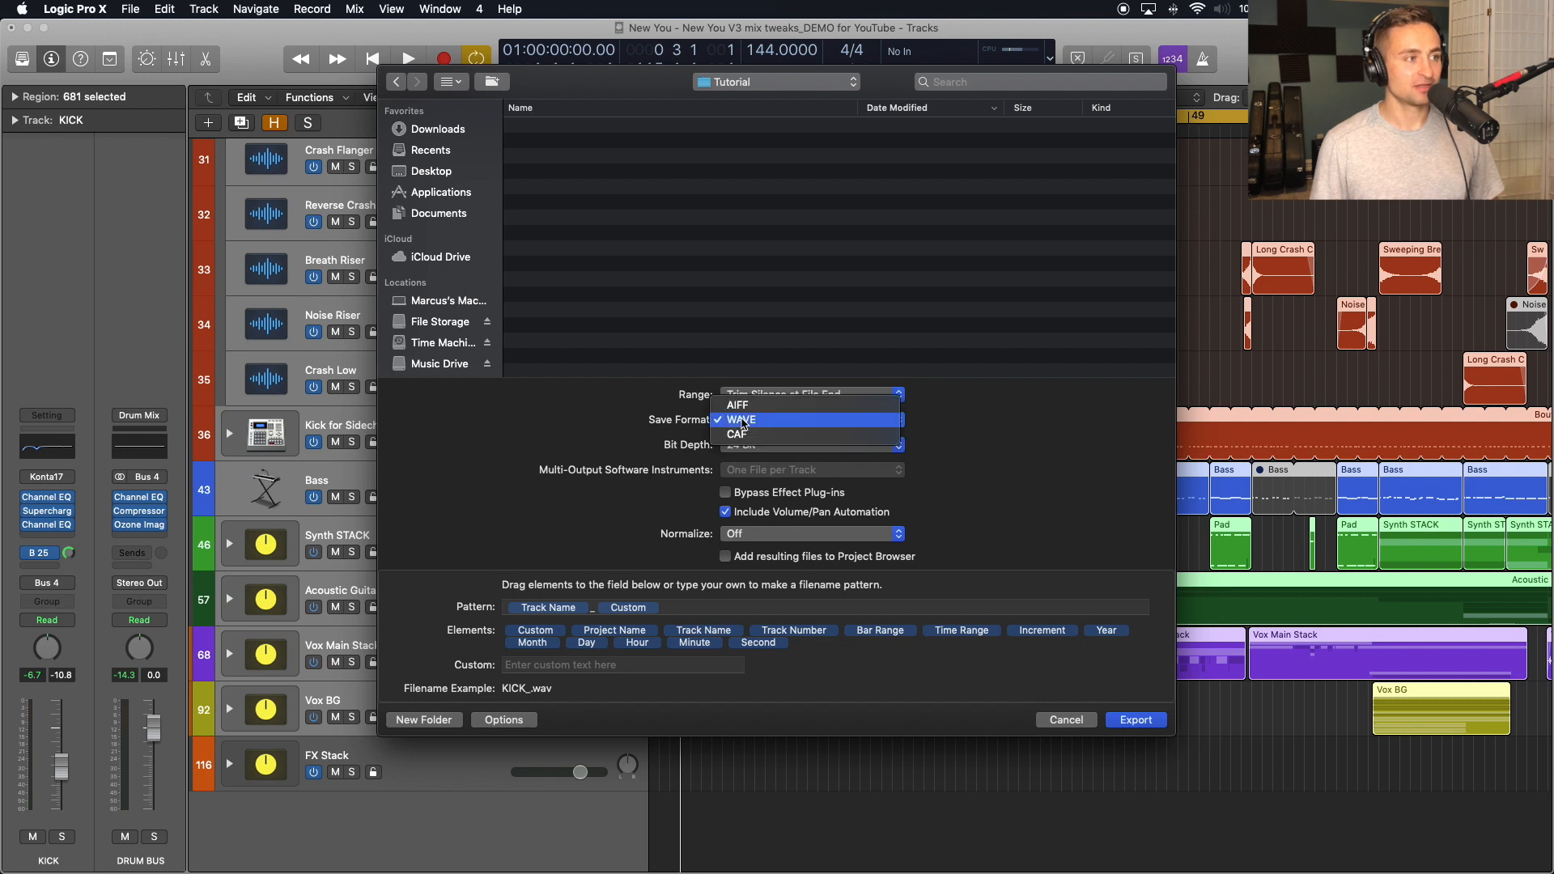
left_click(740, 419)
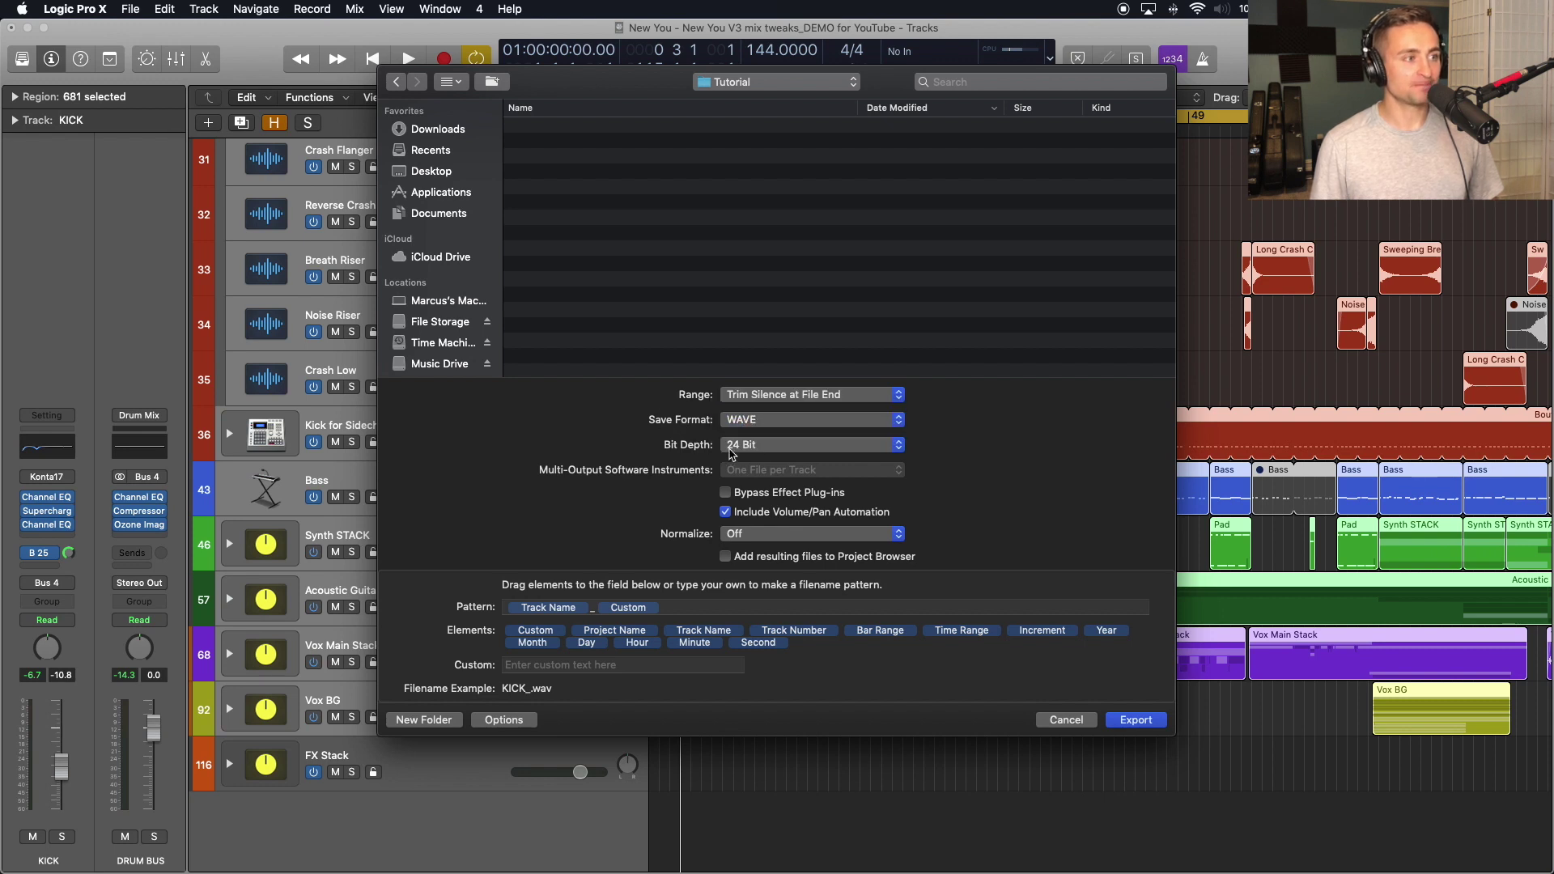
mouse_move(668, 482)
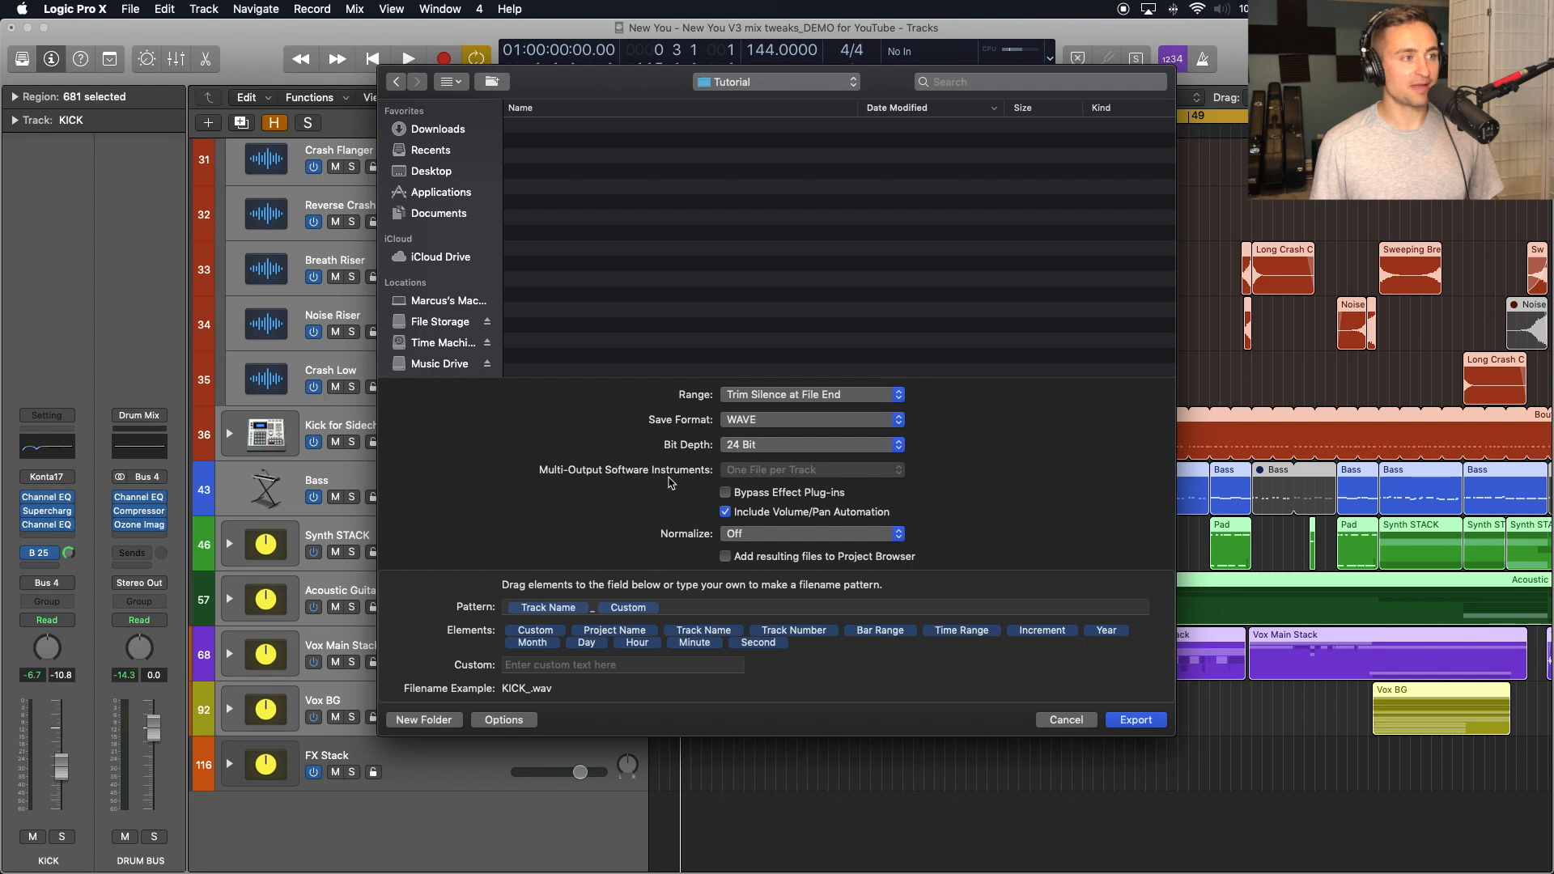
mouse_move(745, 500)
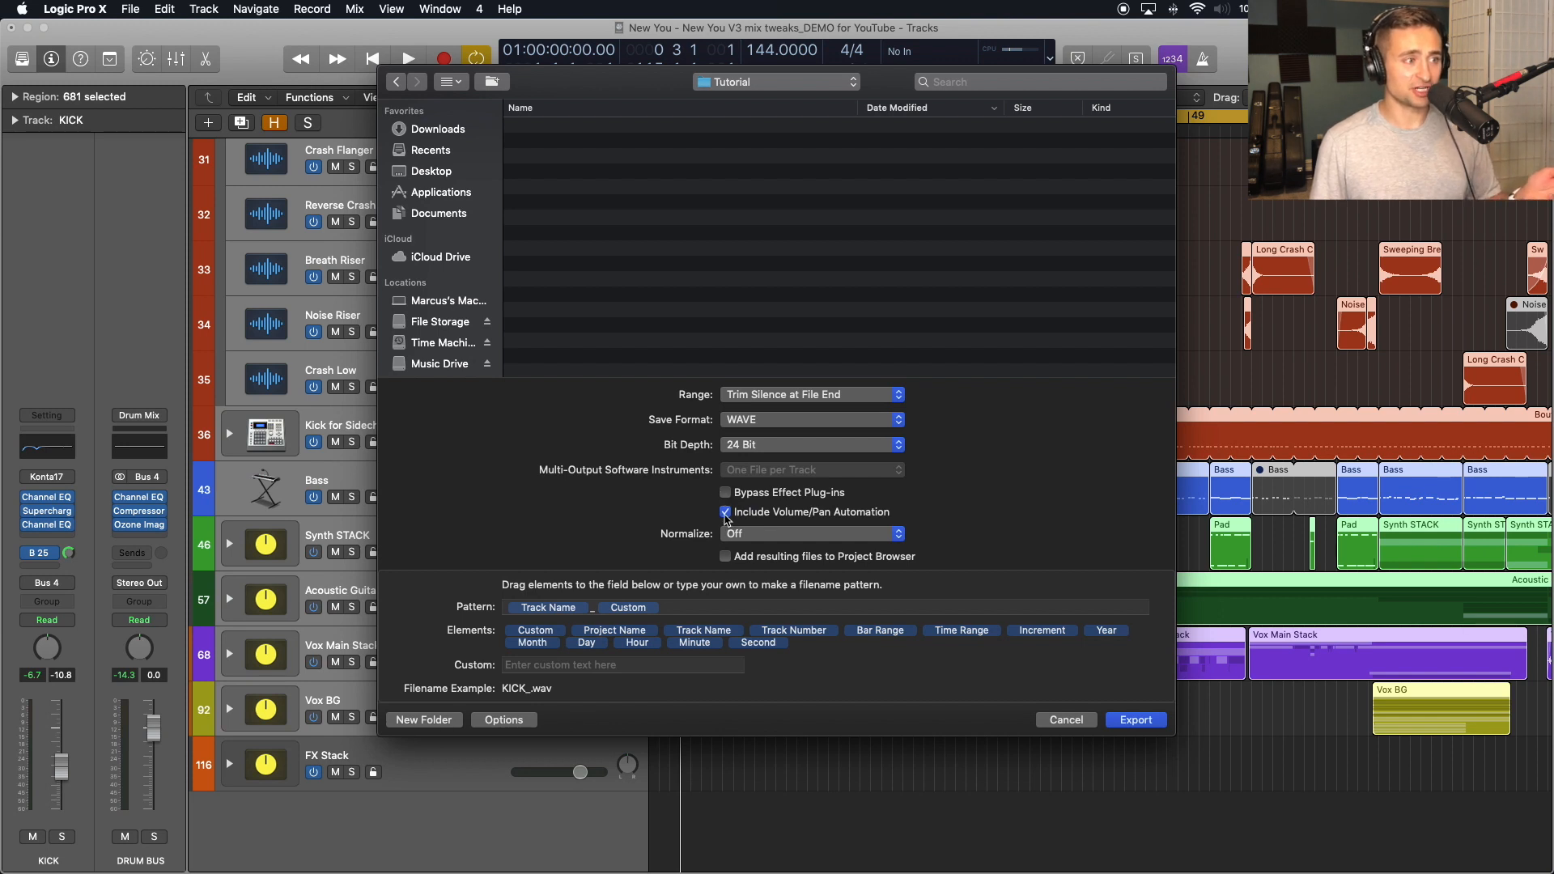
Exclude volume/pan automation from the stems and set Normalize to Overload Protection Only.
left_click(725, 515)
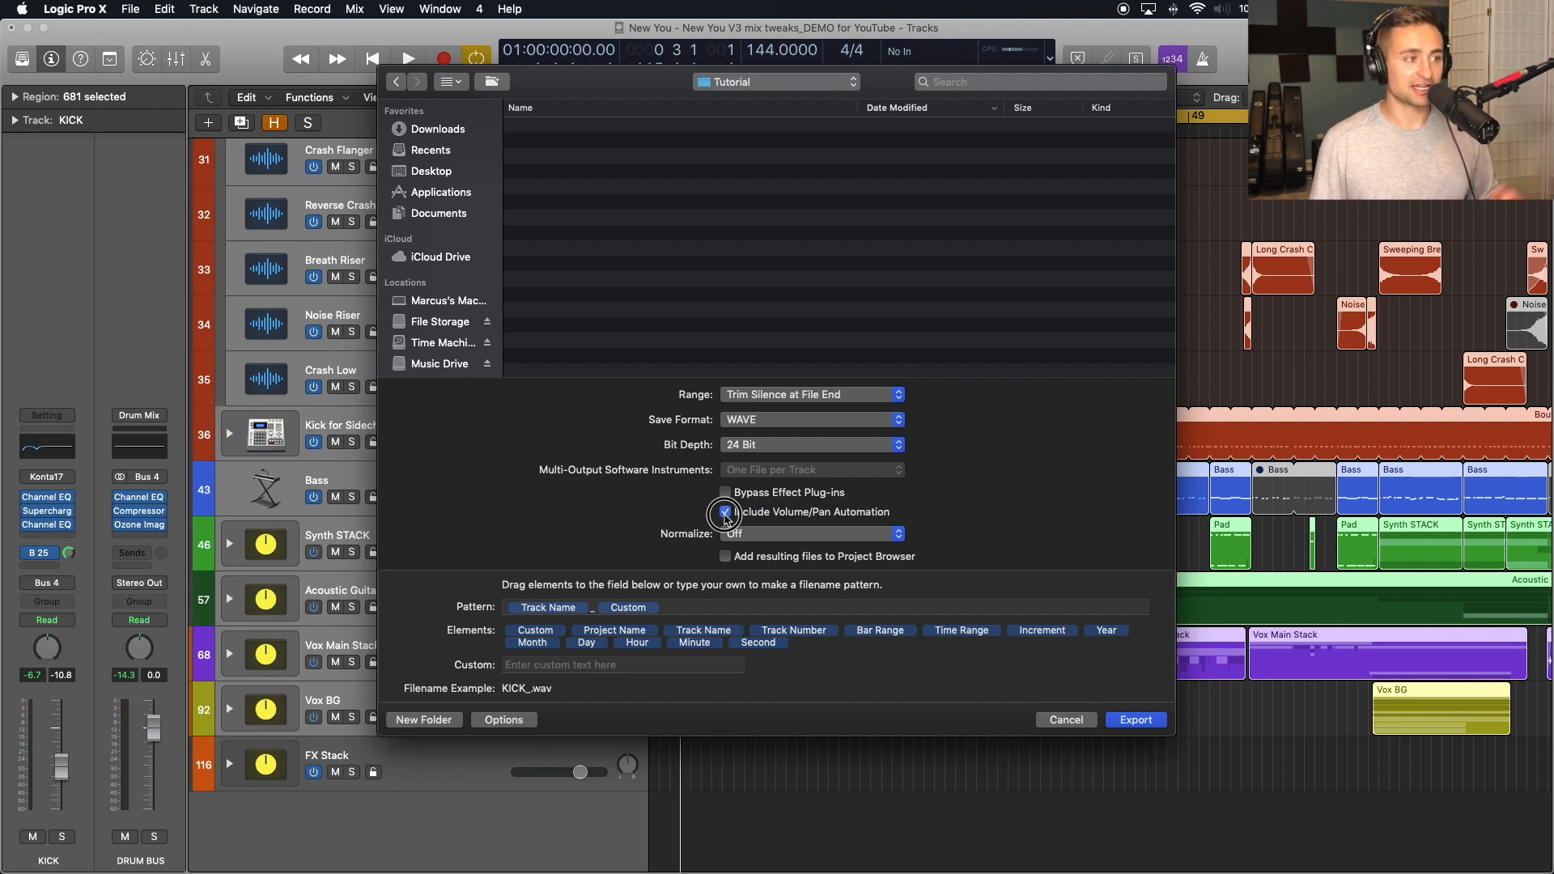
left_click(726, 512)
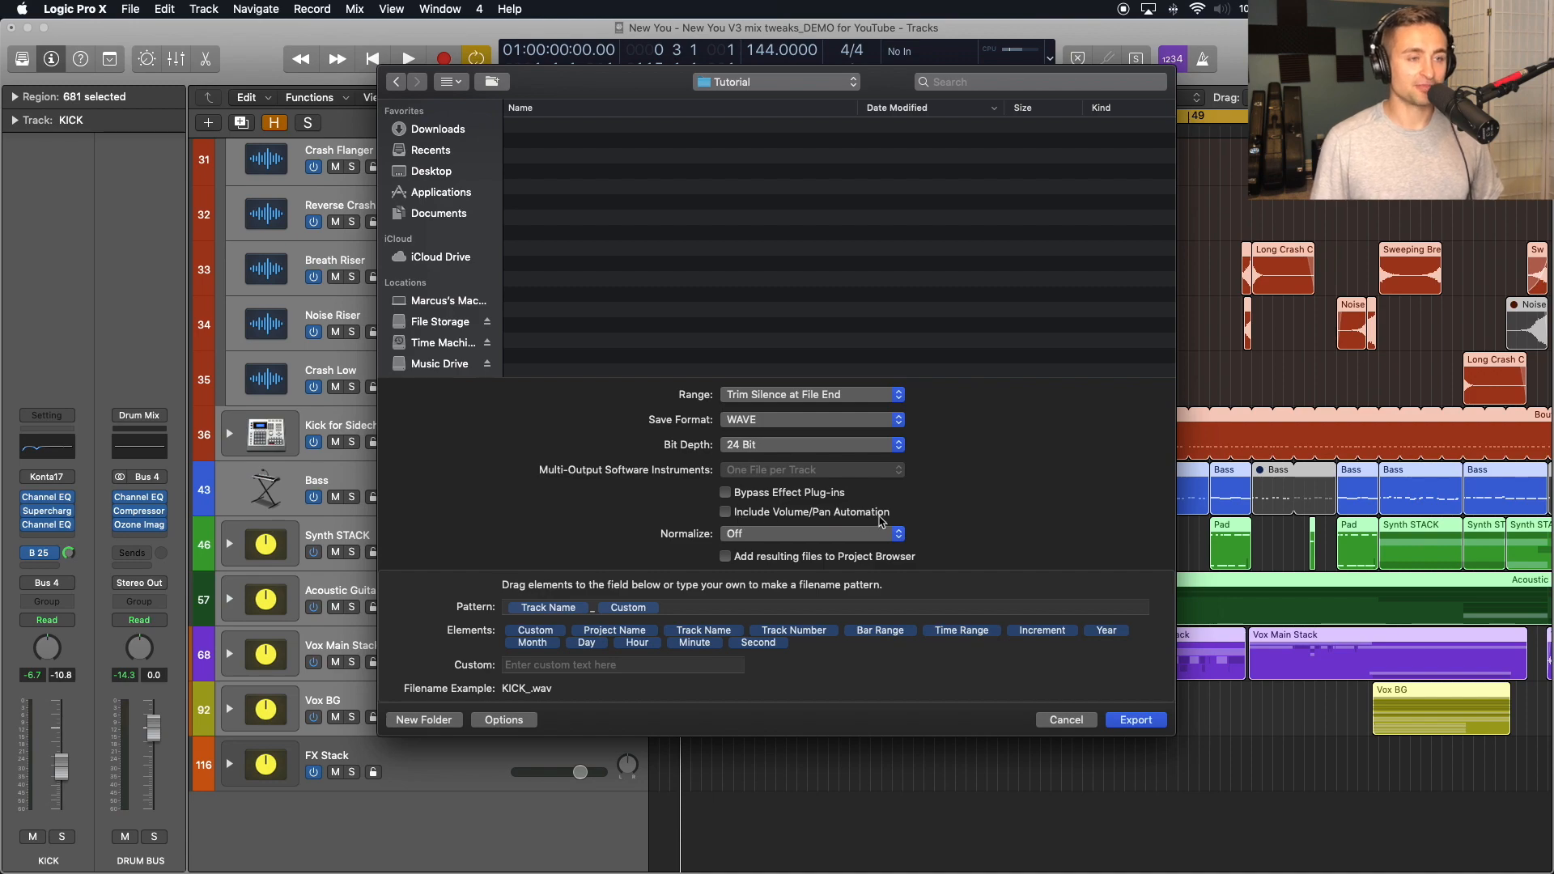
mouse_move(911, 515)
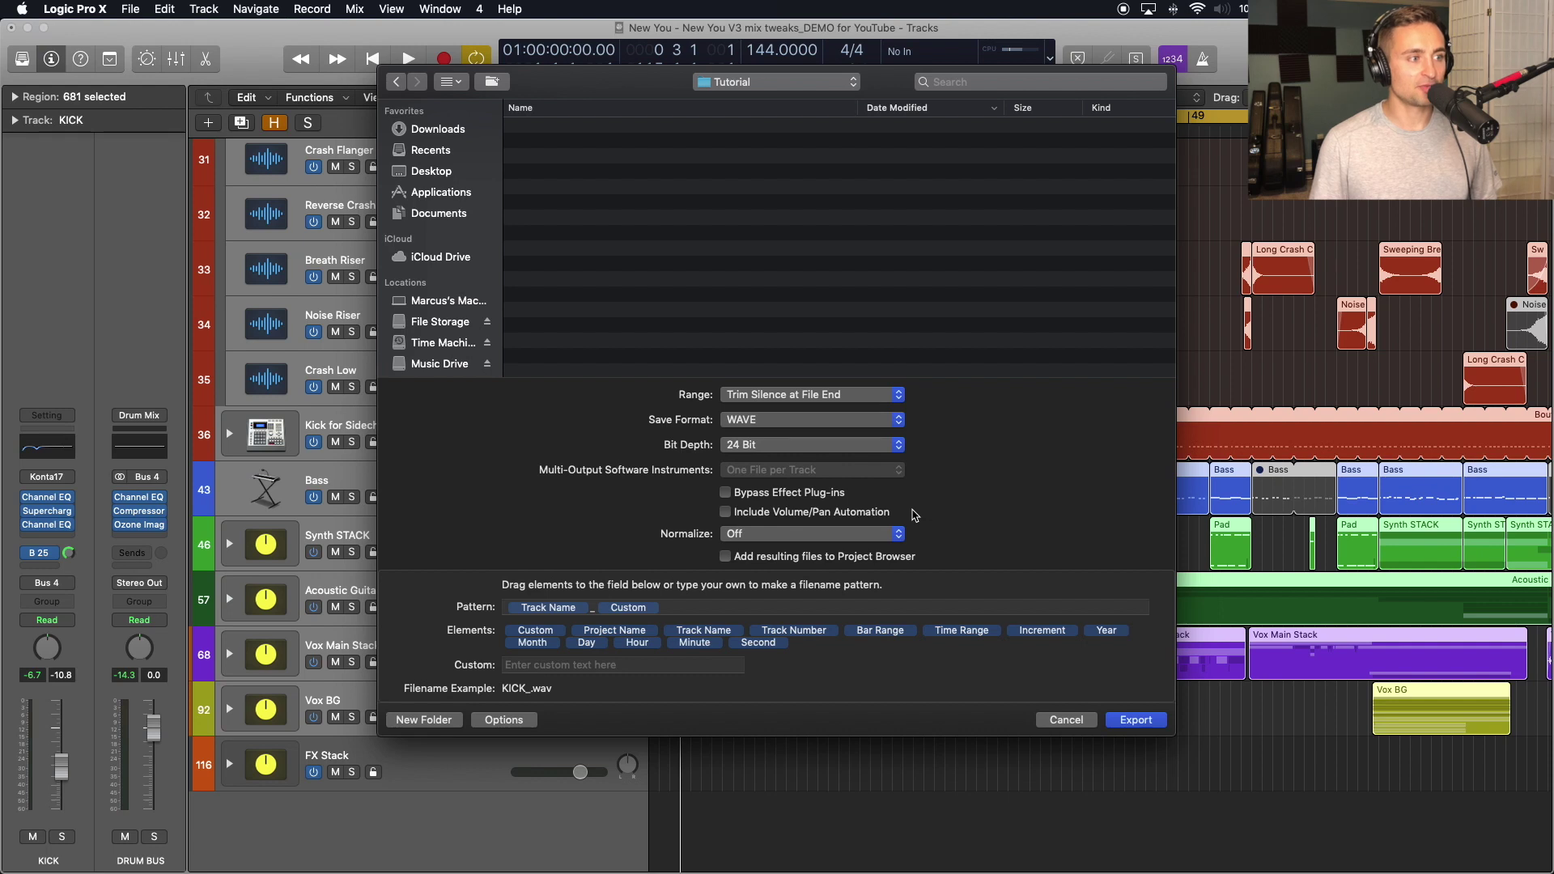
left_click(810, 533)
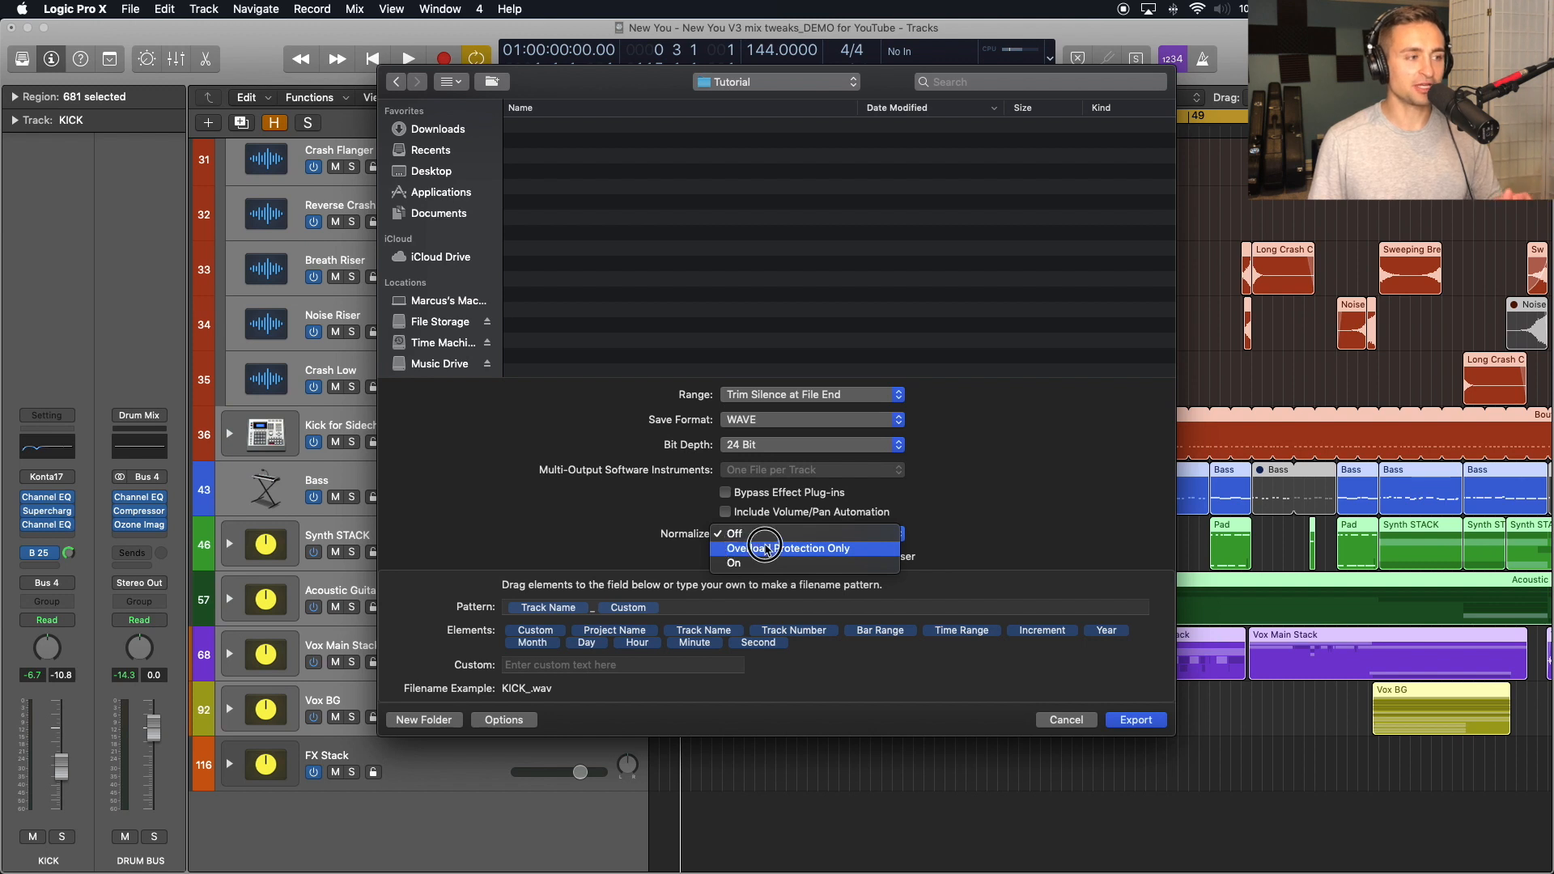
mouse_move(798, 551)
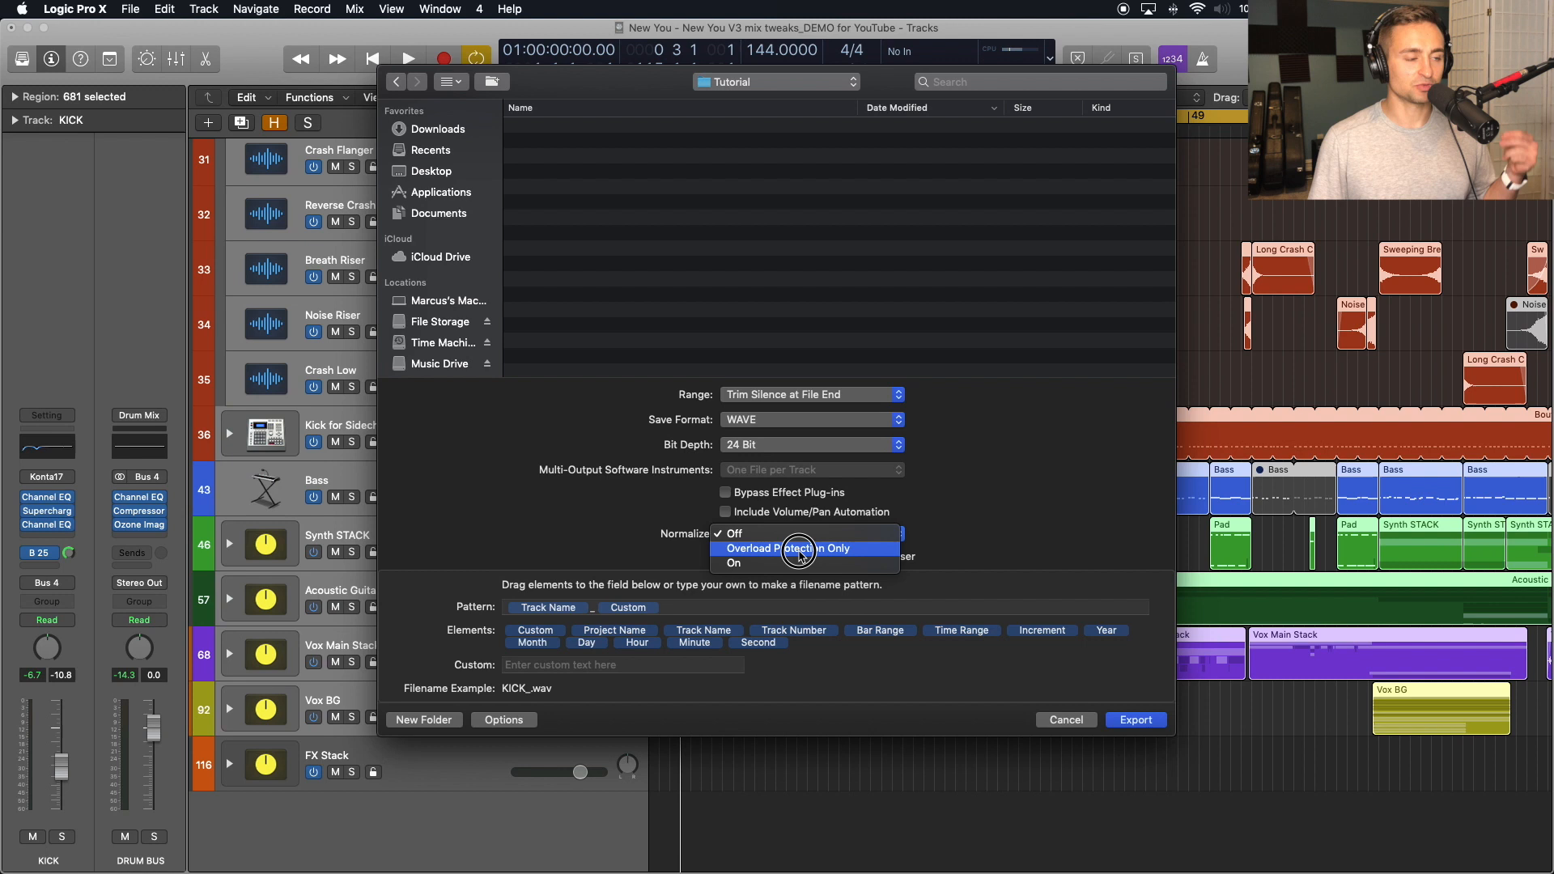
mouse_move(800, 552)
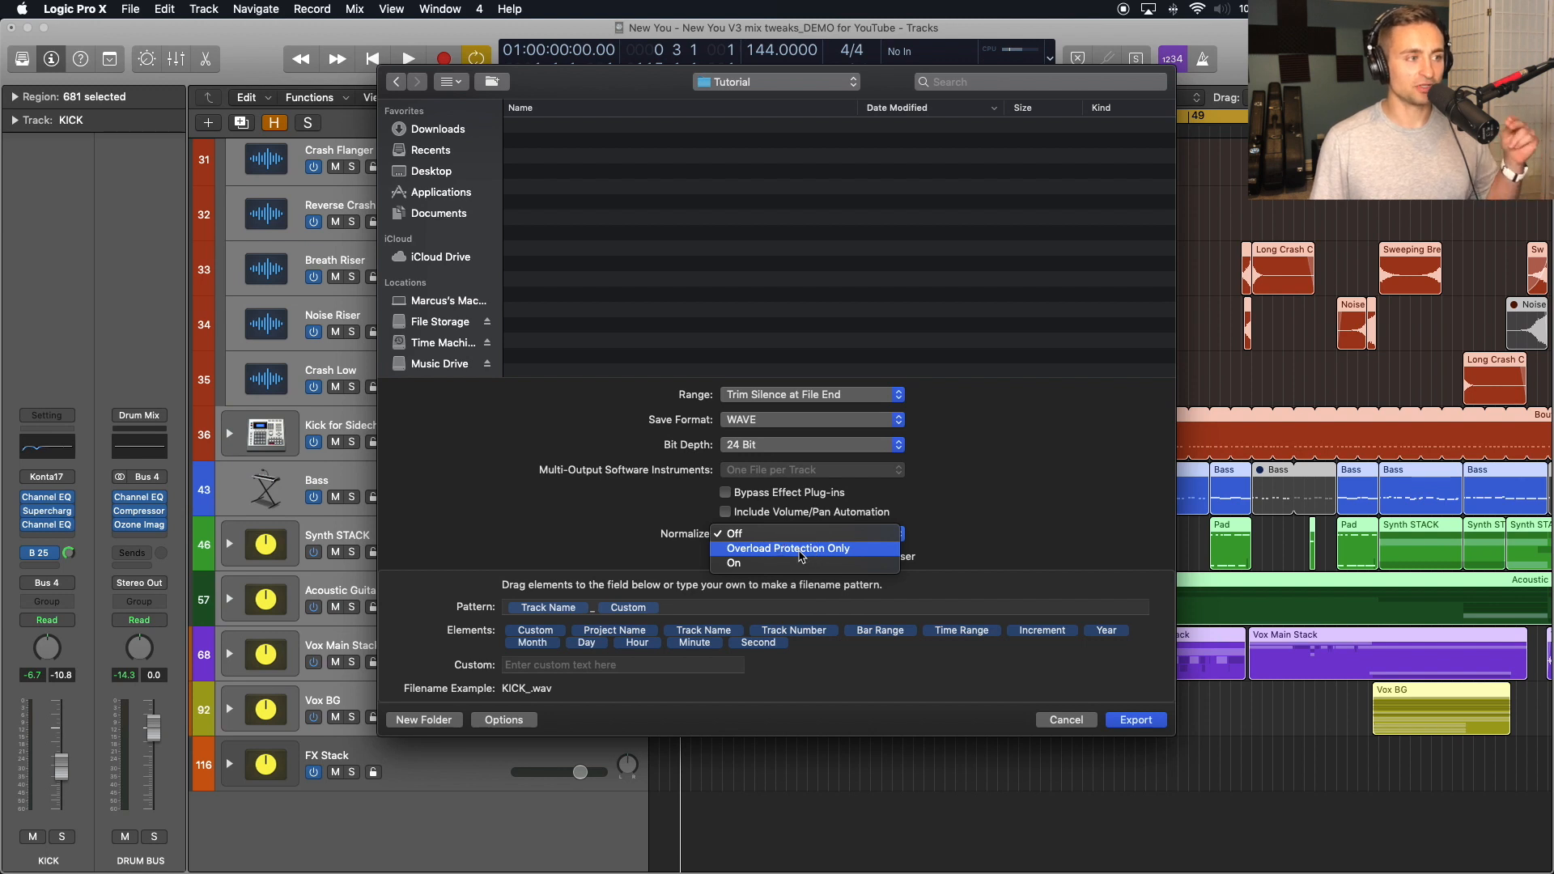
left_click(787, 549)
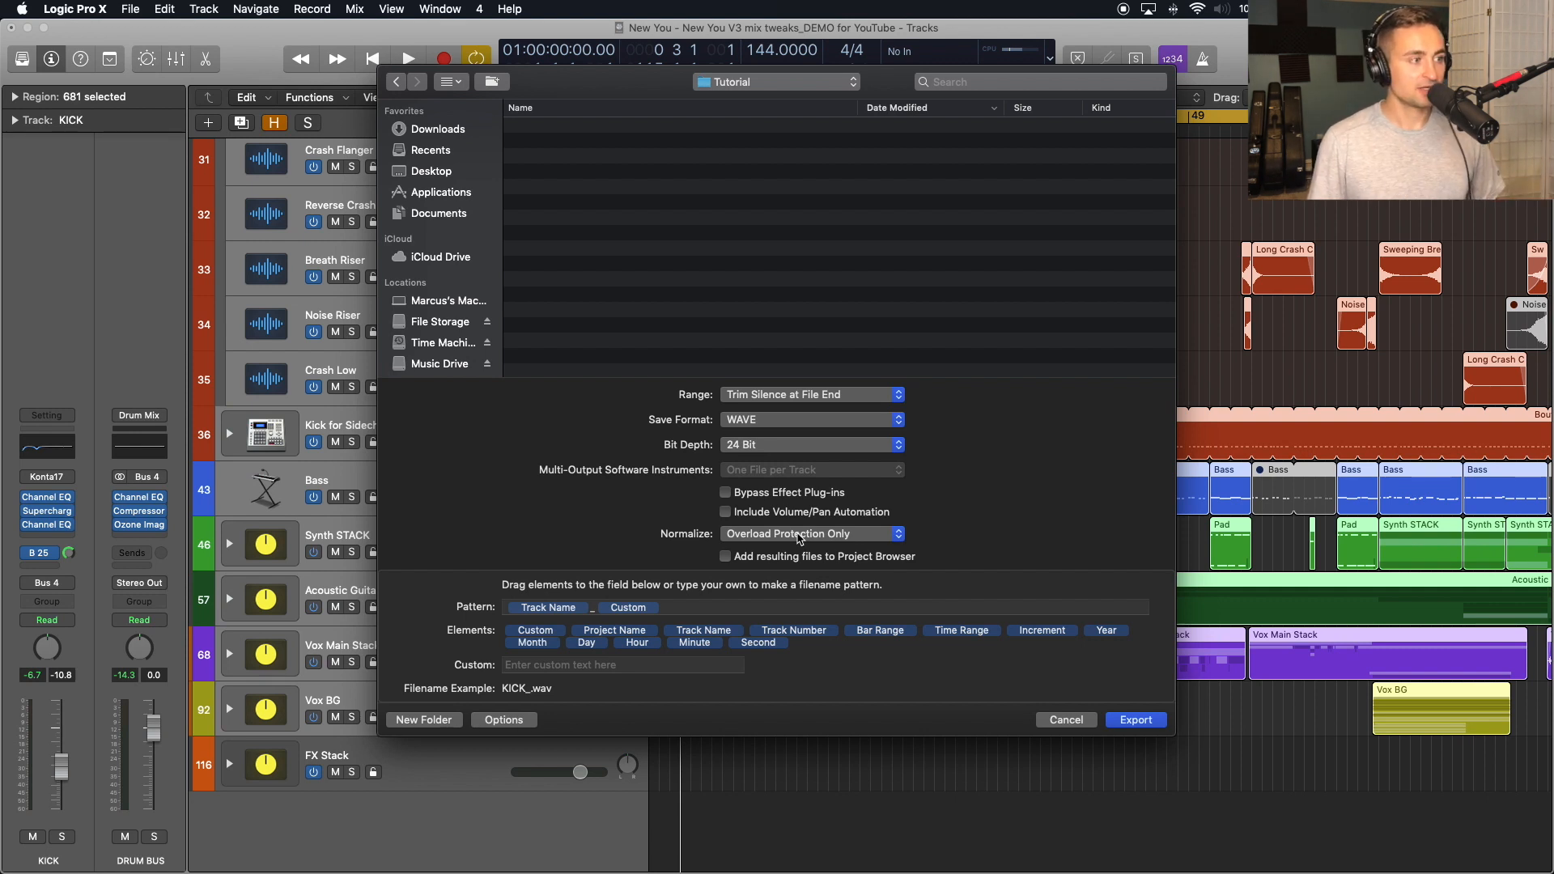
mouse_move(699, 516)
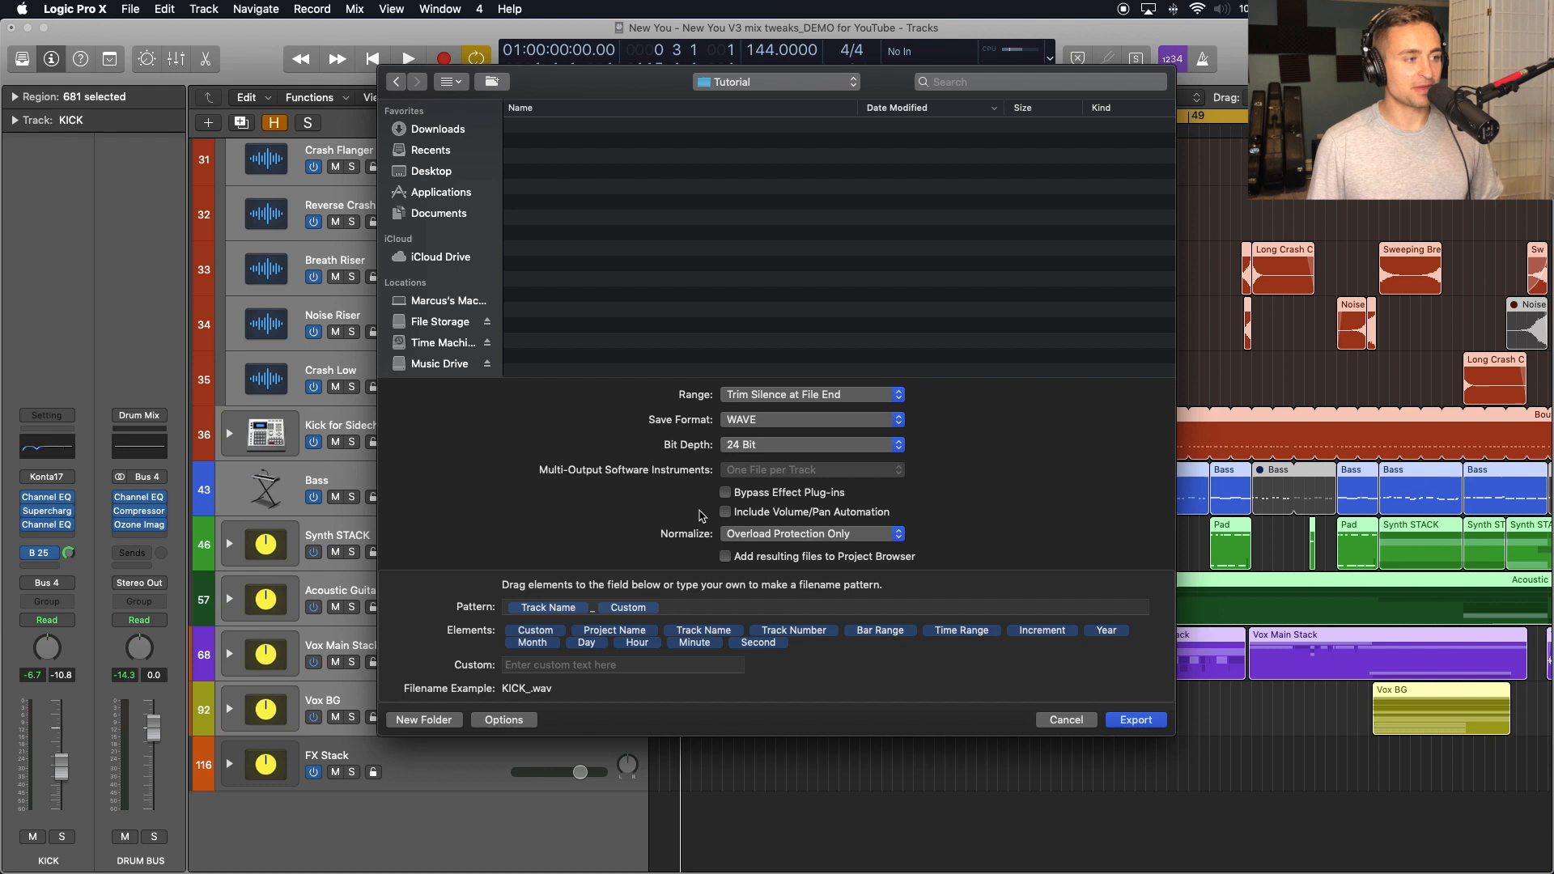
mouse_move(557, 615)
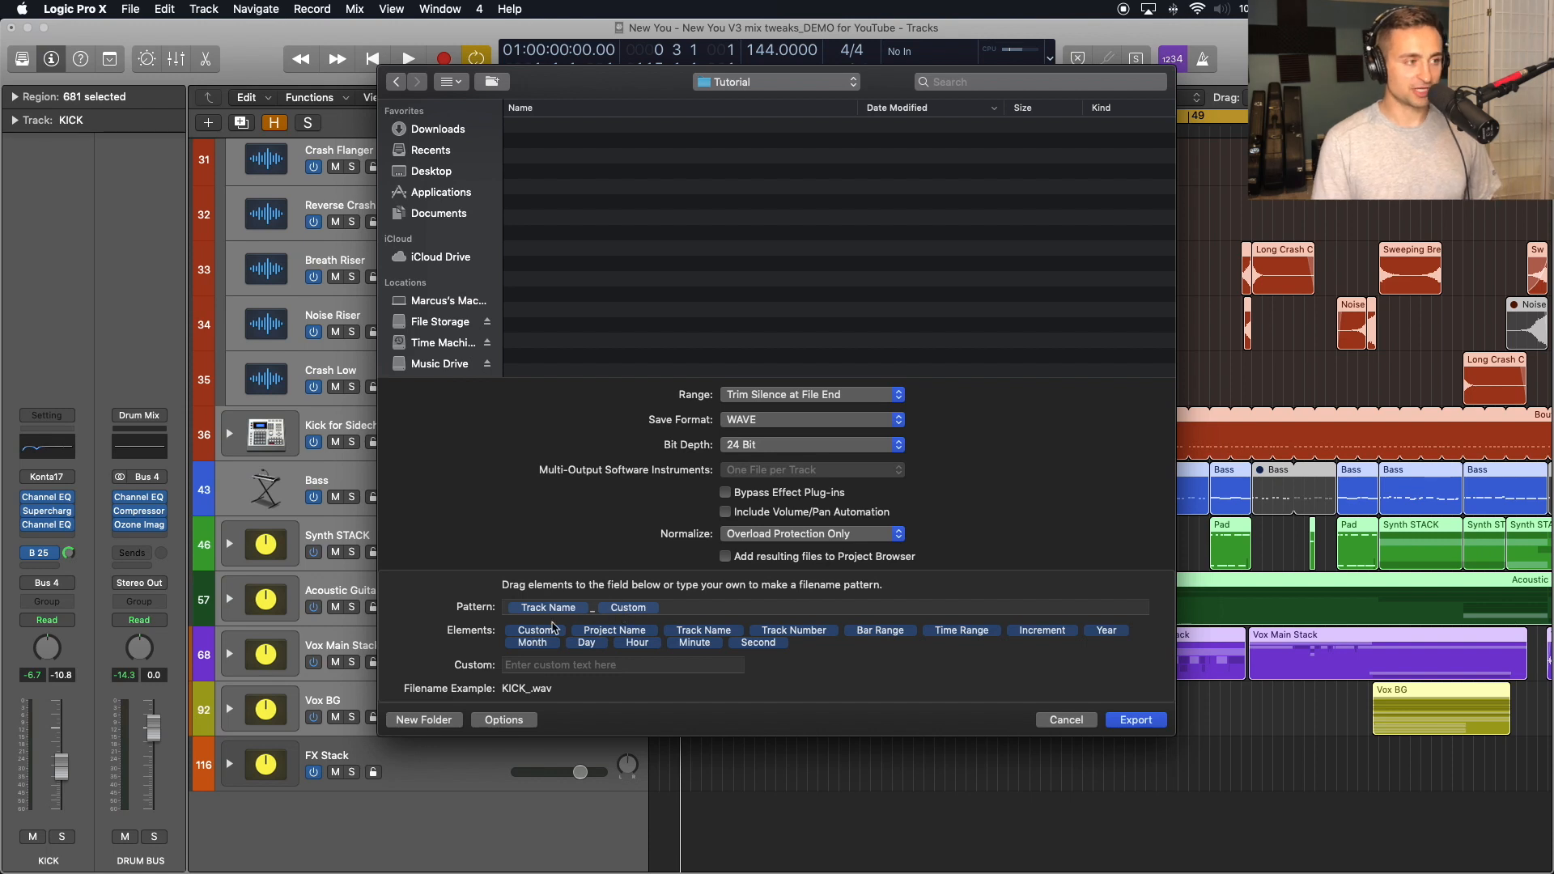
Name the stems TrackName_stem in the Tutorial folder and start the export.
type("tutoria")
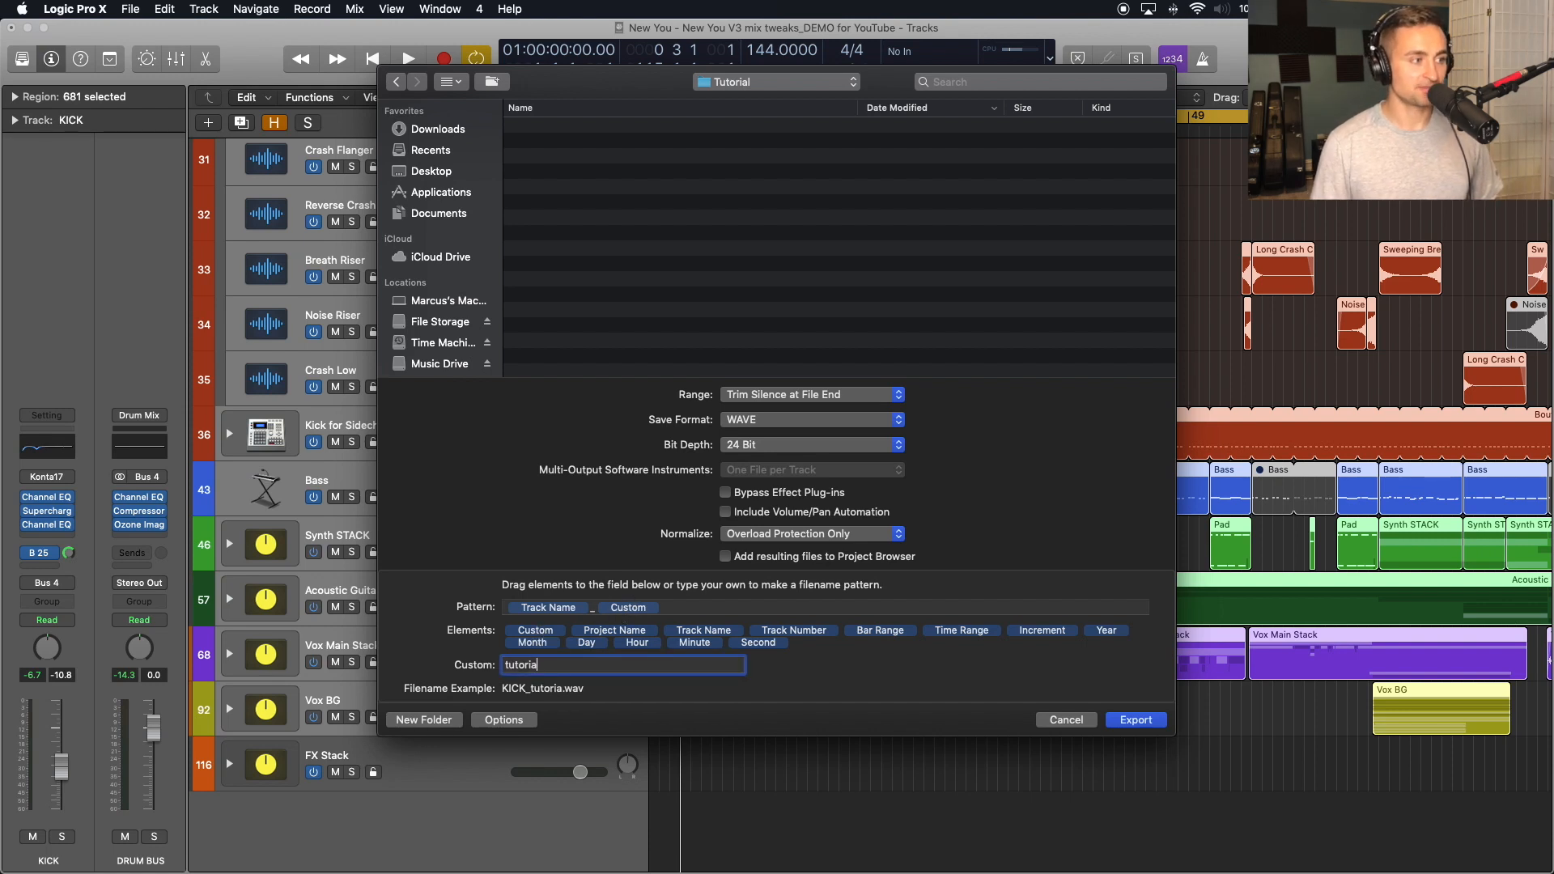
type("stem")
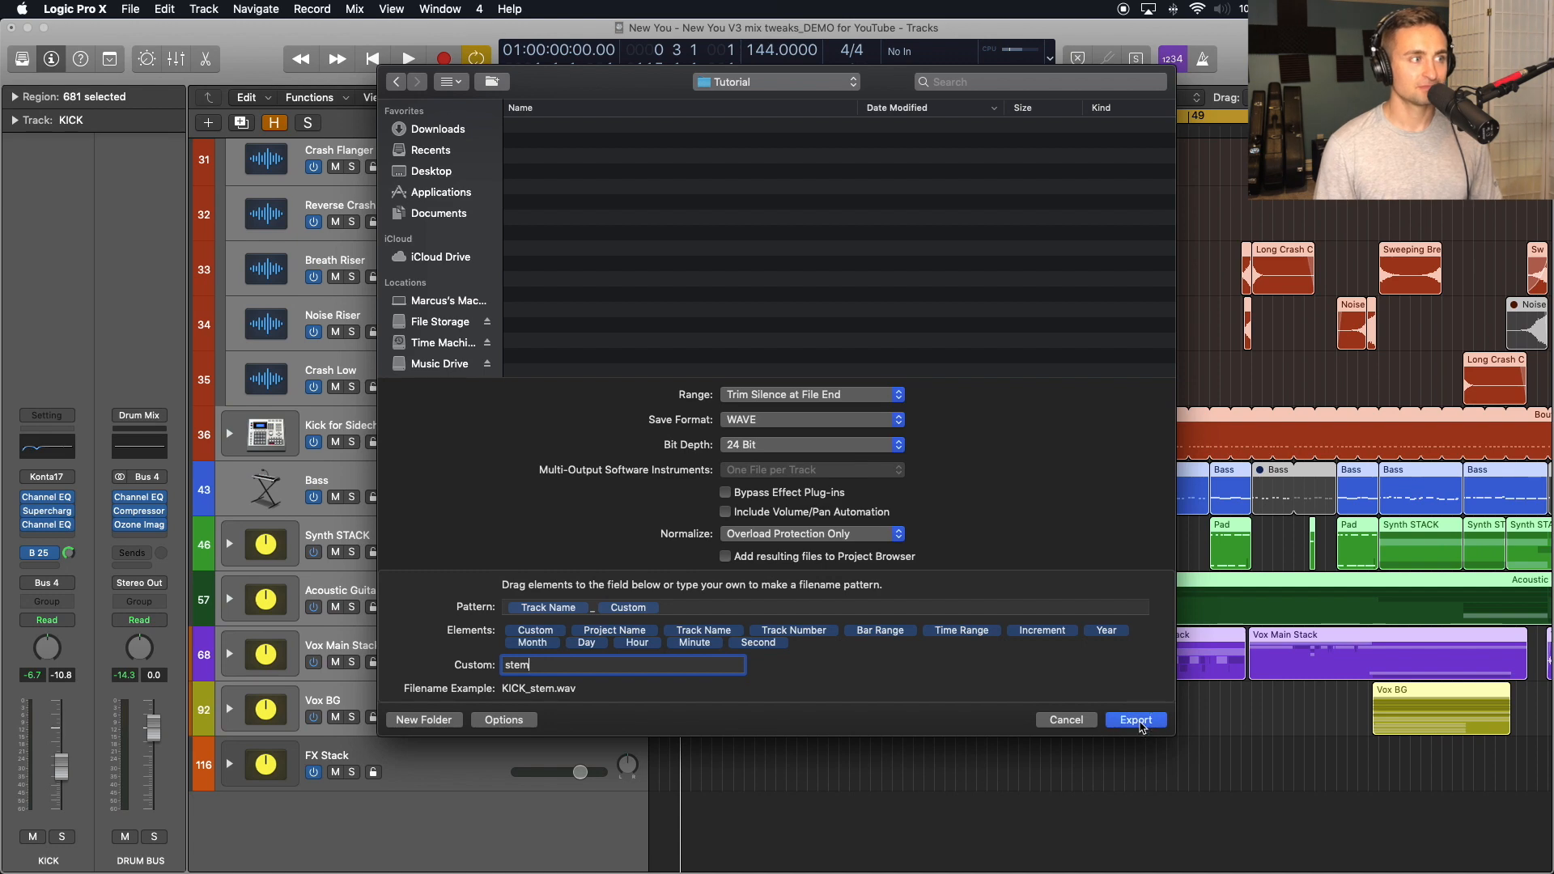
left_click(1135, 719)
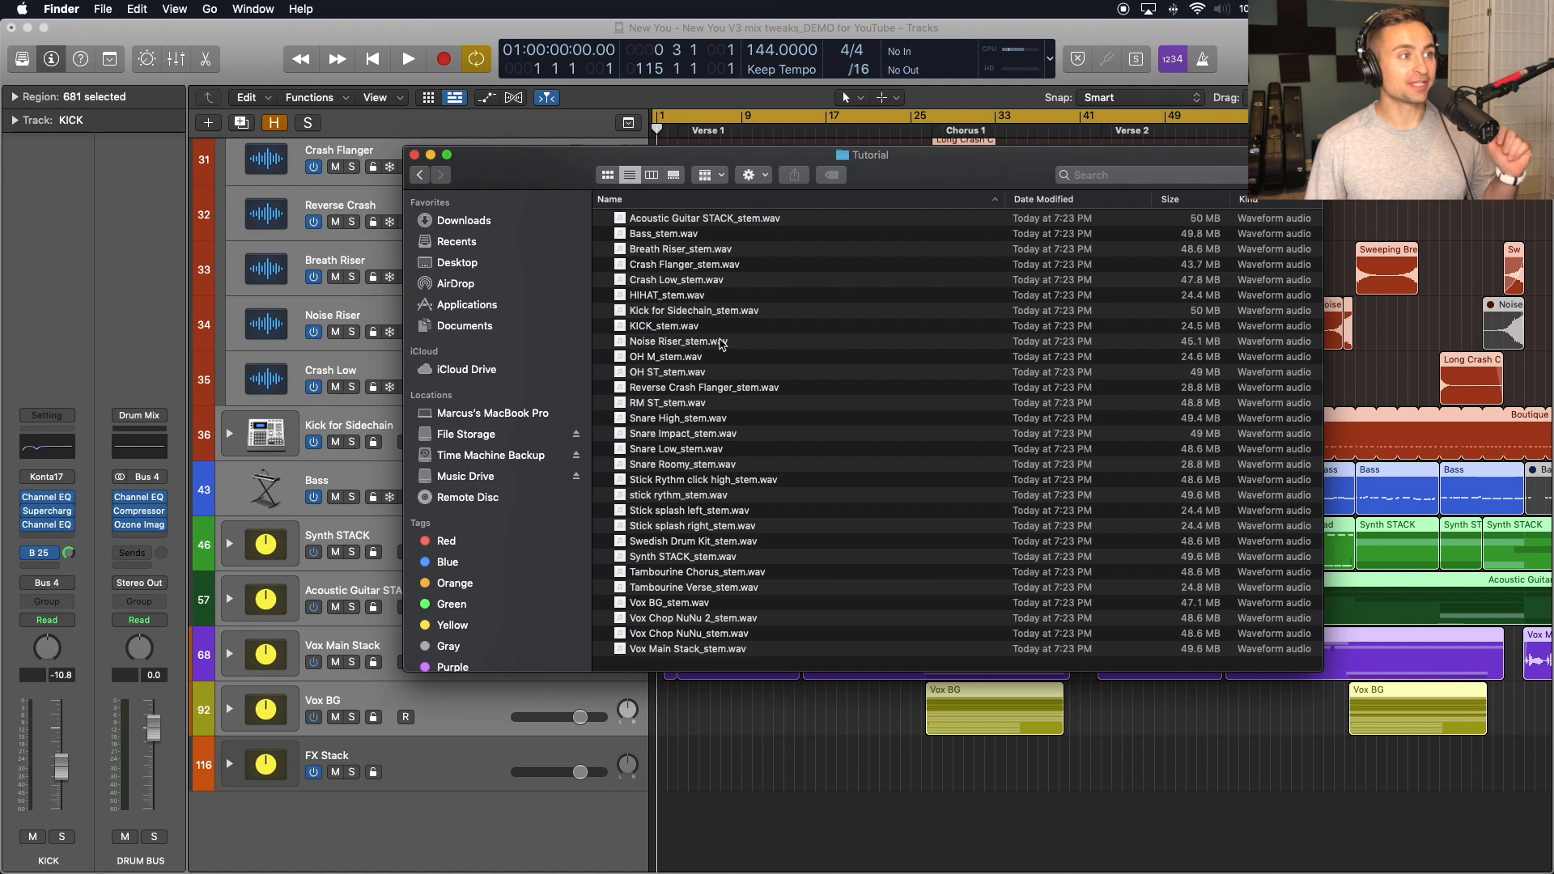
mouse_move(677, 235)
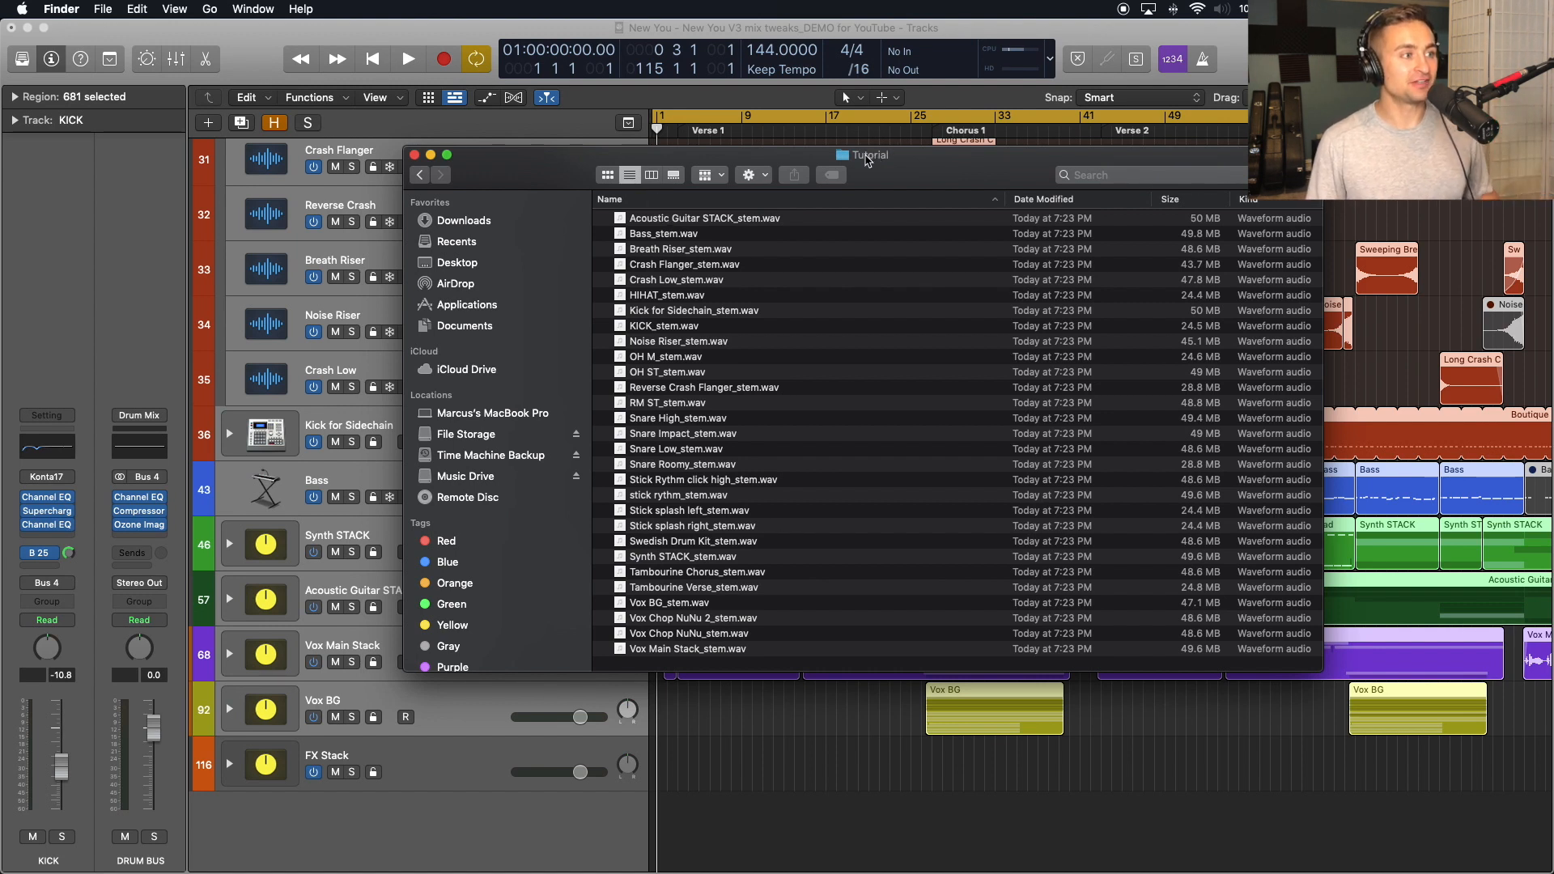
mouse_move(682, 343)
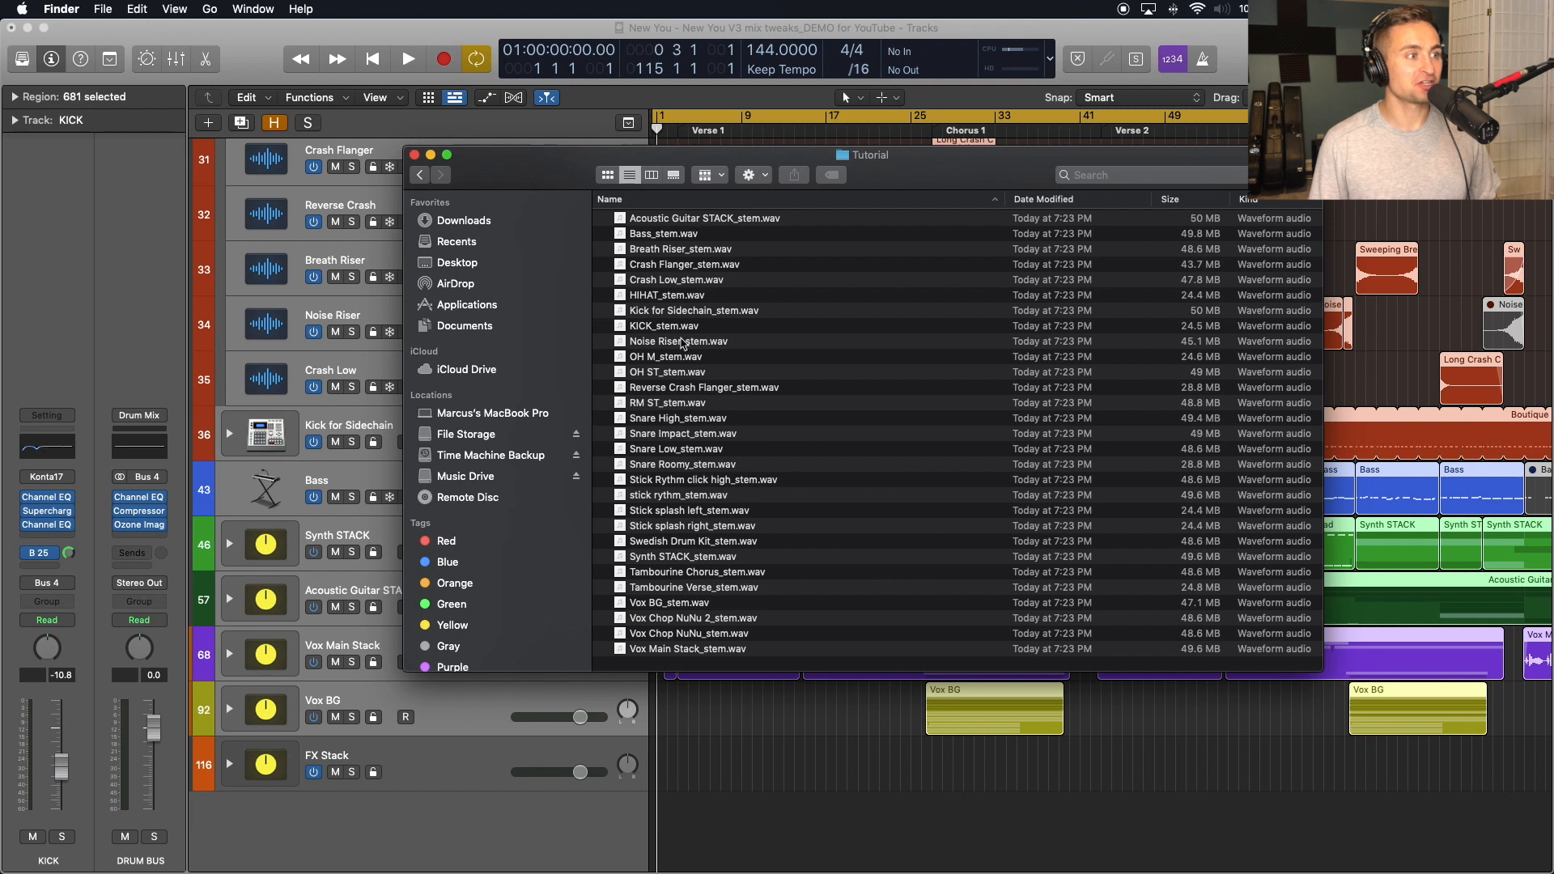
mouse_move(654, 449)
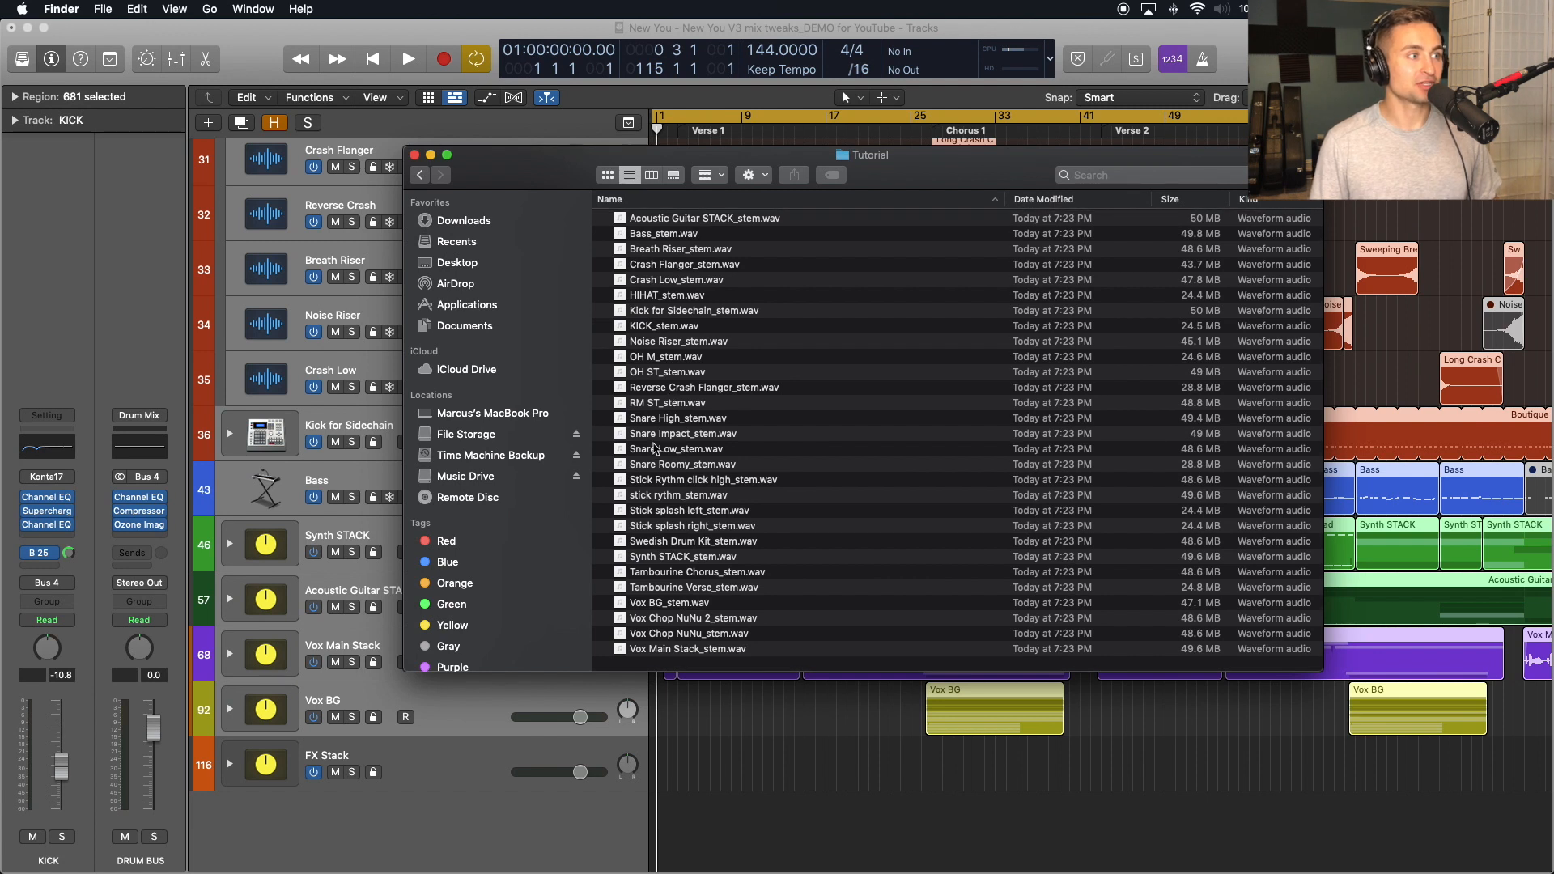